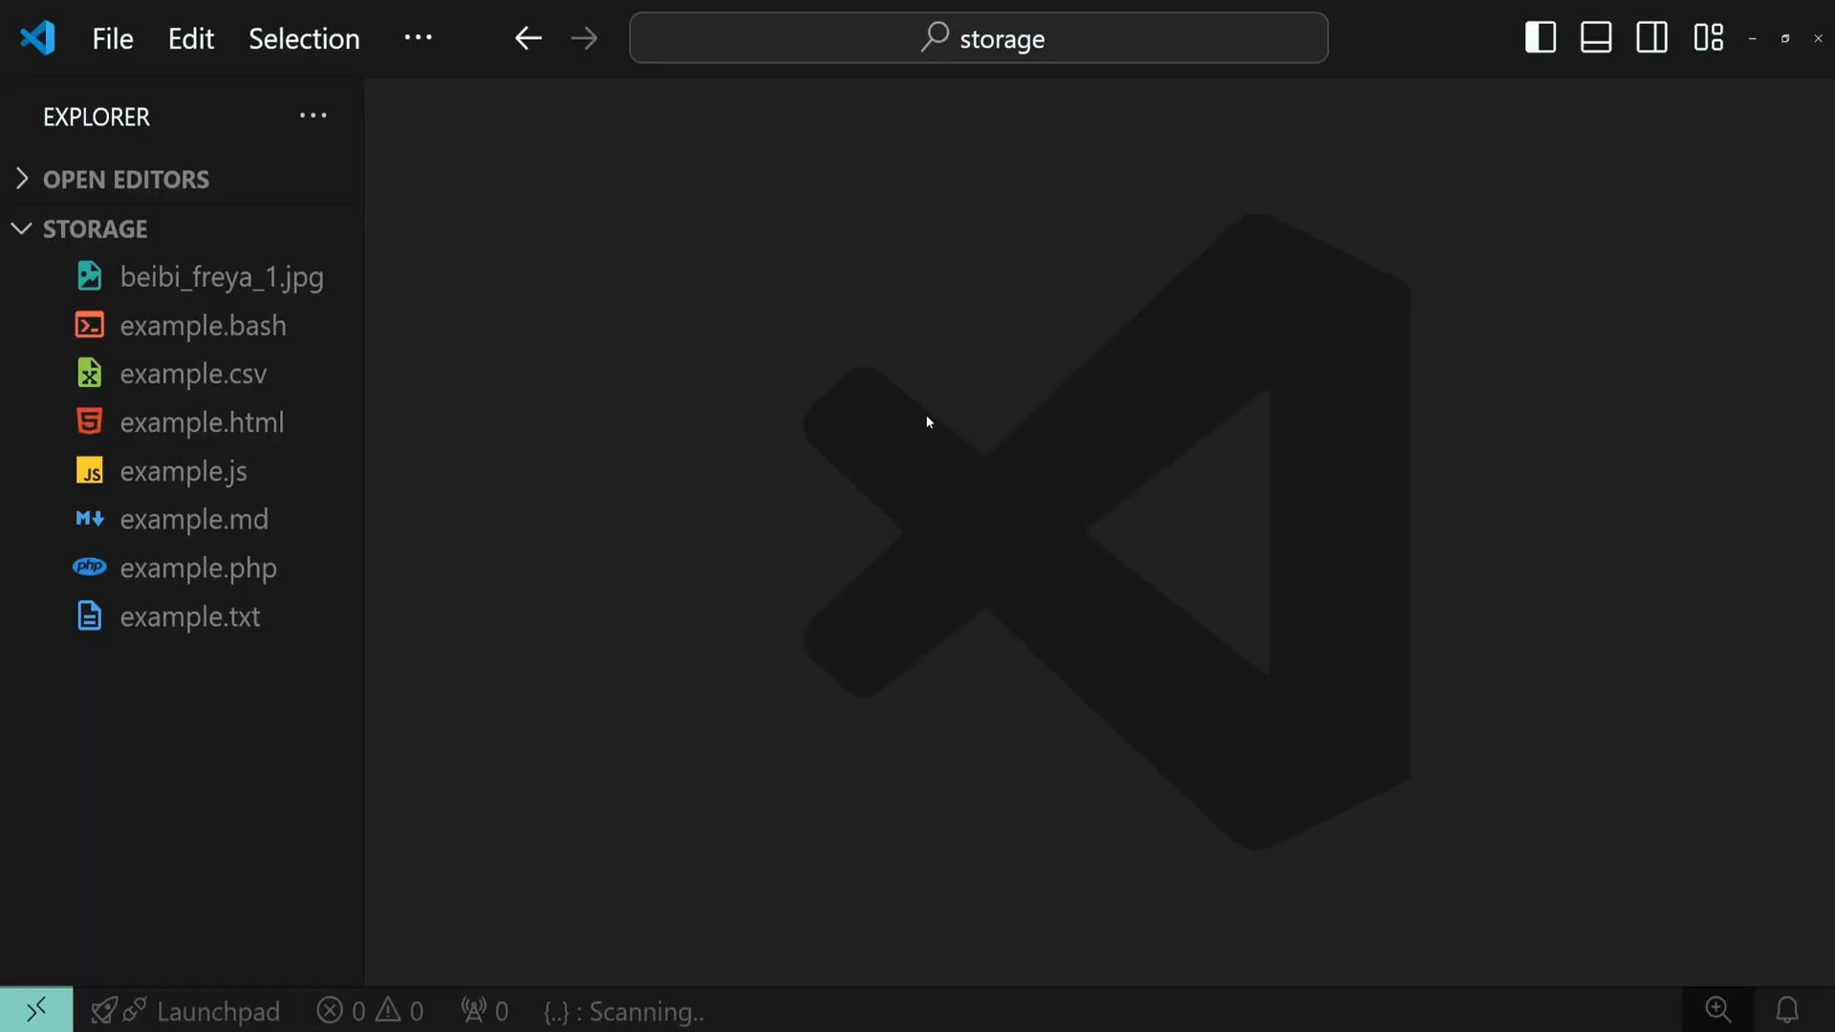
# Step: Bring up the Command Palette with Preferences: Open User Settings (JSON) listed first
pyautogui.press('ctrl+shift+p')
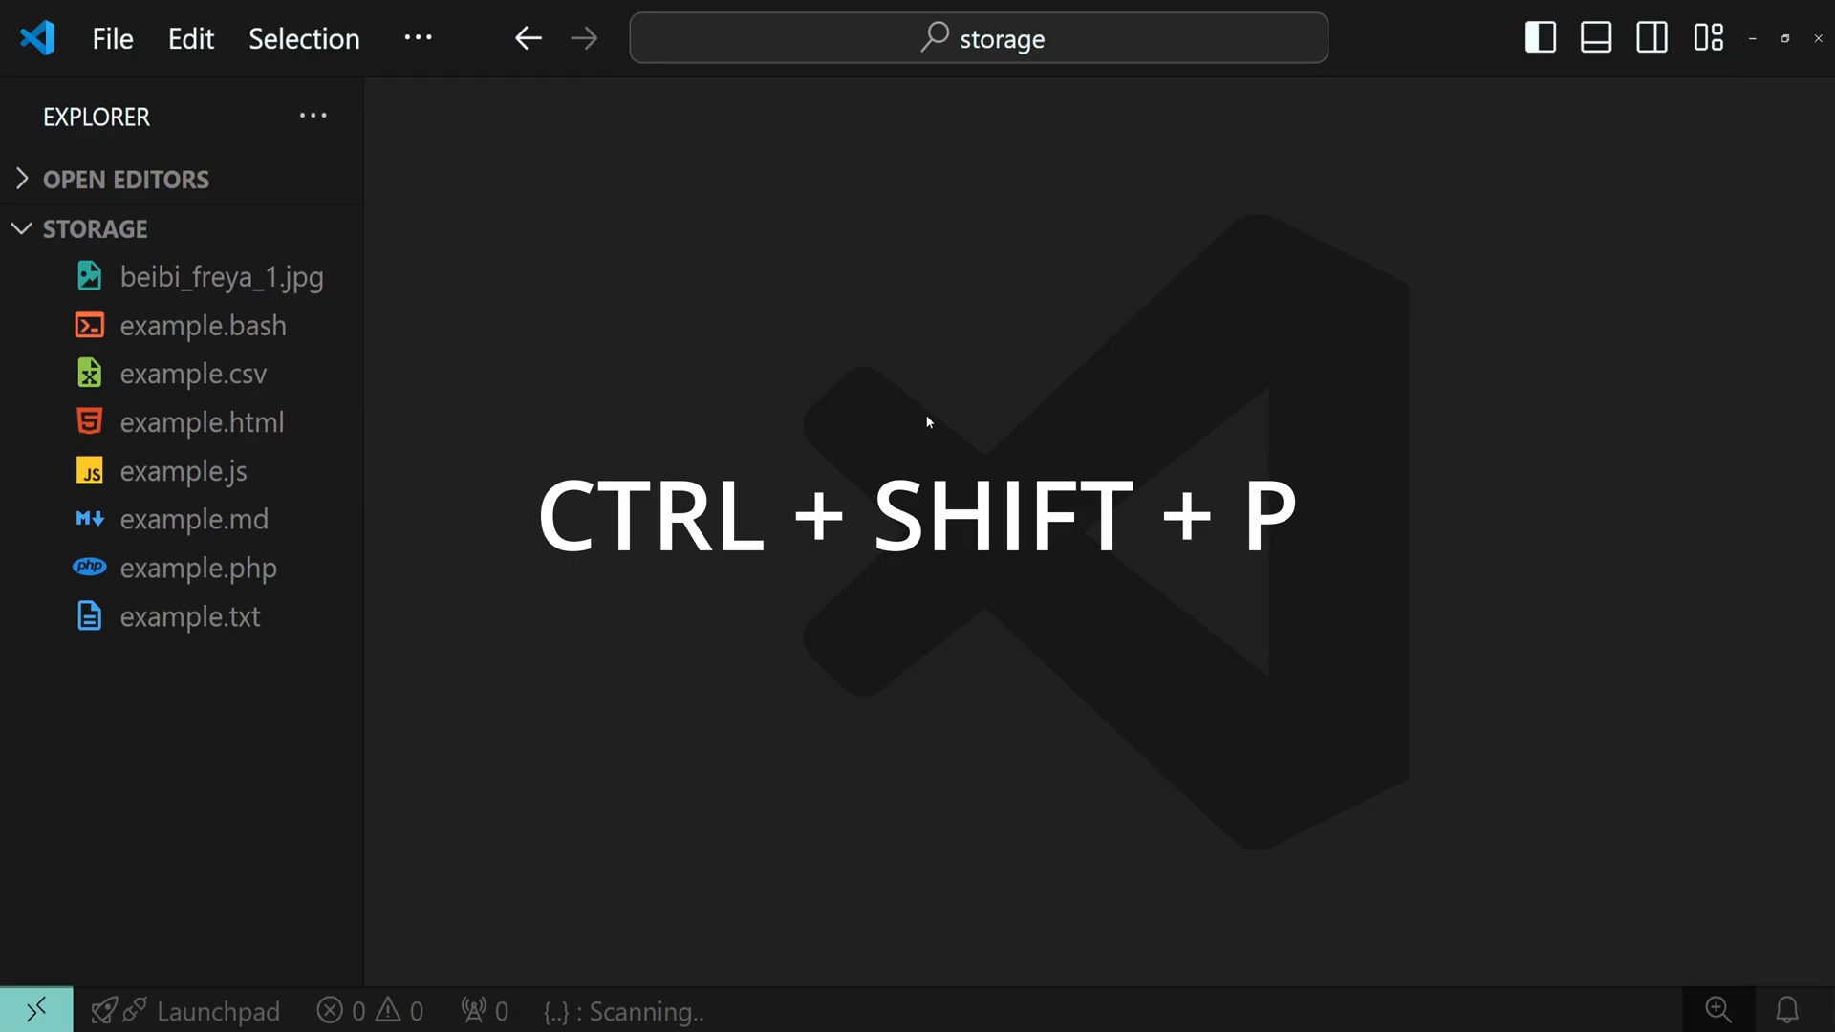
pyautogui.press('ctrl+shift+p')
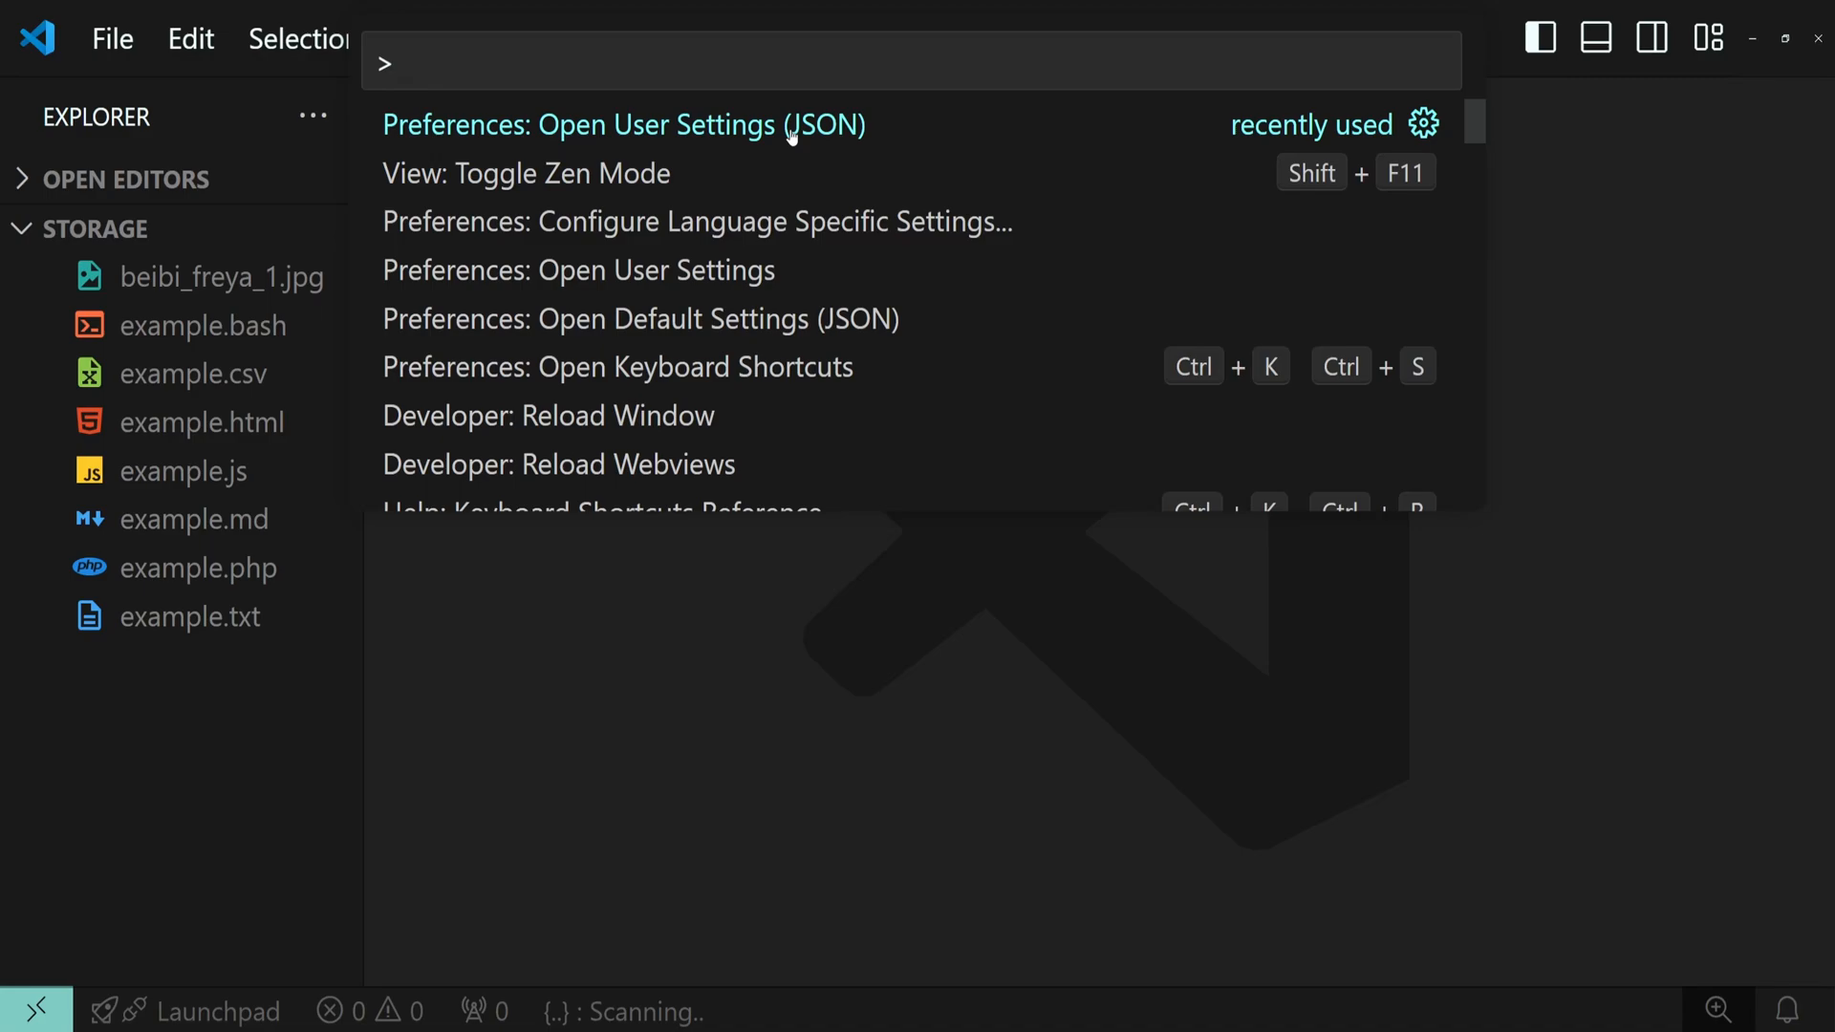
pyautogui.moveTo(839, 133)
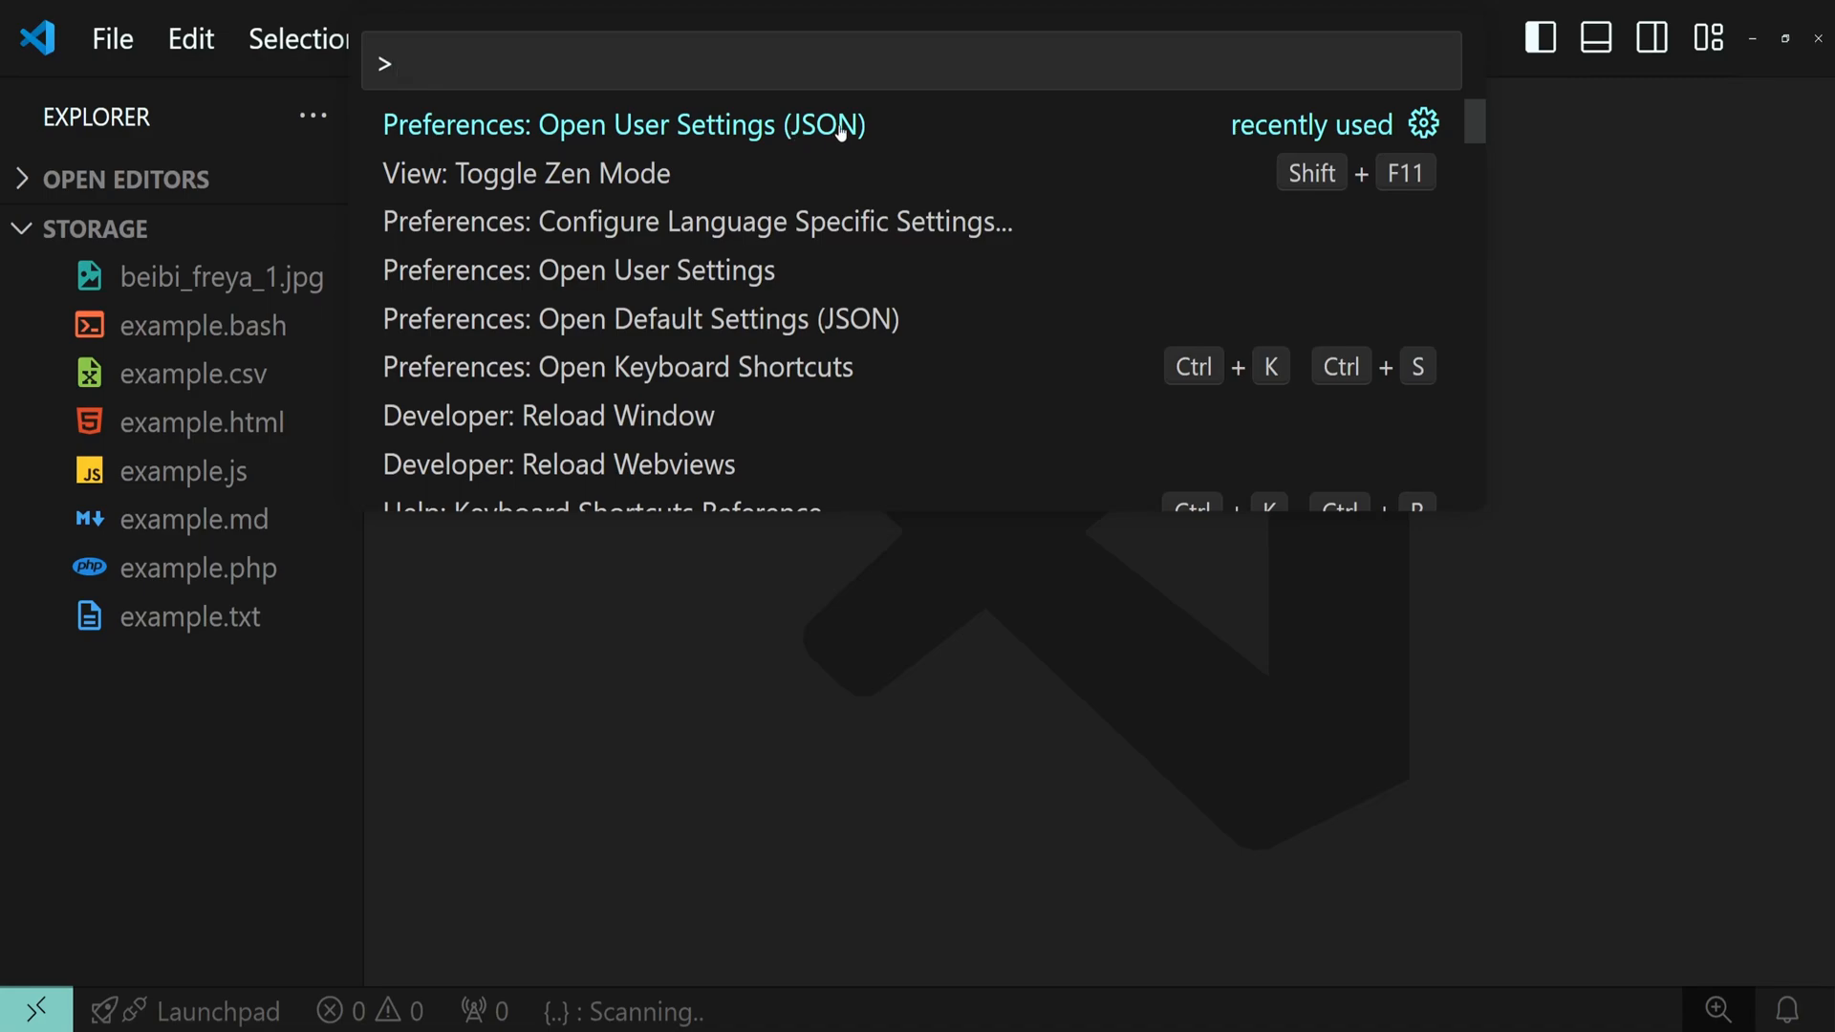
# Step: Add "editor.detectIndentation": false below editor.tabSize in settings.json and save
pyautogui.click(623, 126)
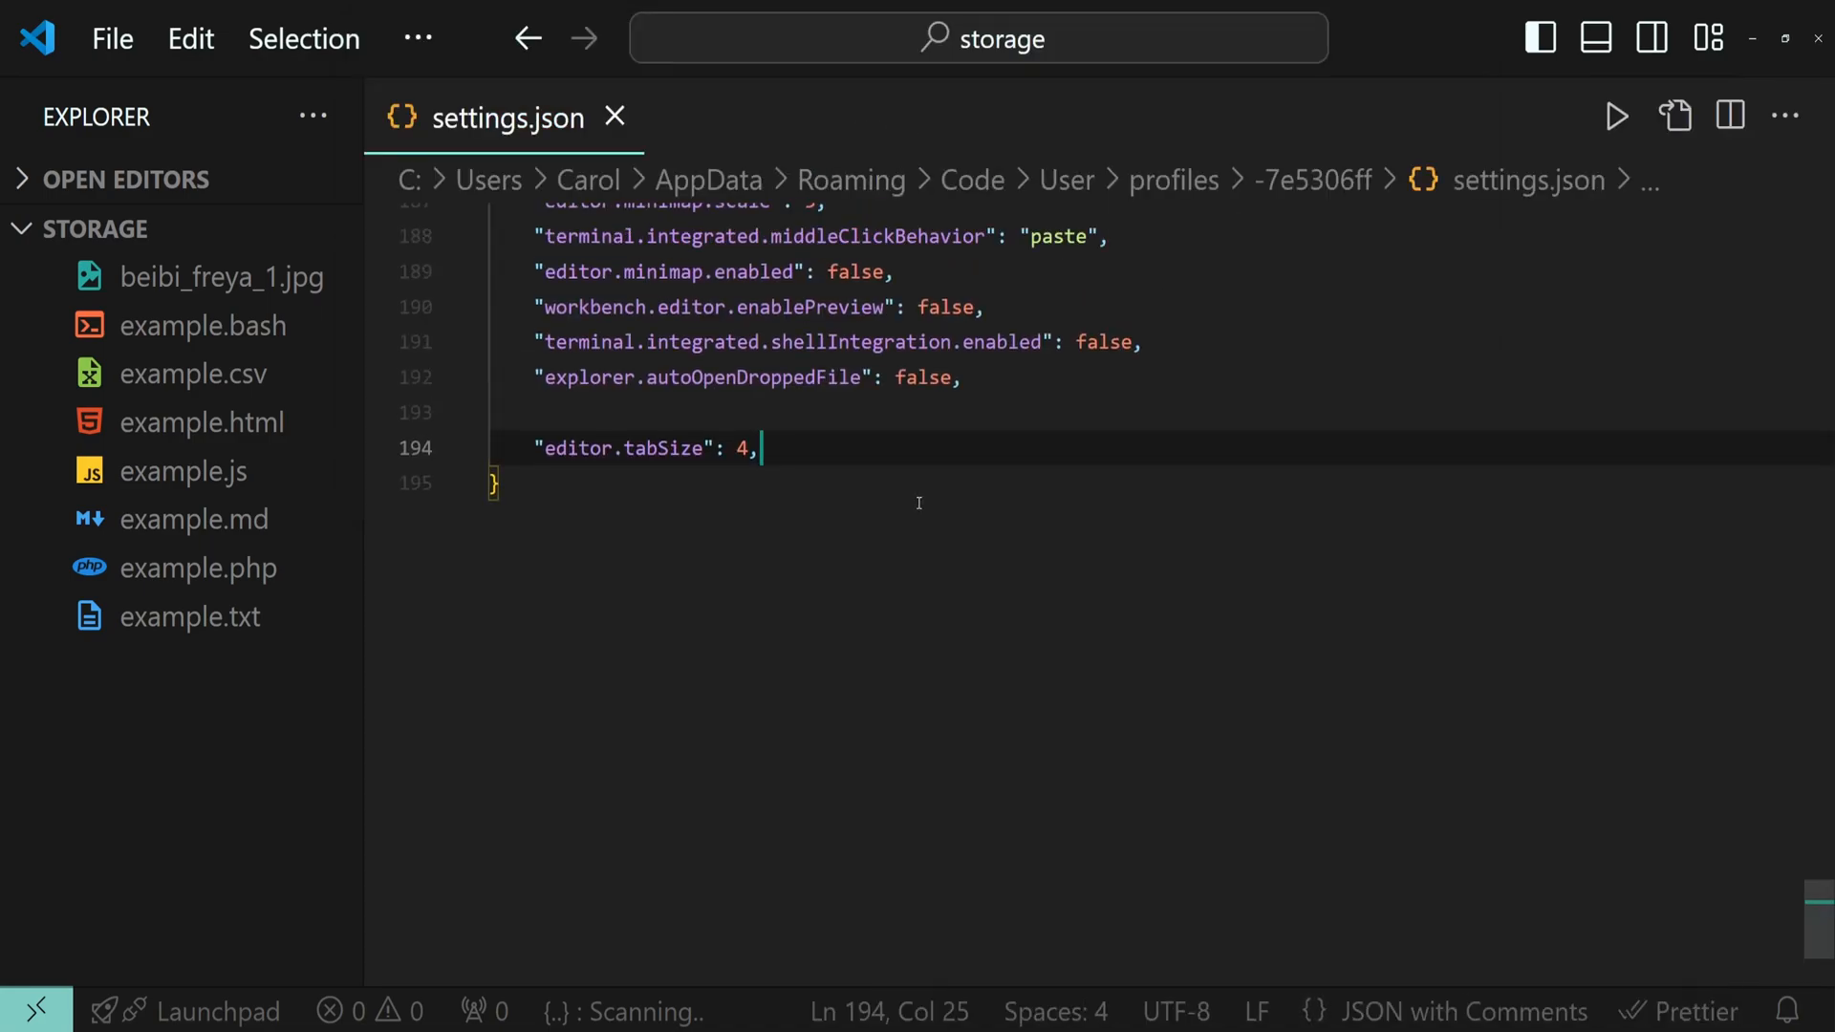
pyautogui.press('enter')
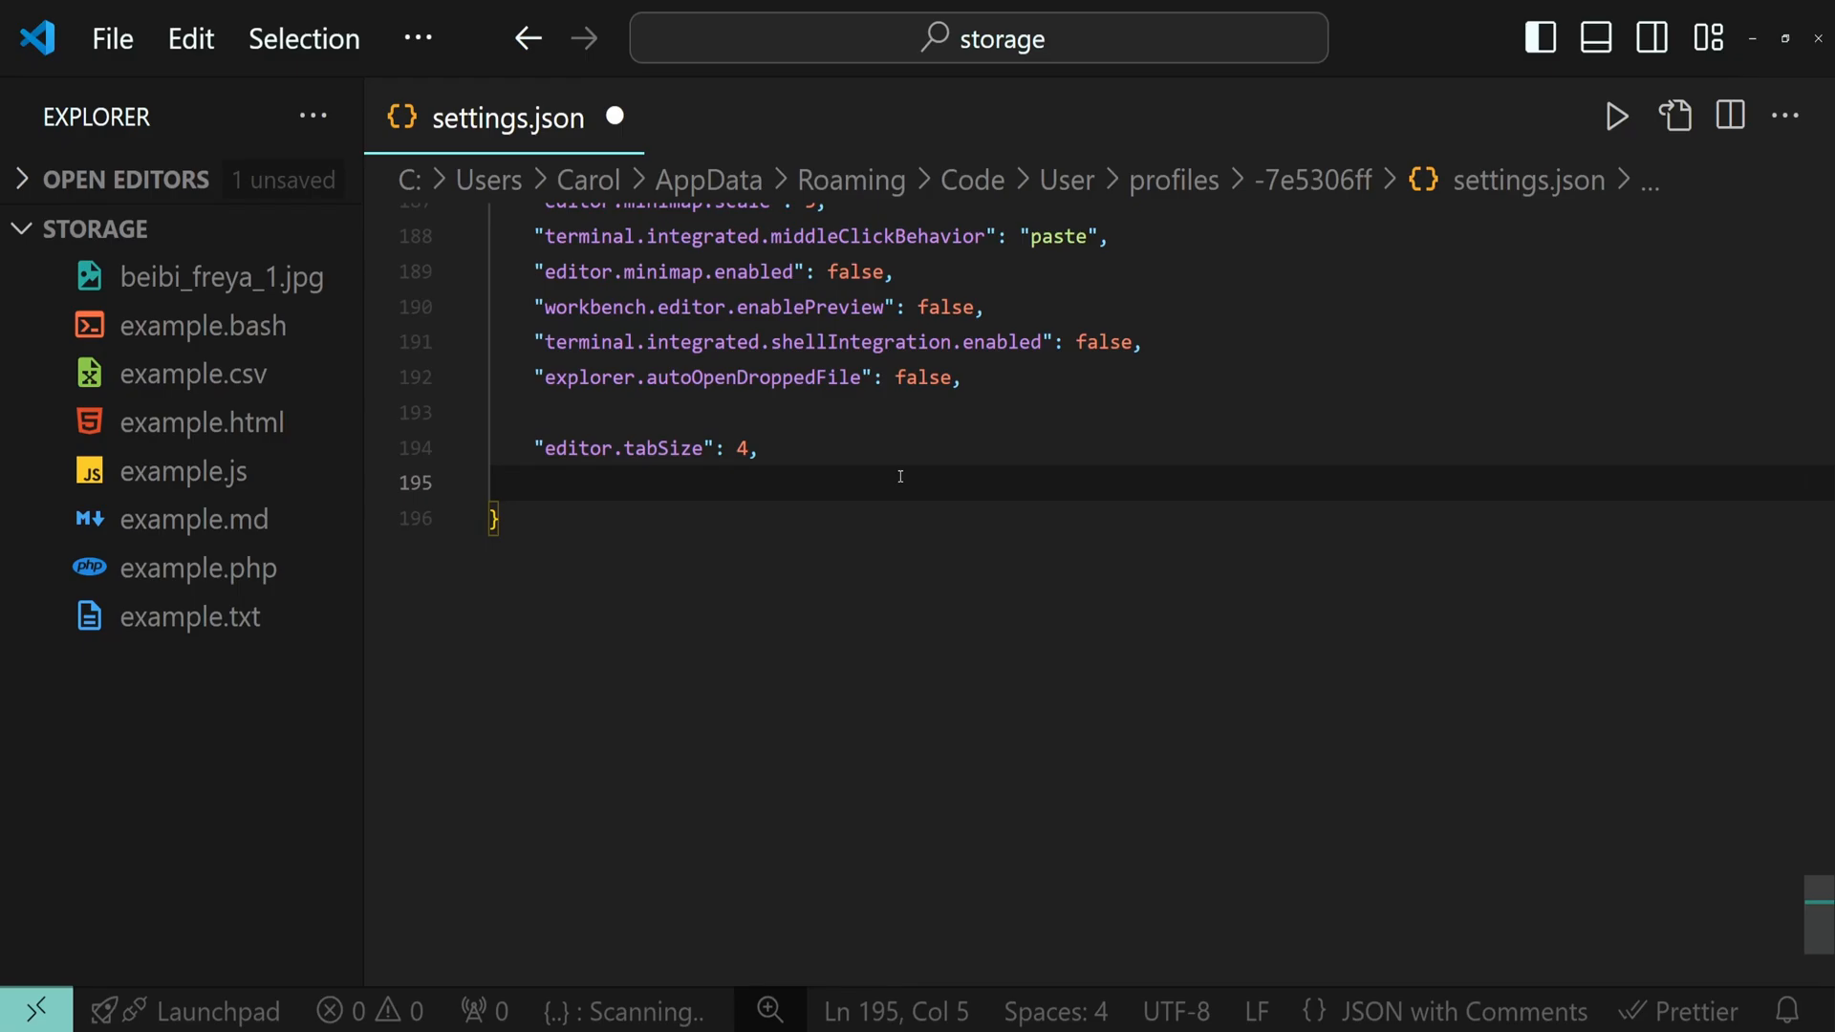
pyautogui.write('"editor')
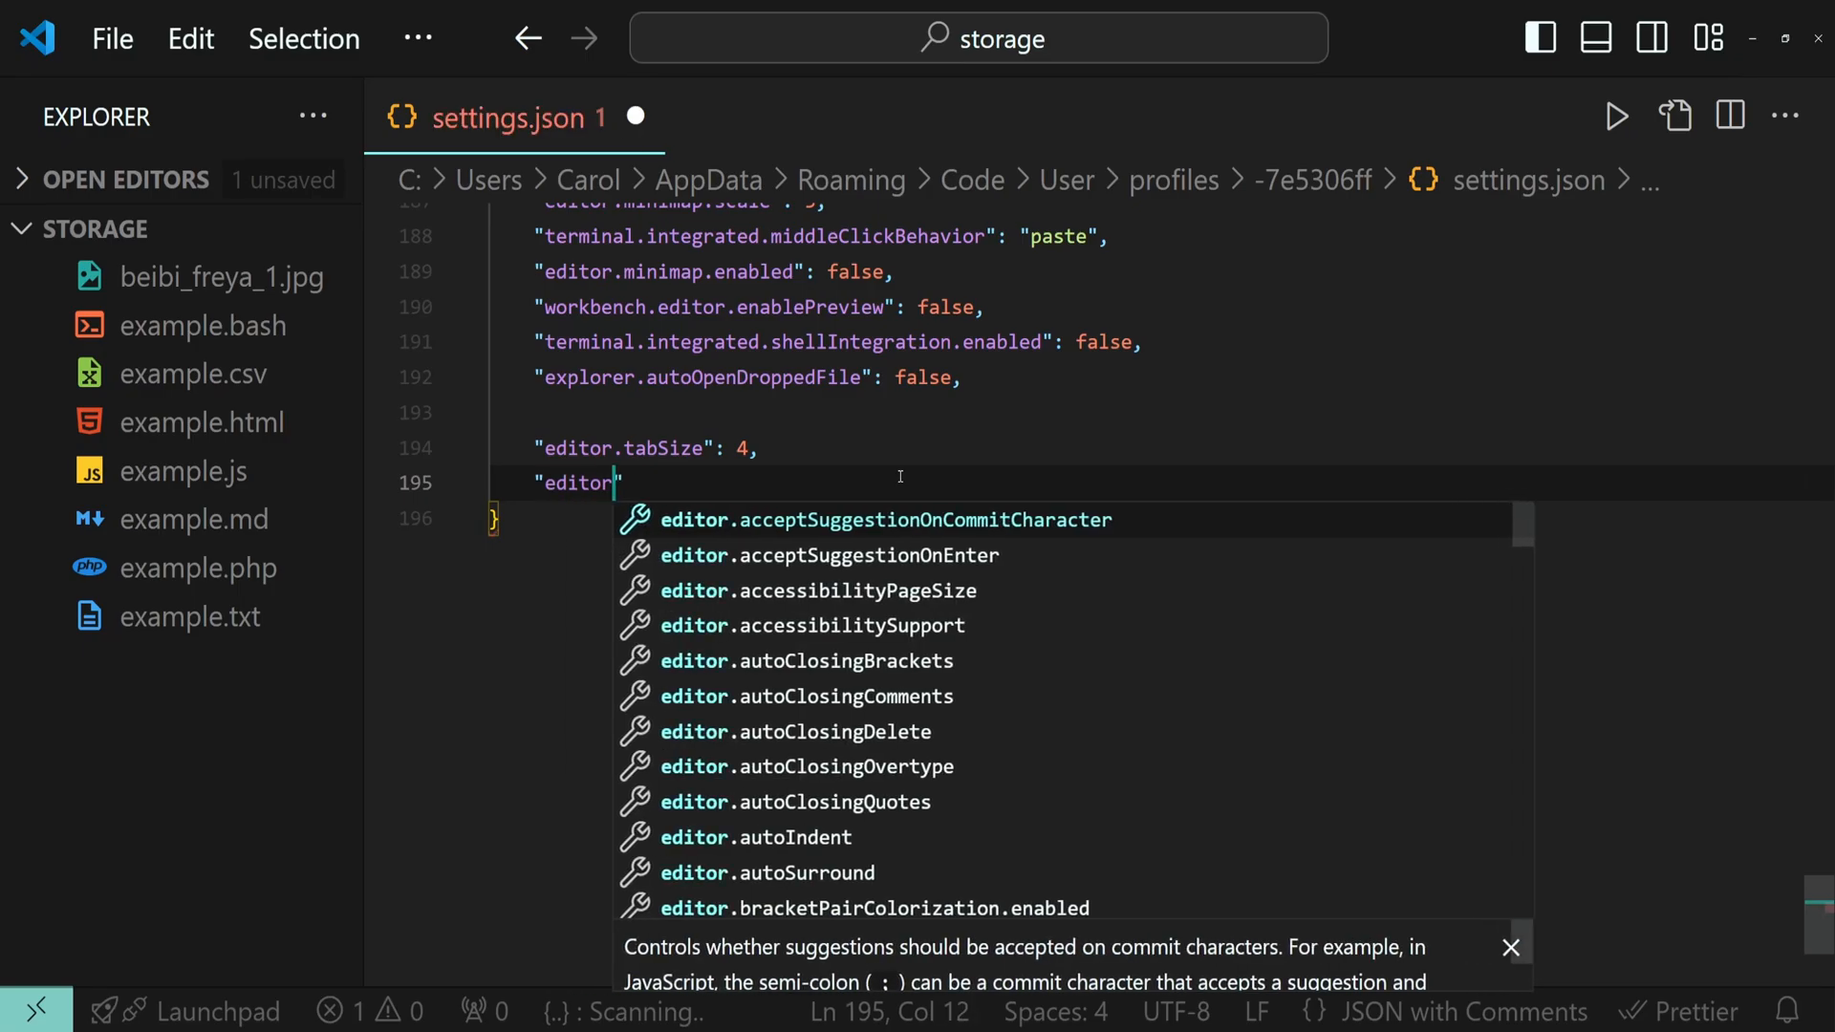
pyautogui.write('.detectIndentation')
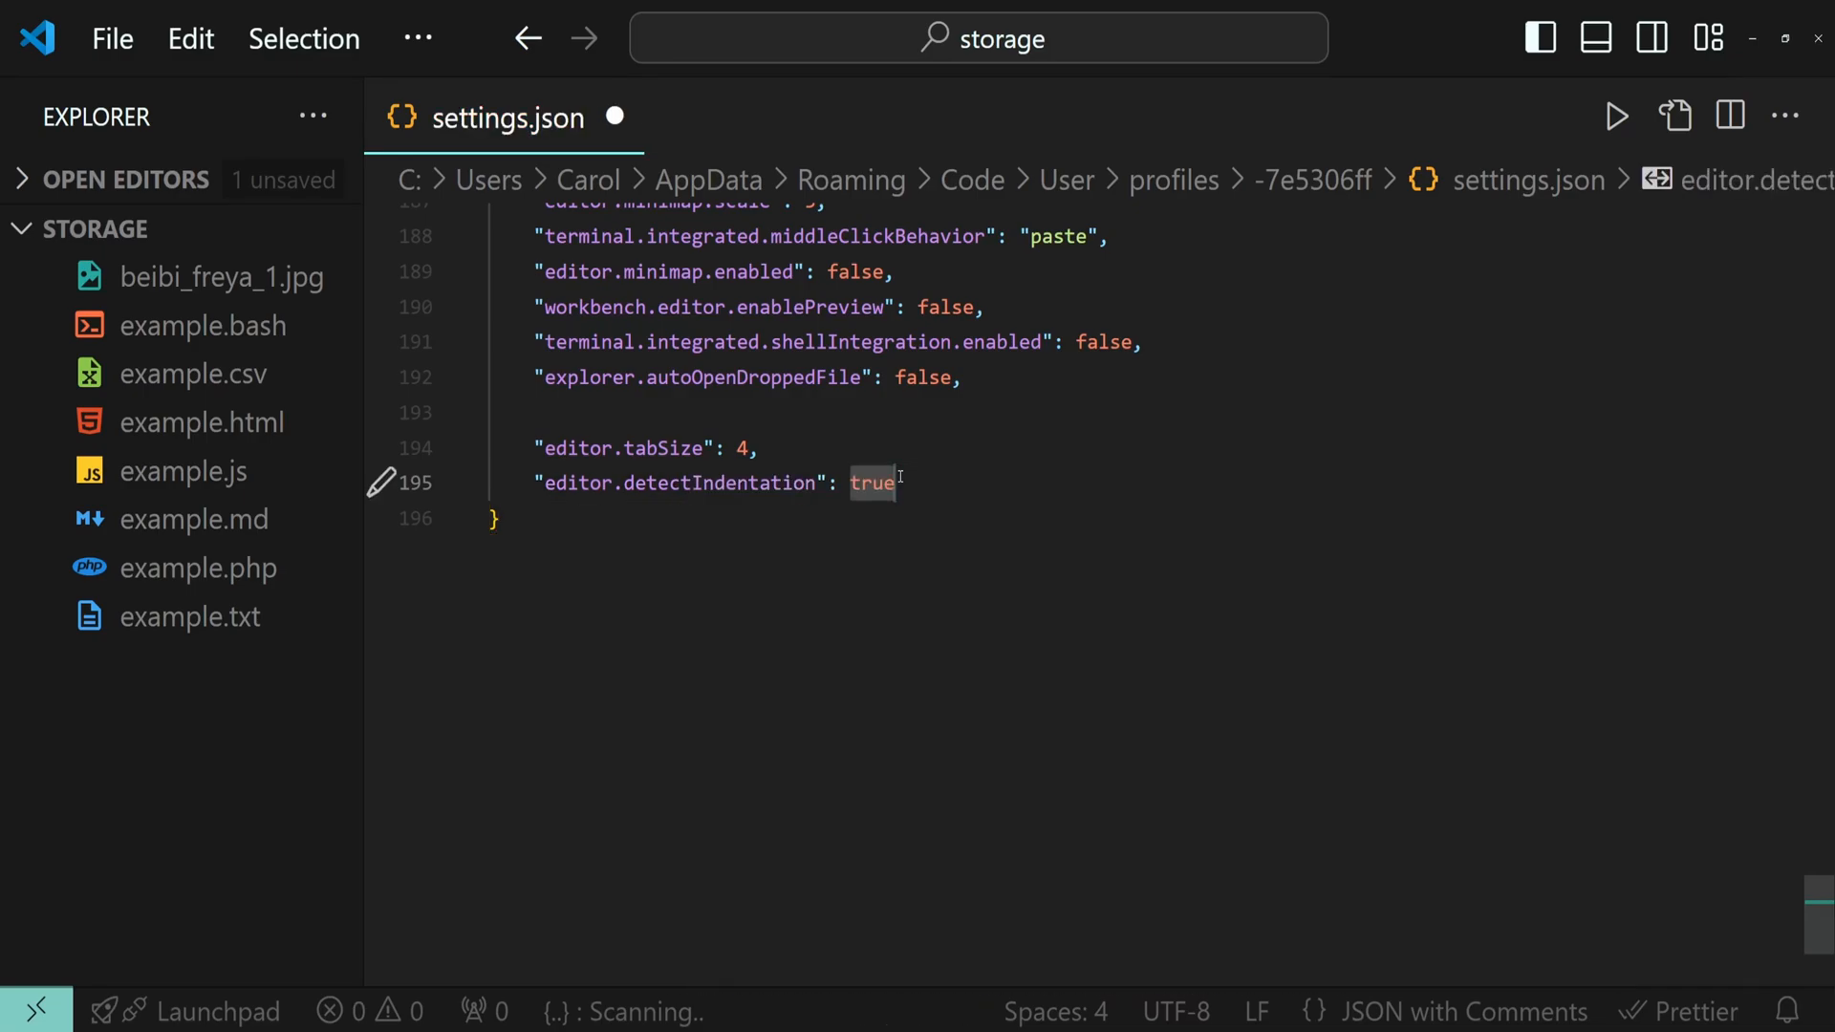
pyautogui.press('Delete')
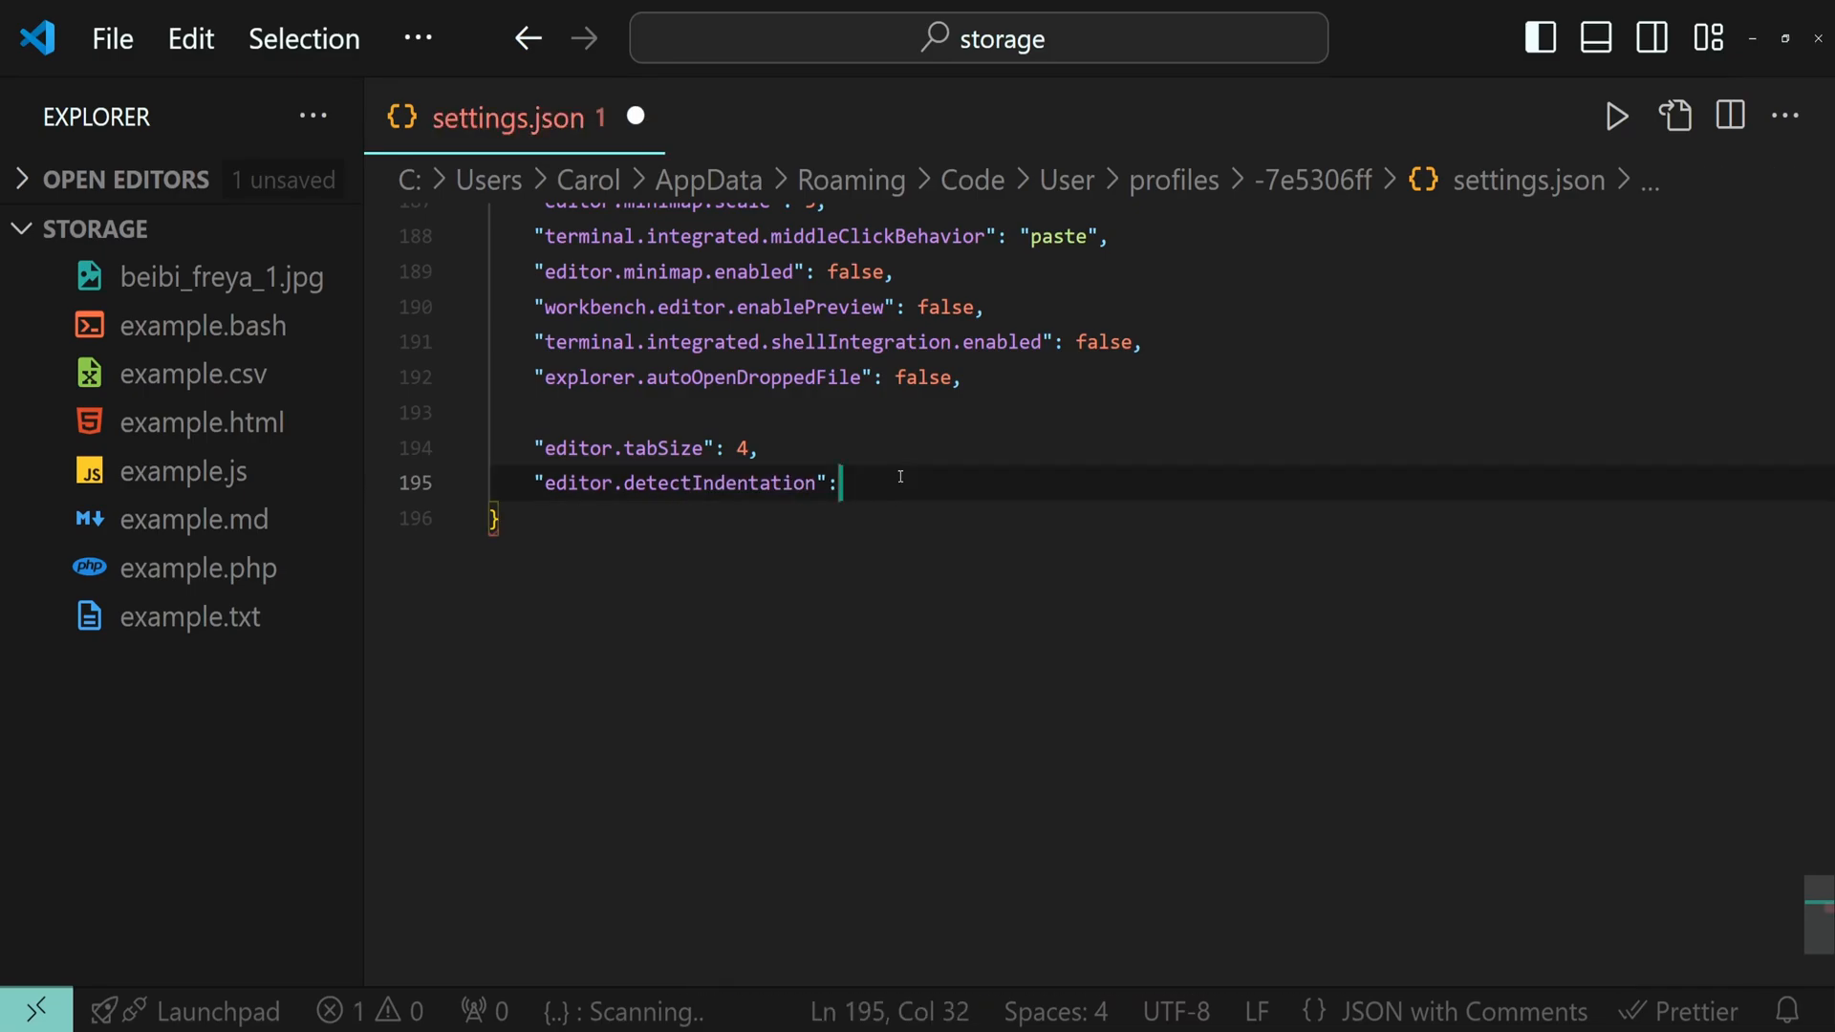
pyautogui.write('fa;s')
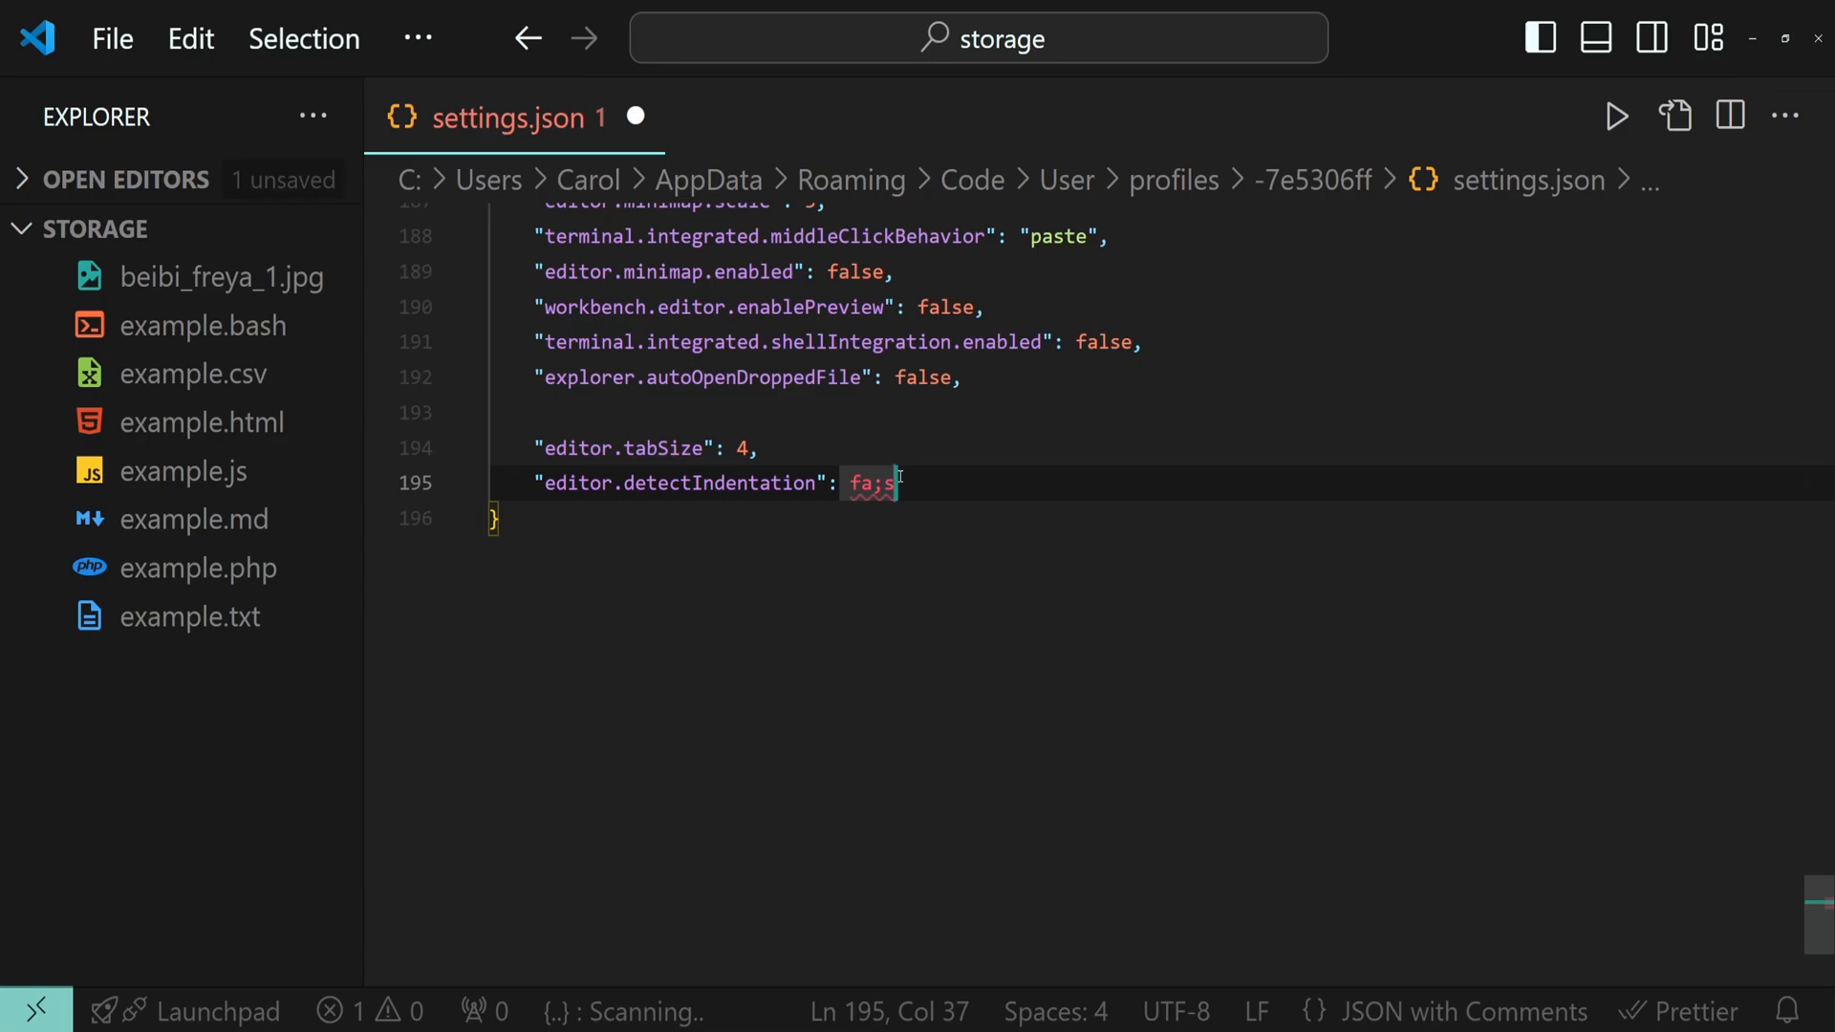
pyautogui.write('false,')
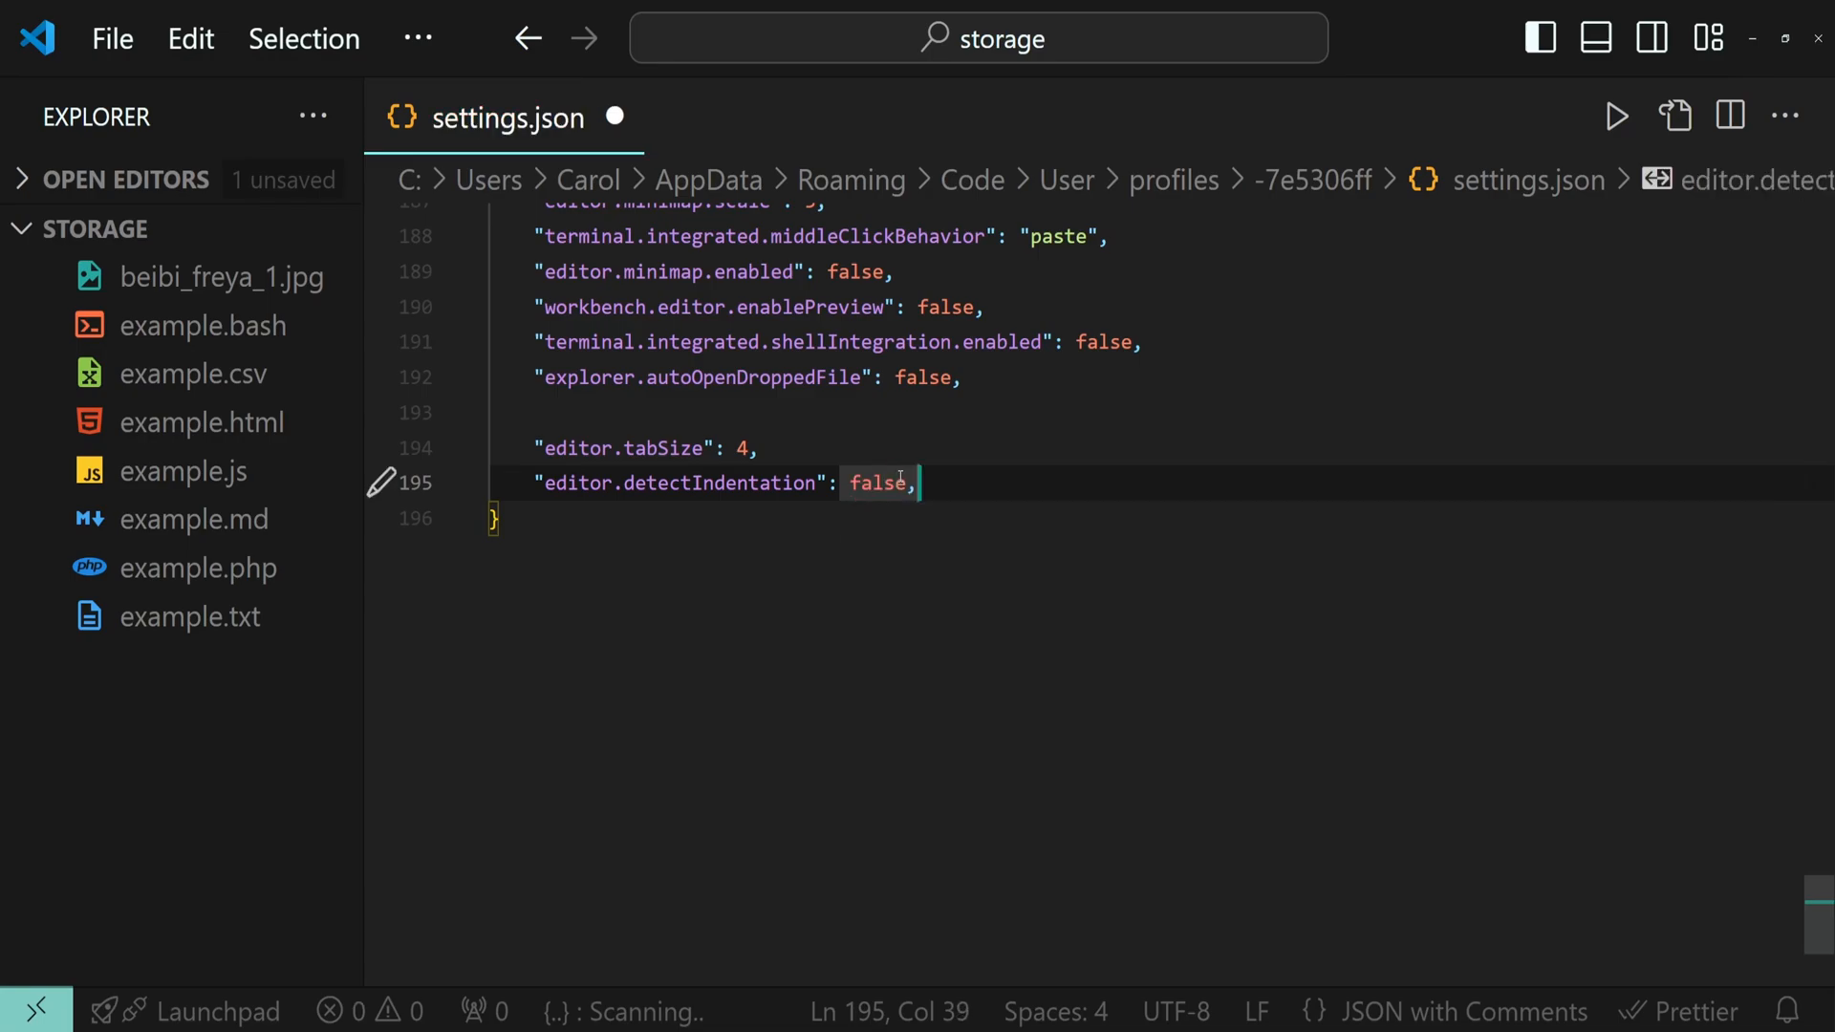
pyautogui.press('ctrl+s')
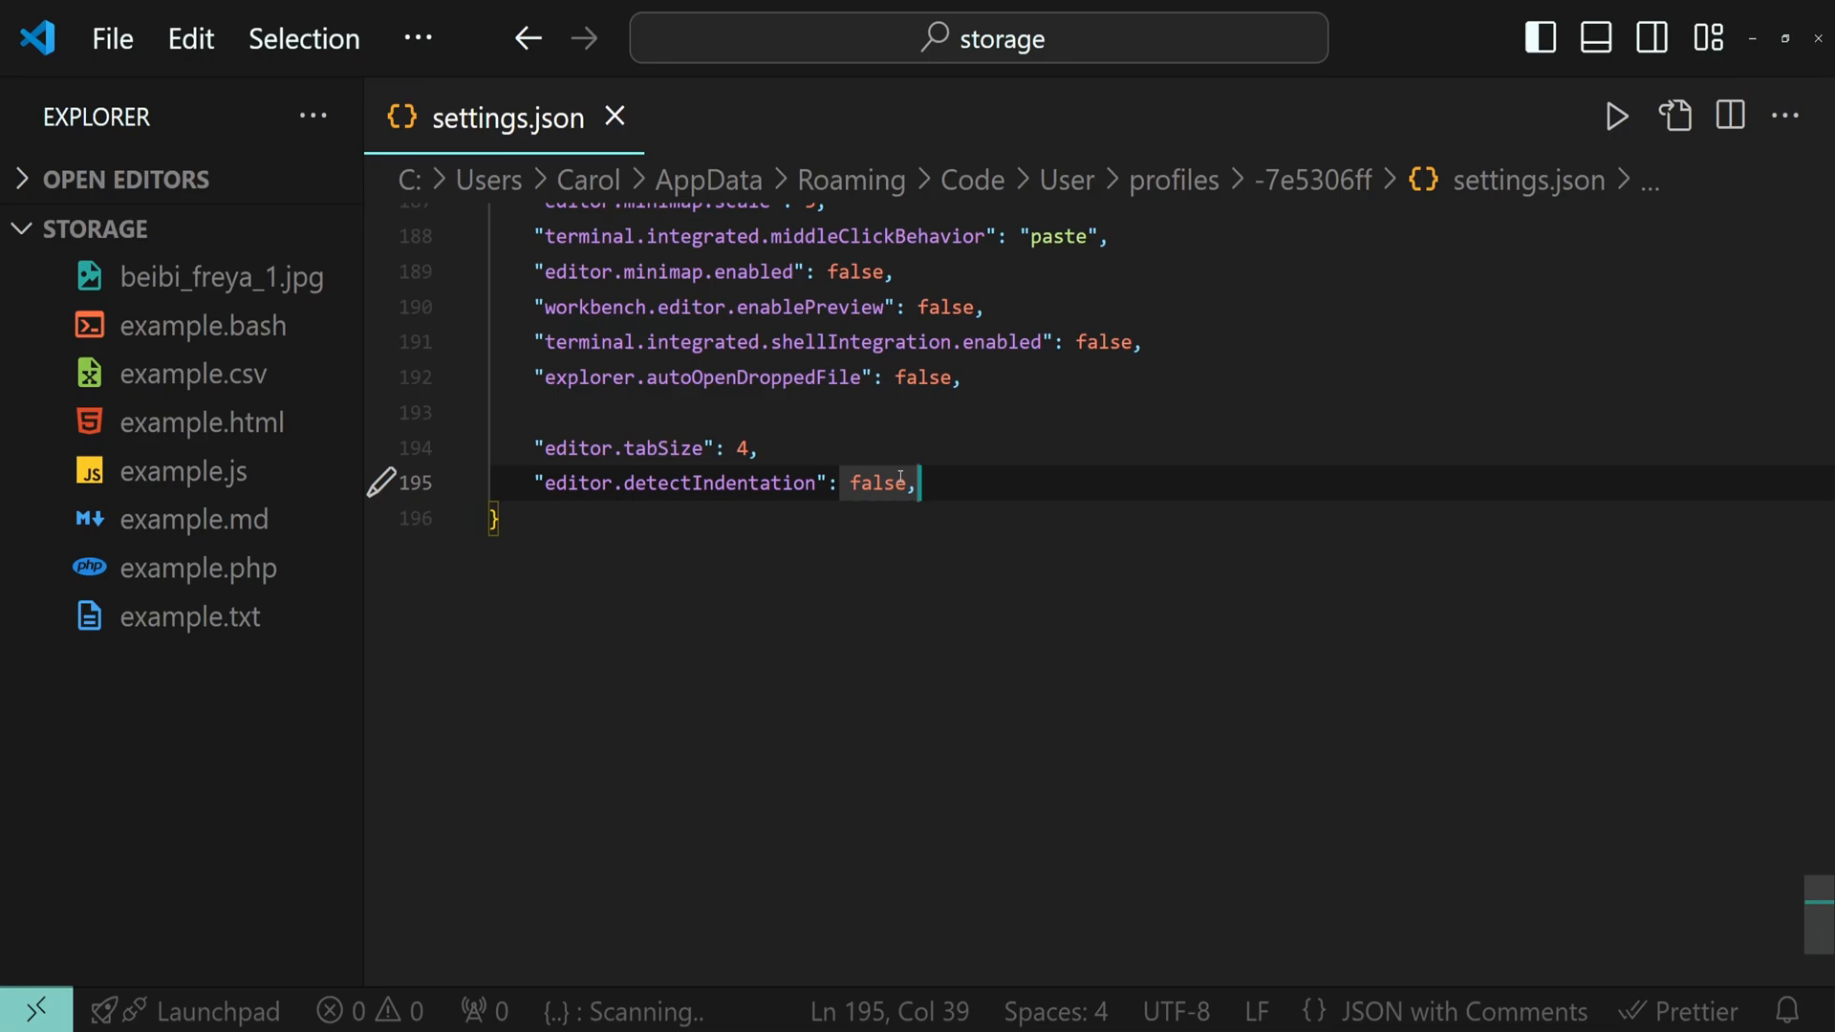
pyautogui.moveTo(950, 490)
pyautogui.write('"')
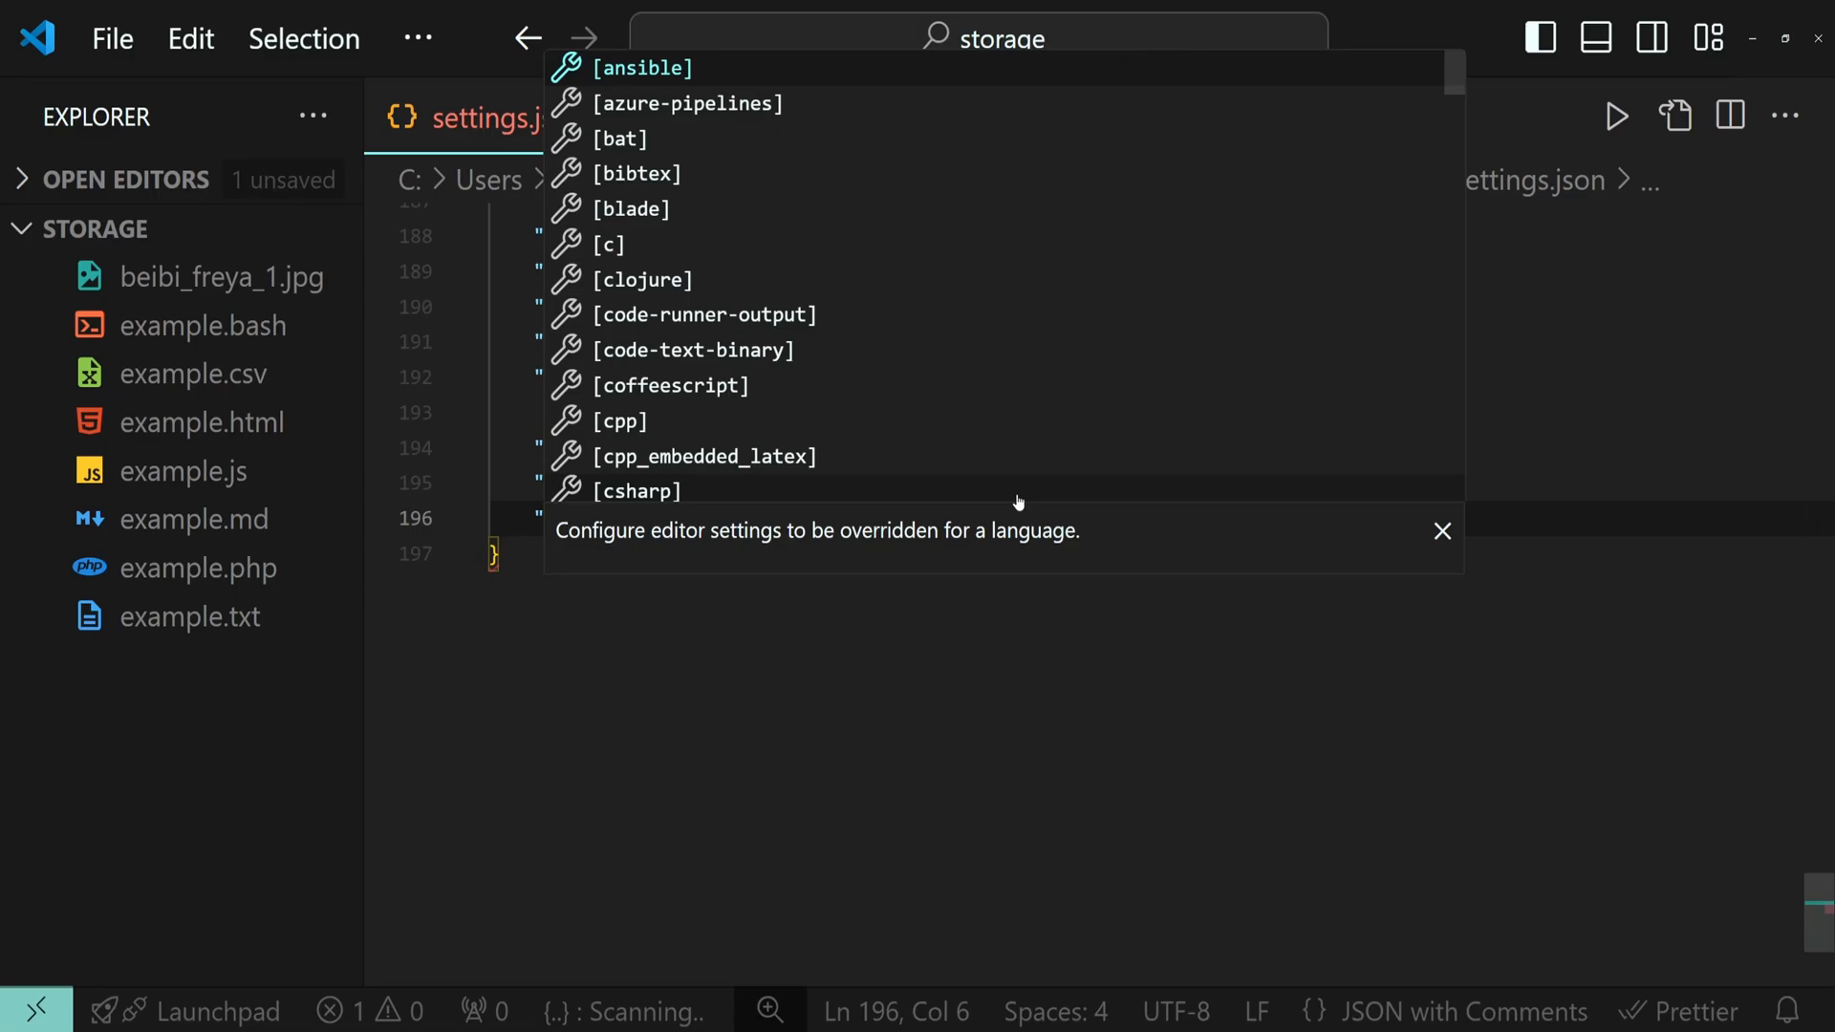
# Step: Add a "[javascript]" override block with editor.tabSize 2
pyautogui.write('javascript]')
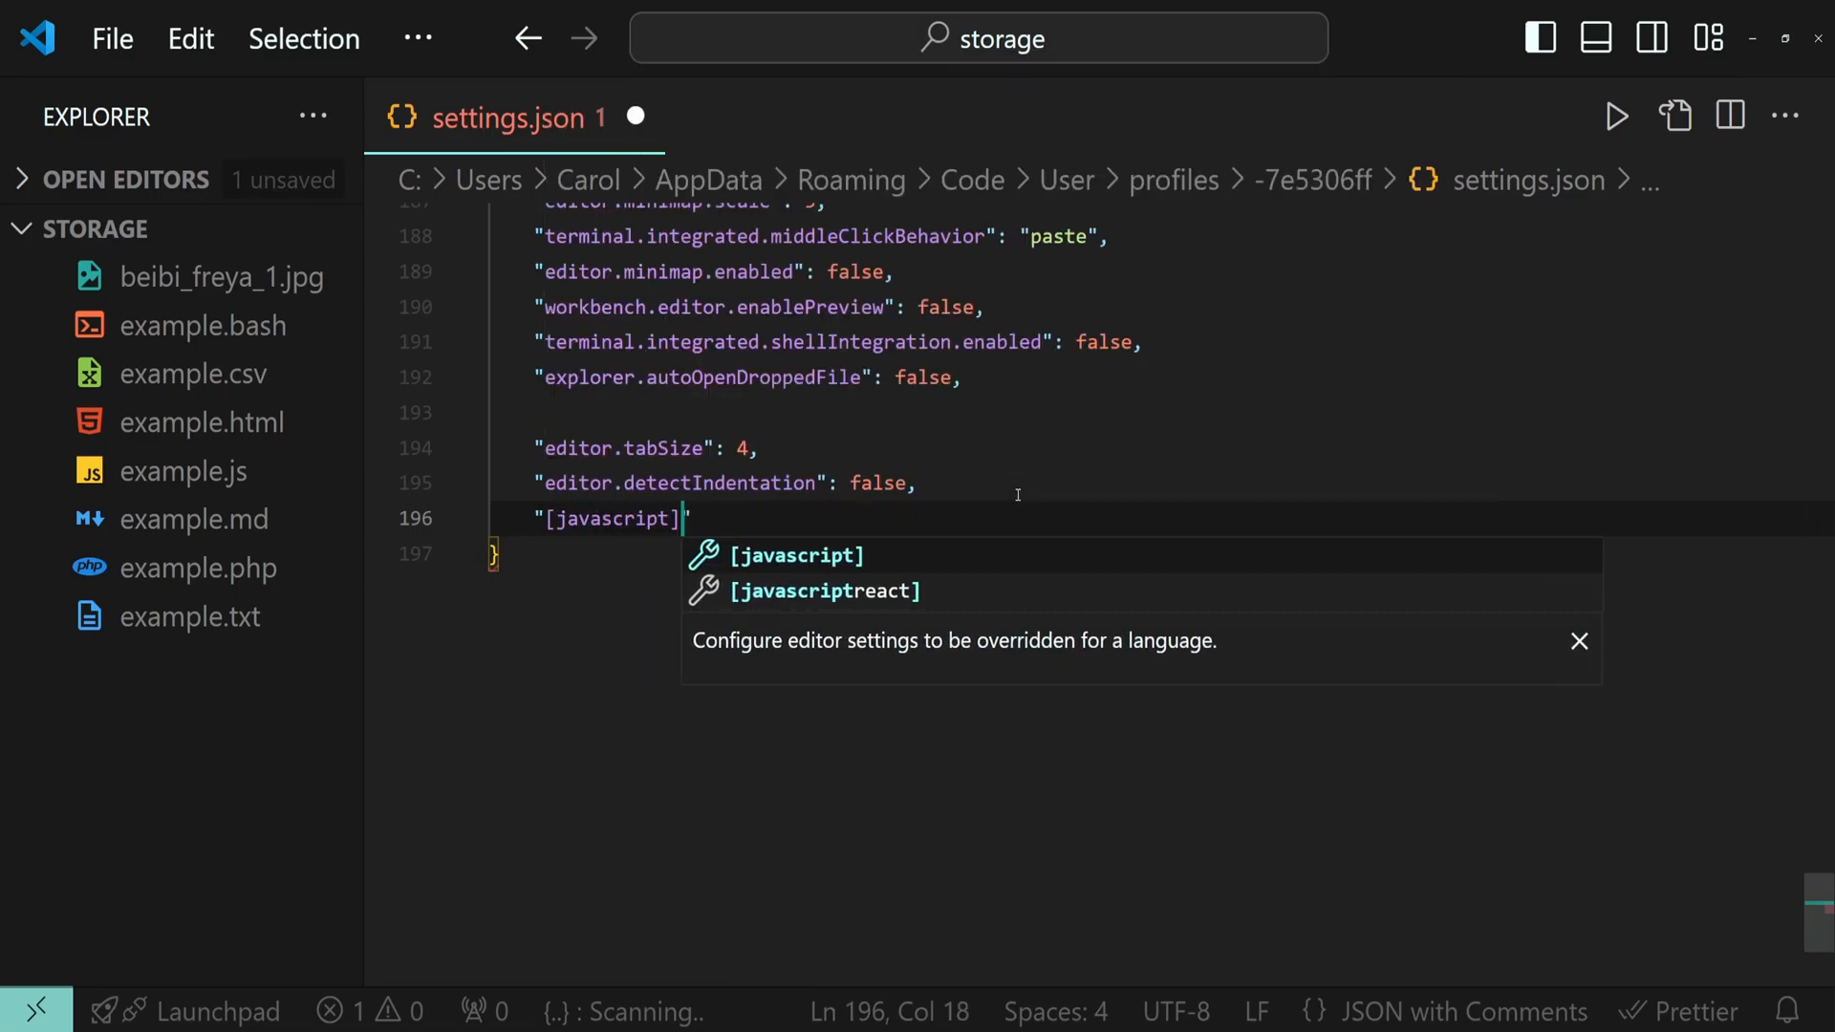
pyautogui.write('":')
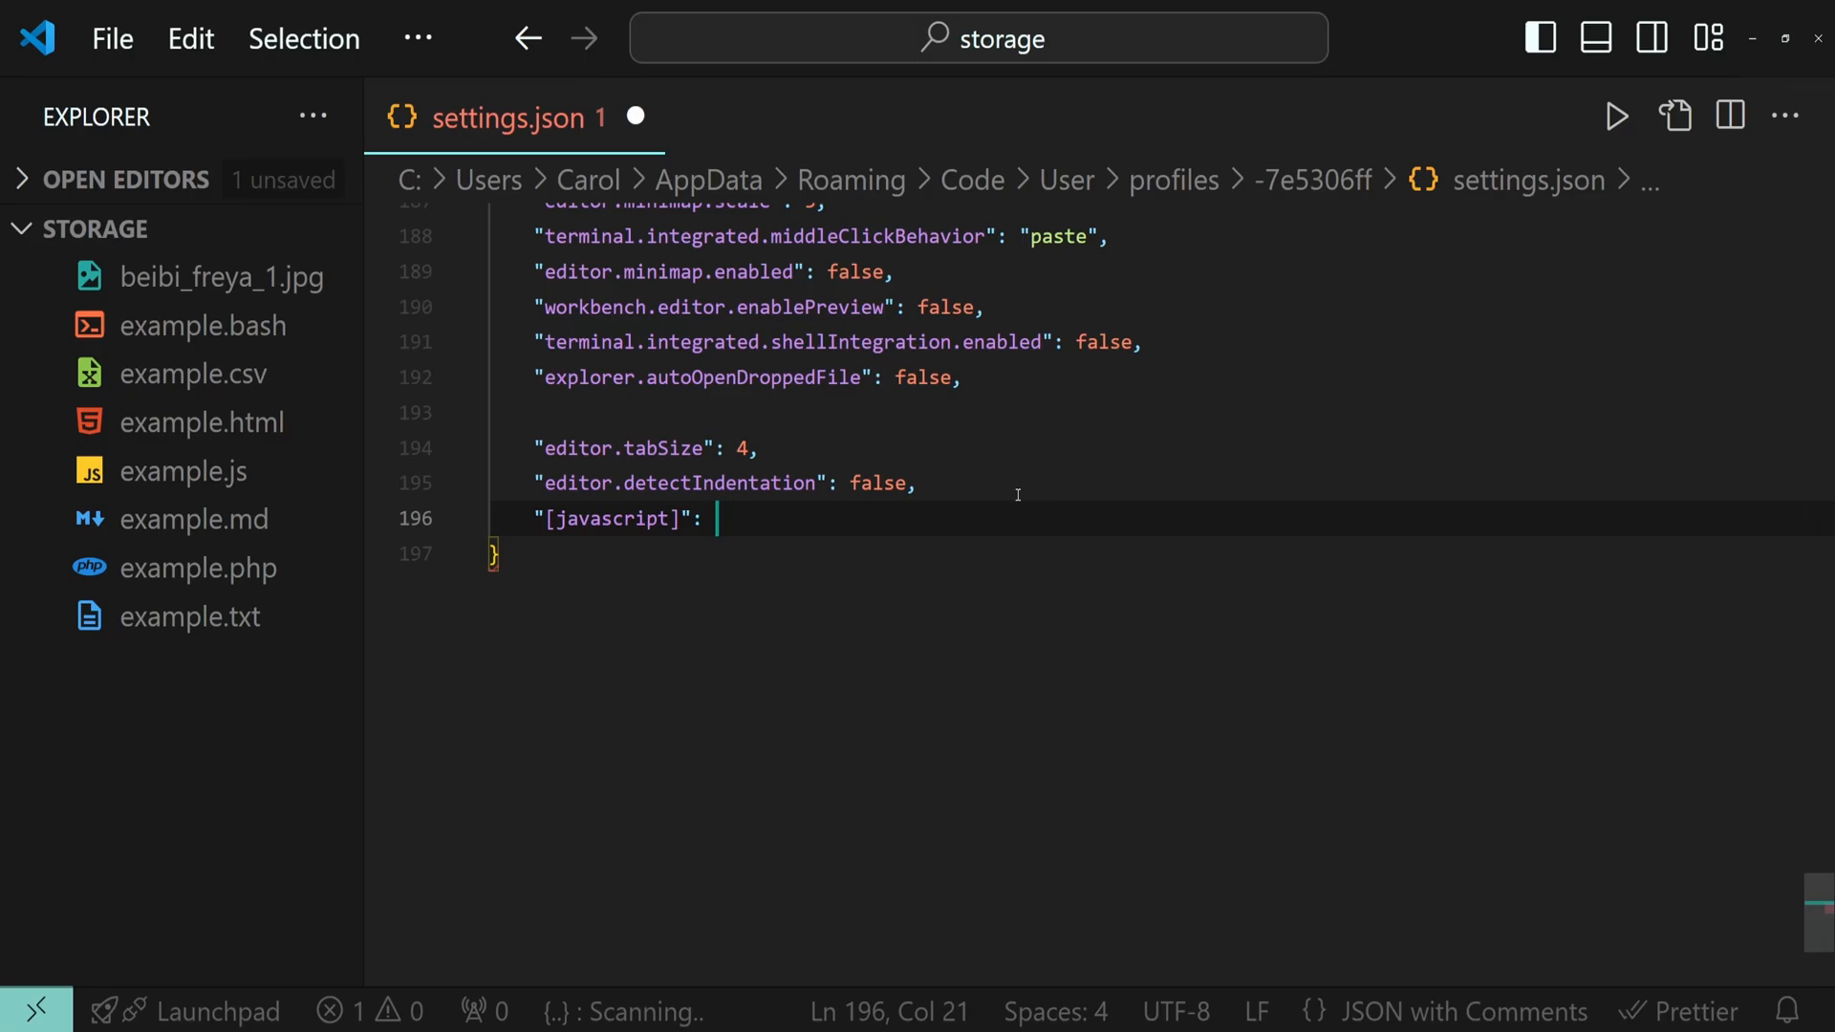
pyautogui.write('{')
pyautogui.write('"editor.tabSize')
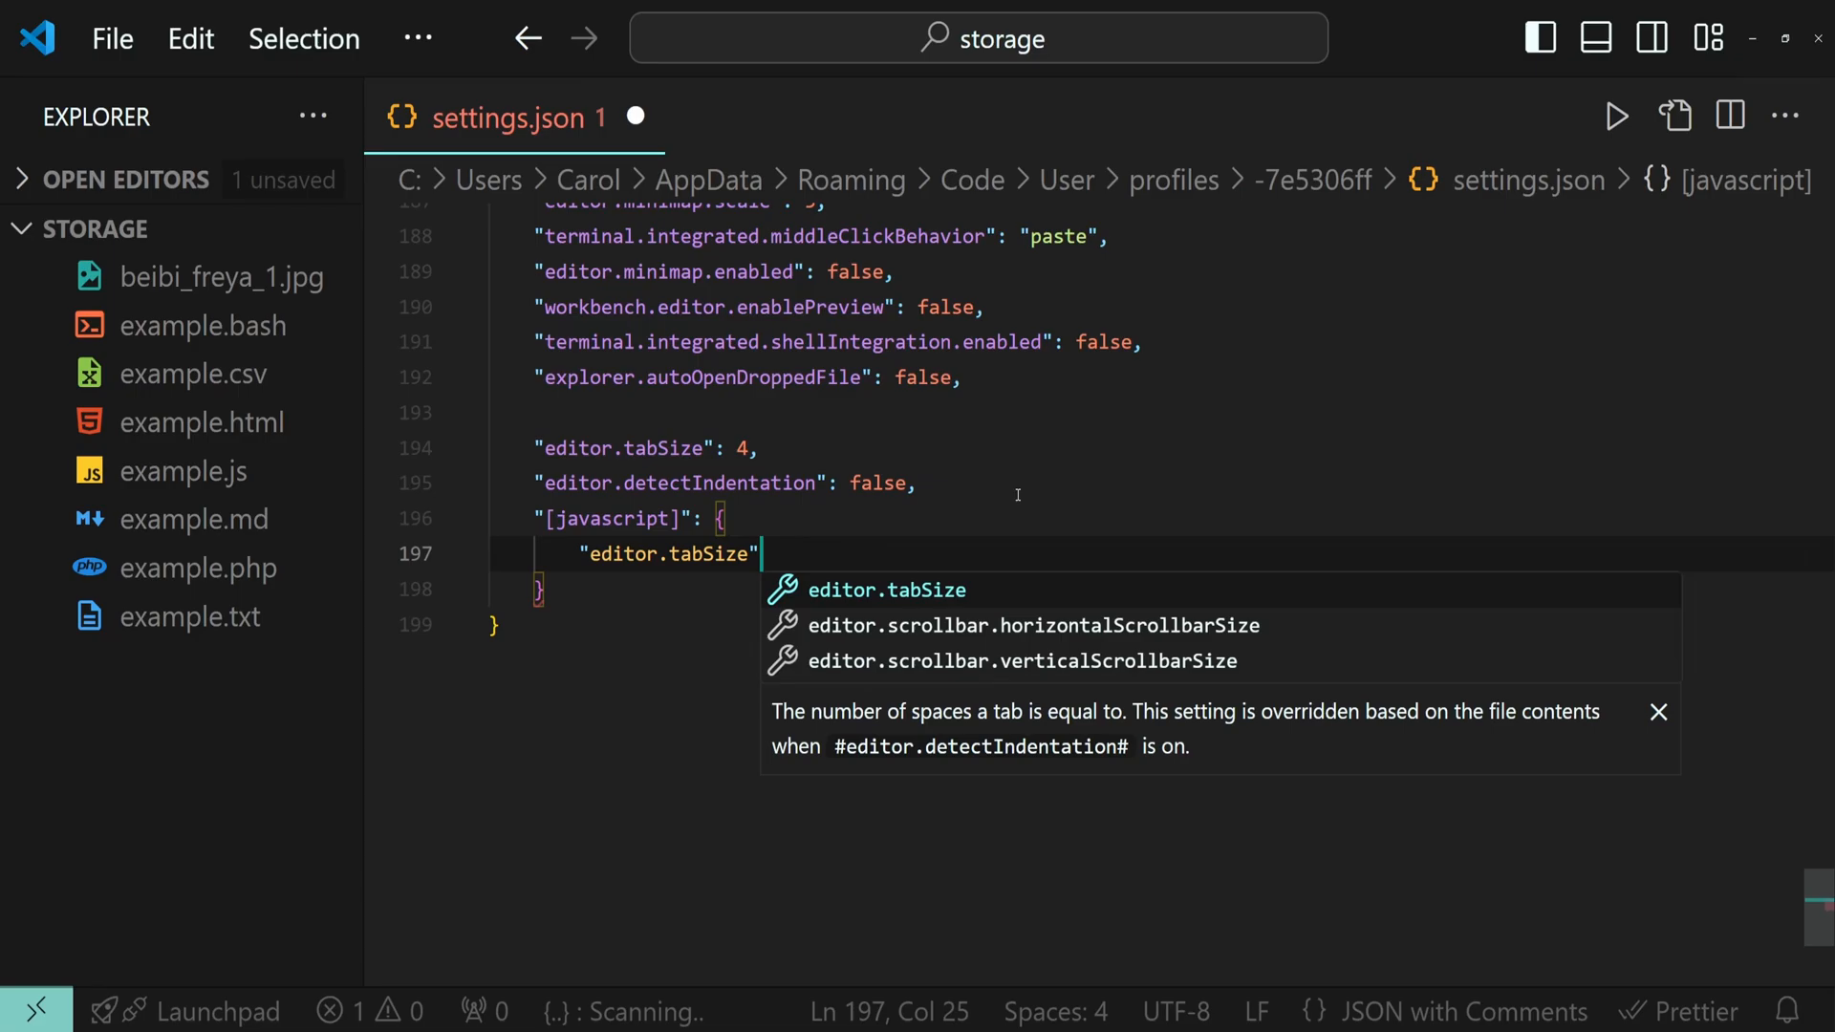
pyautogui.write(': 2')
pyautogui.write('"')
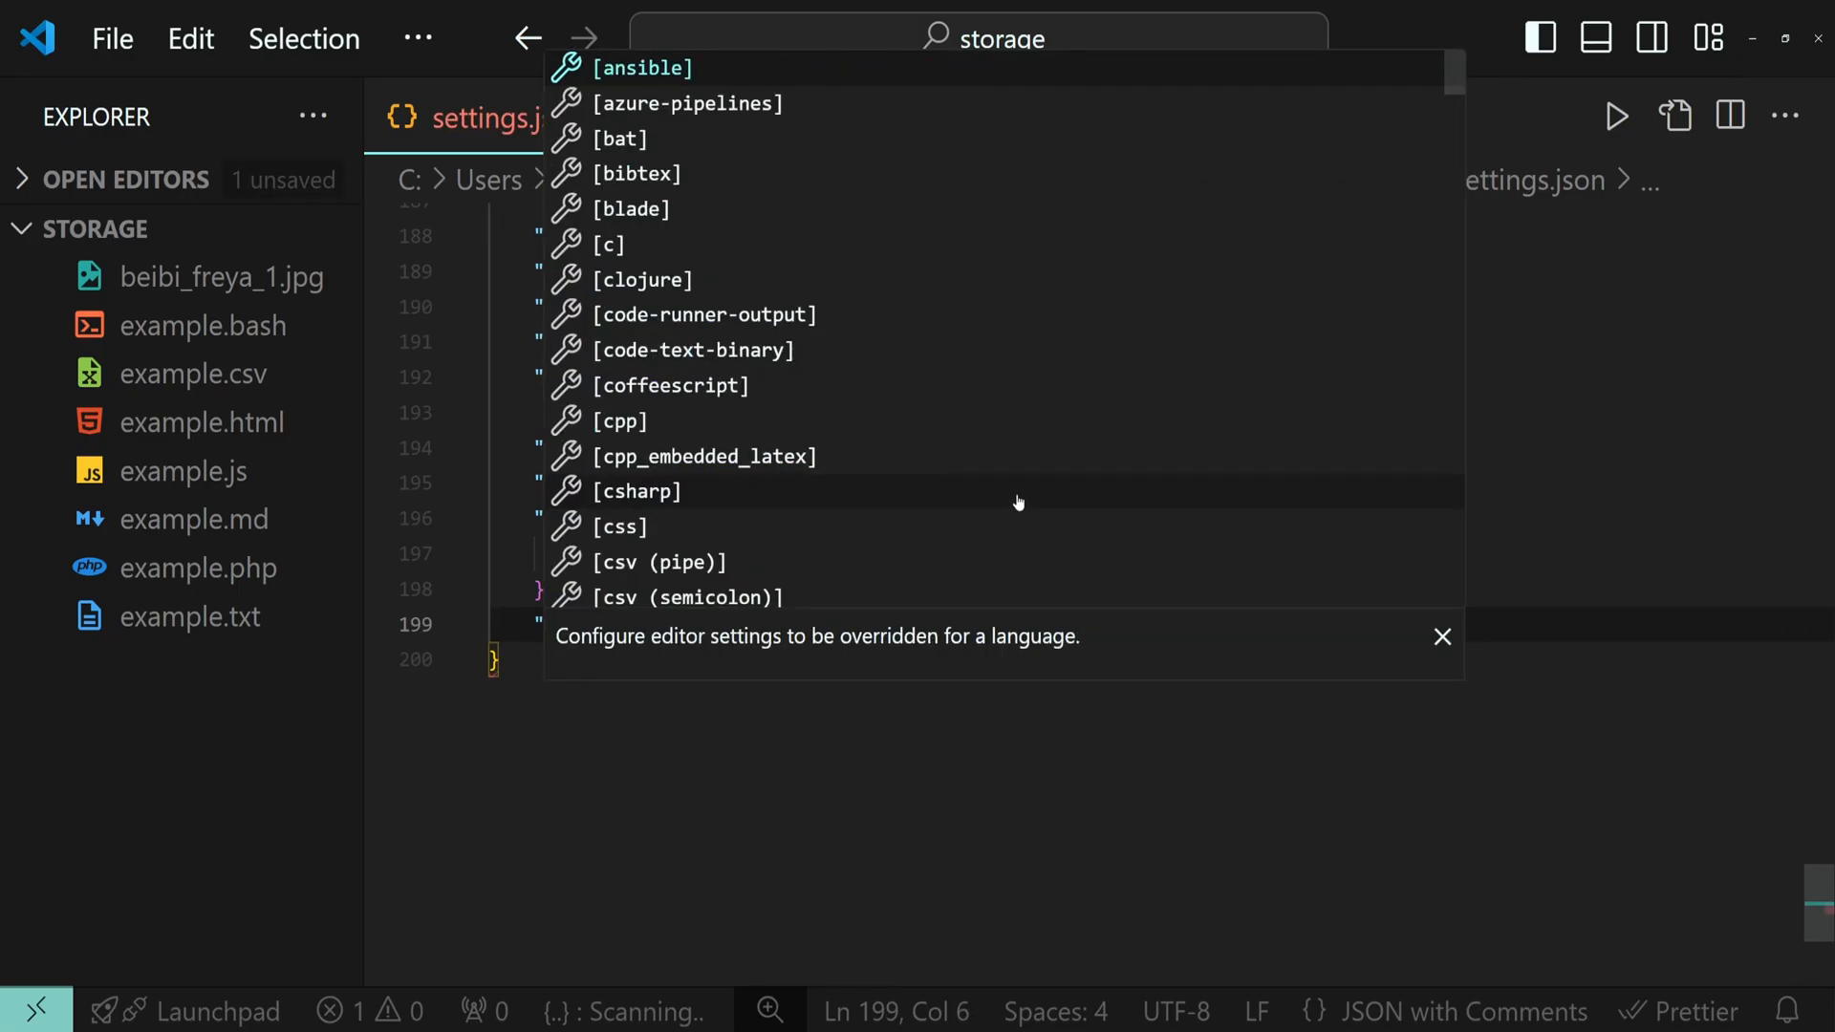
# Step: Add an "[html]" override block with editor.tabSize 4
pyautogui.write('html]')
pyautogui.write('"')
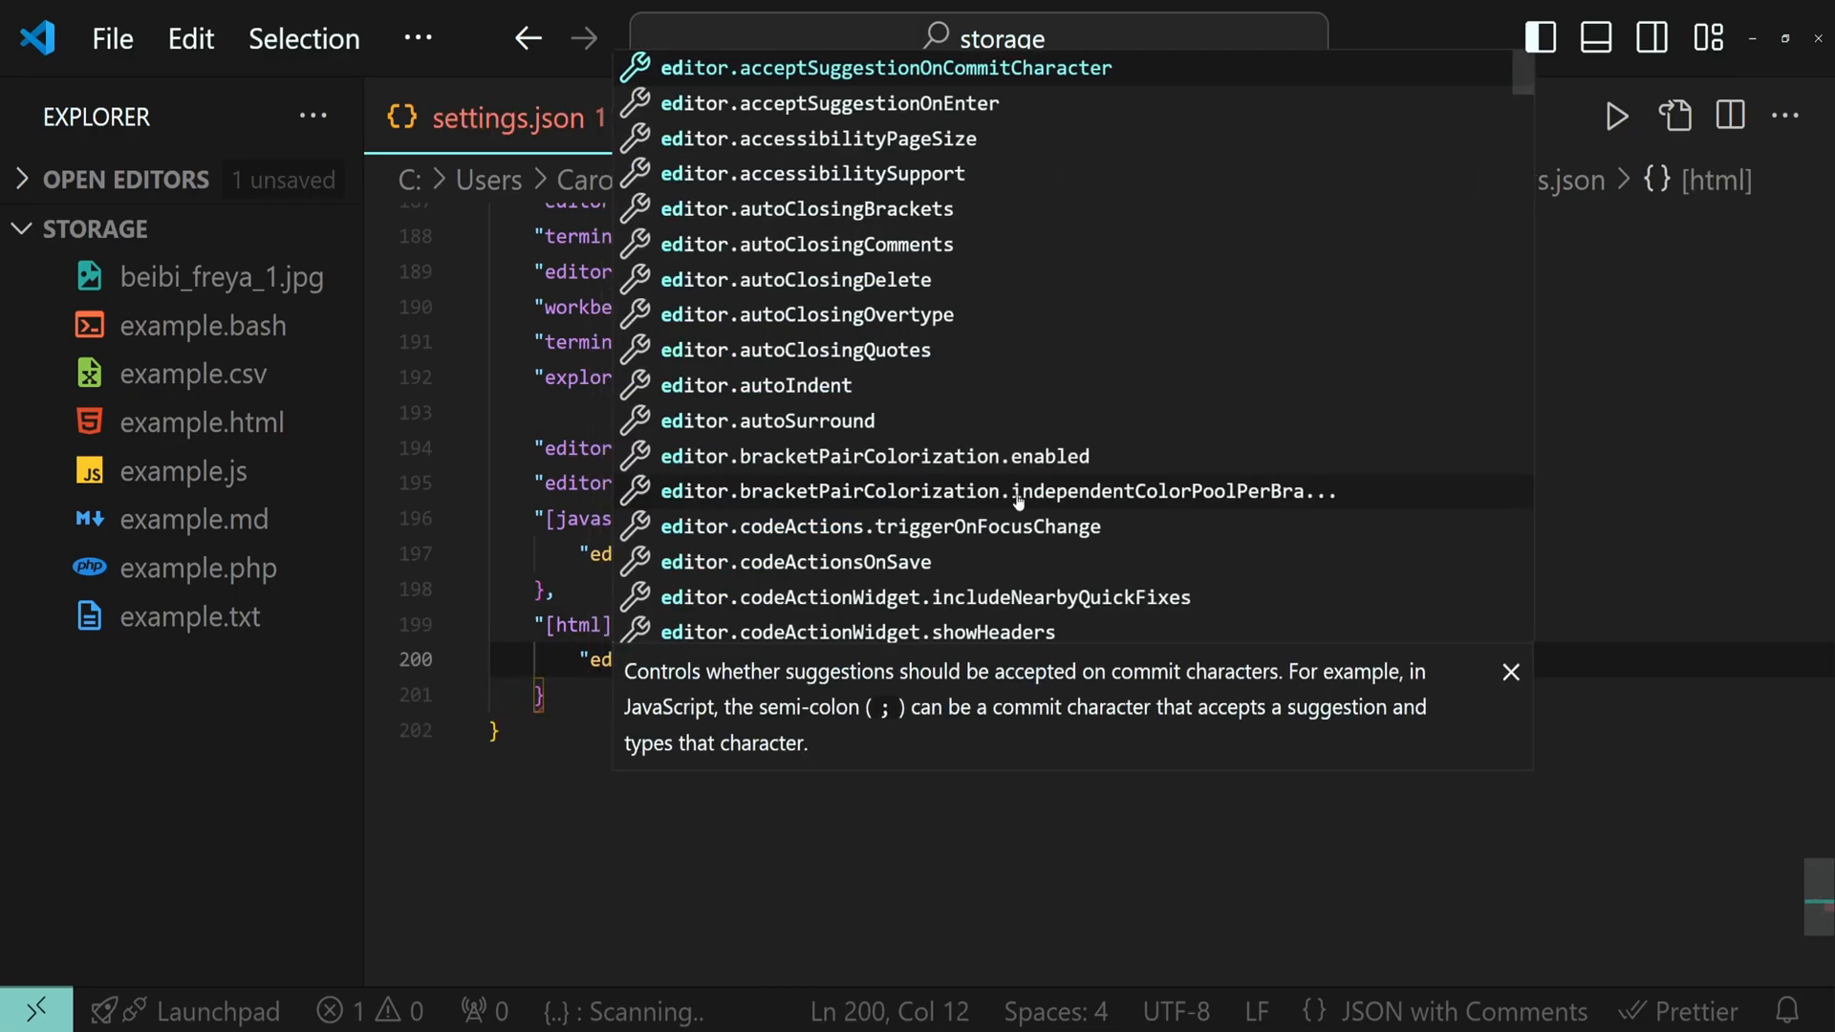
pyautogui.write('editor.tabSize')
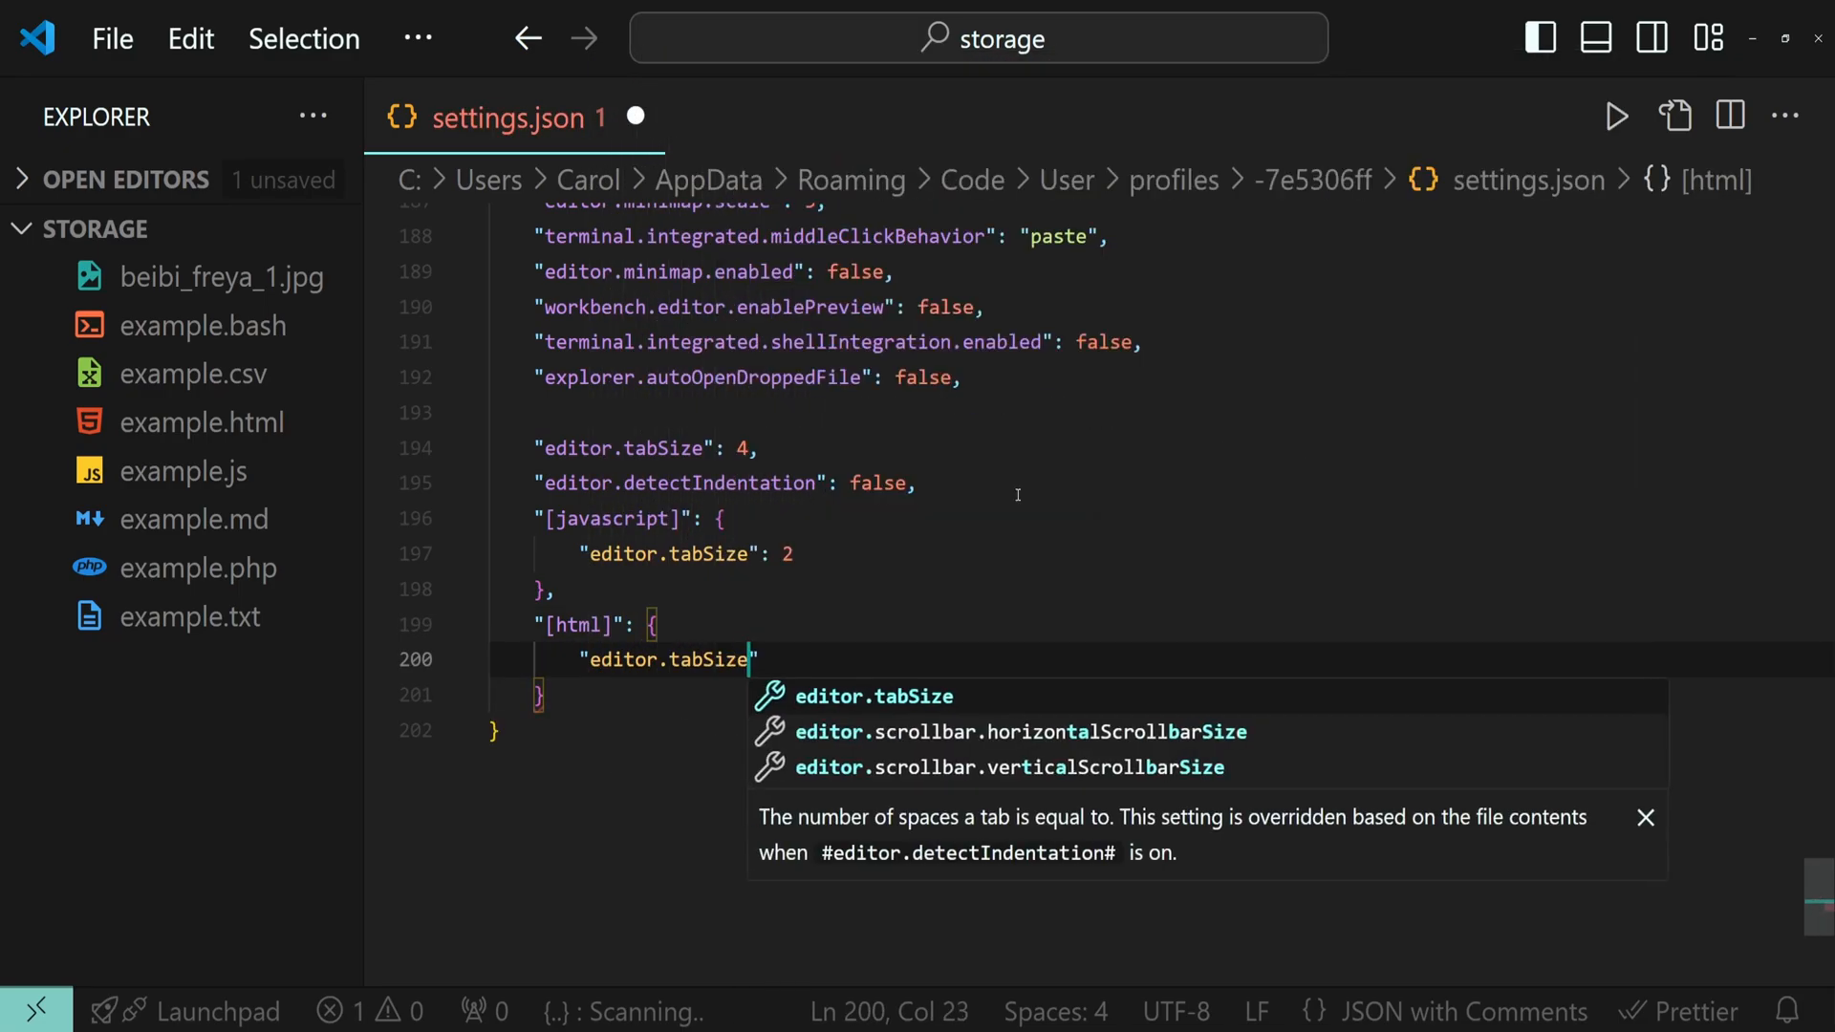
pyautogui.write('": 4')
pyautogui.click(1153, 695)
pyautogui.write(',')
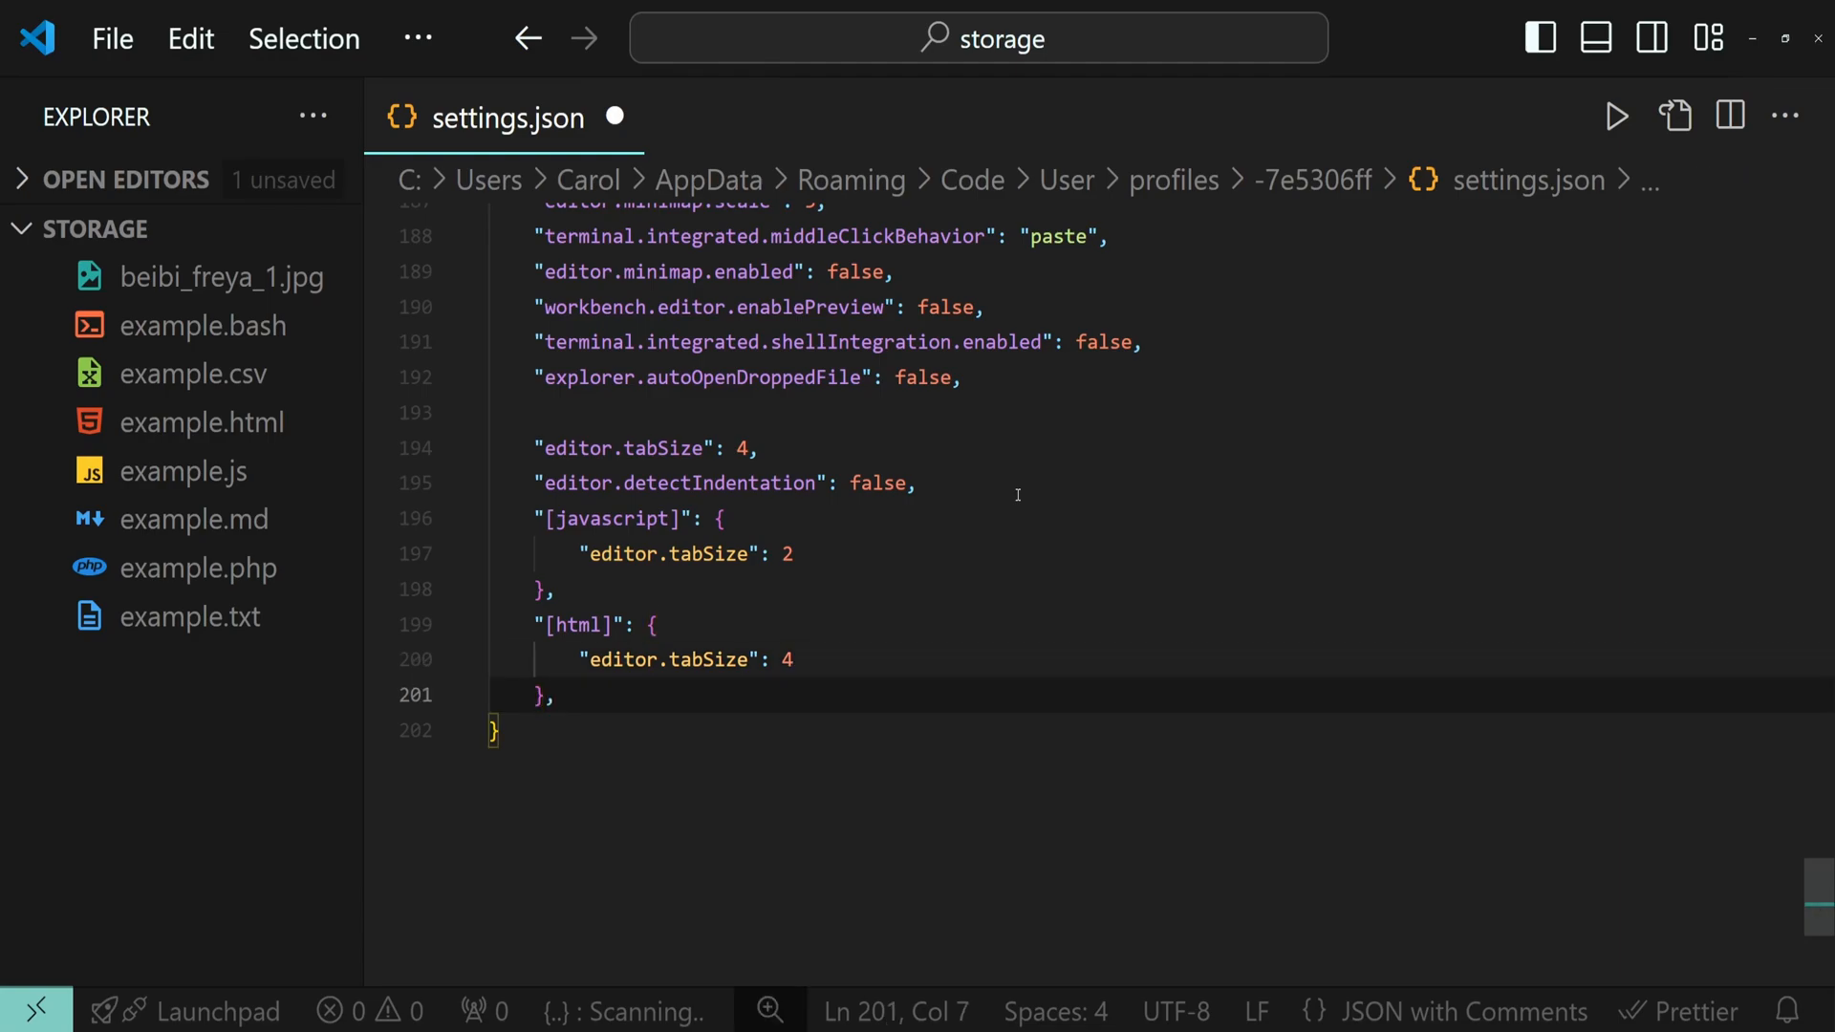
# Step: Save settings, check indentation in example.html and example.js, then return to settings.json
pyautogui.press('ctrl+s')
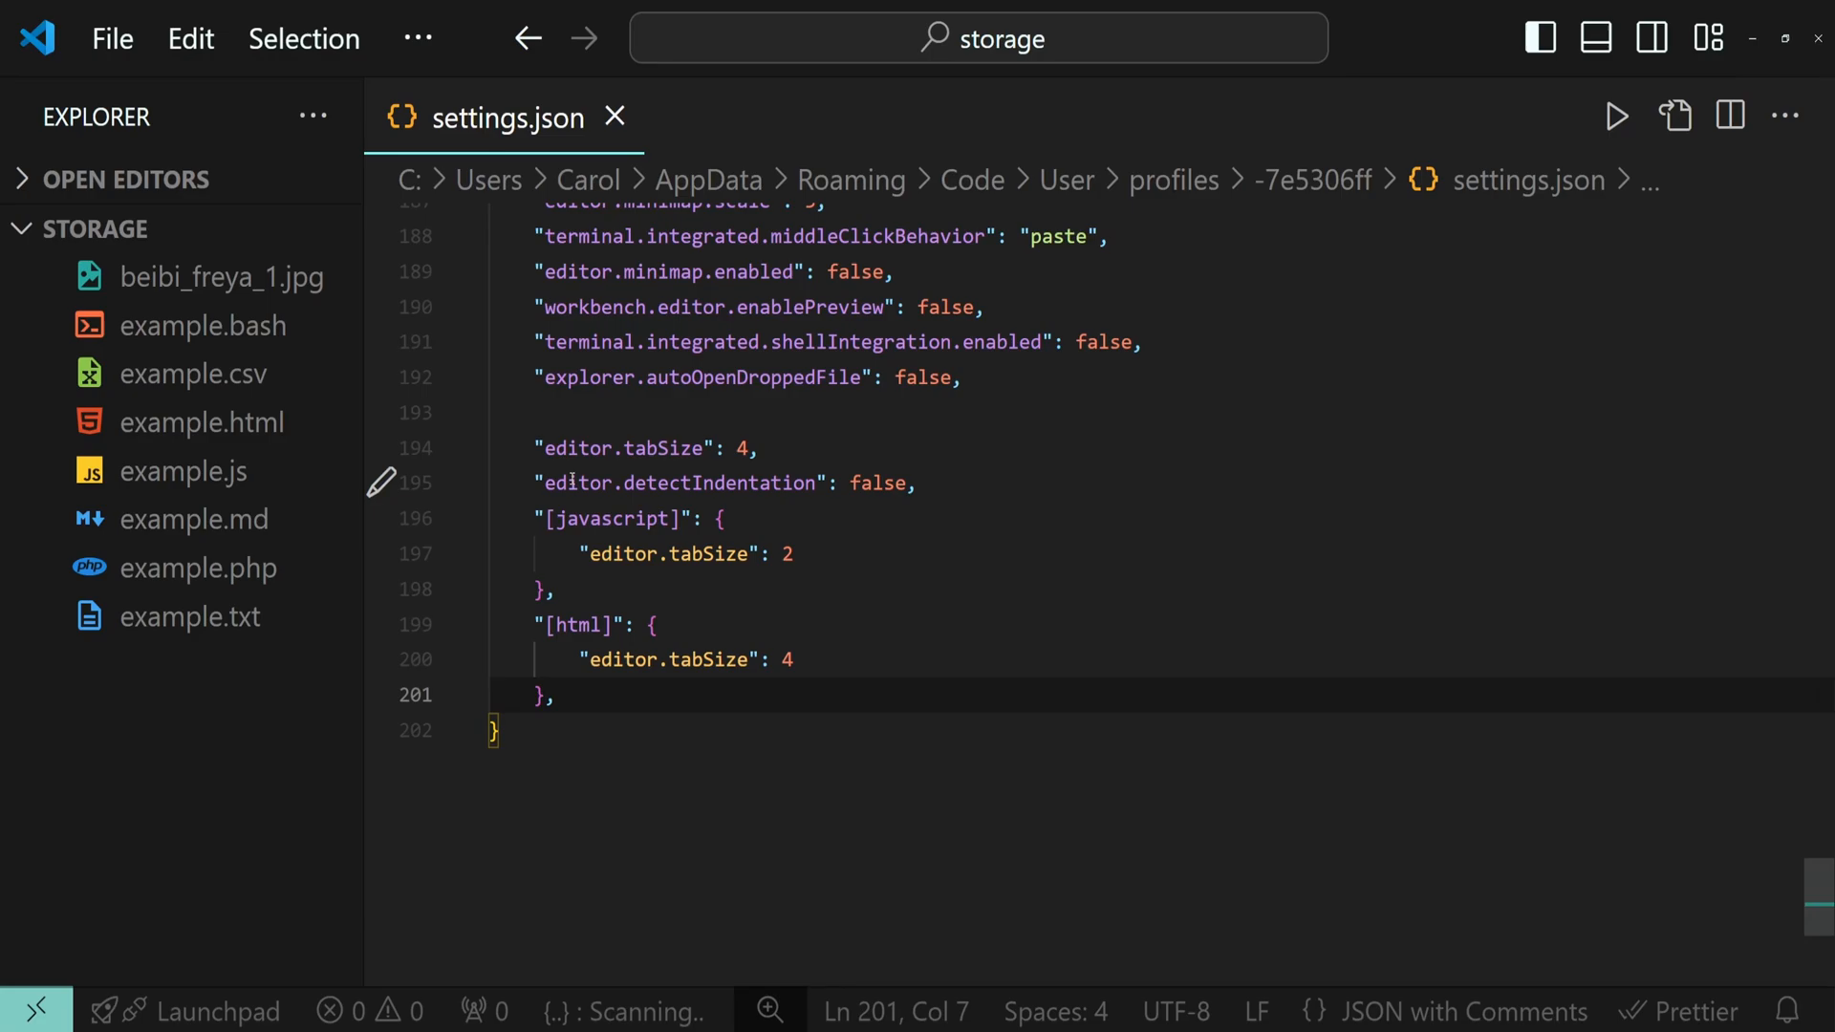
pyautogui.click(203, 421)
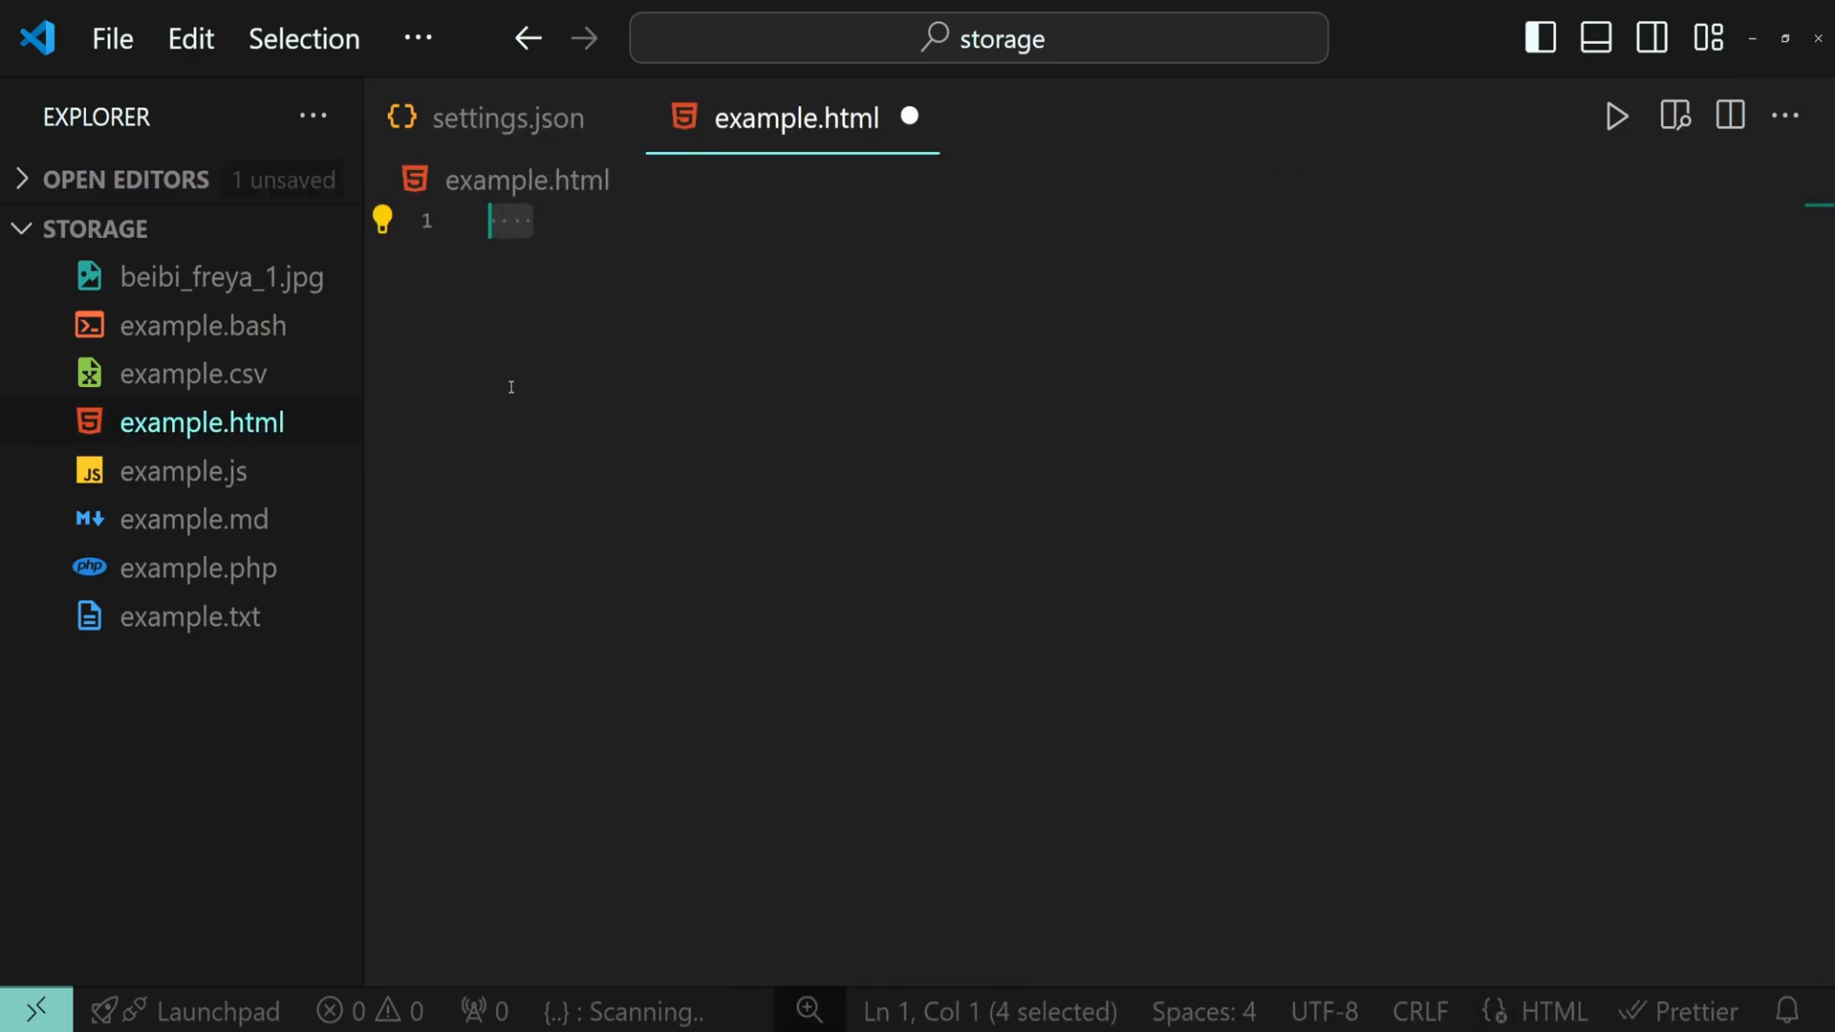
pyautogui.click(184, 470)
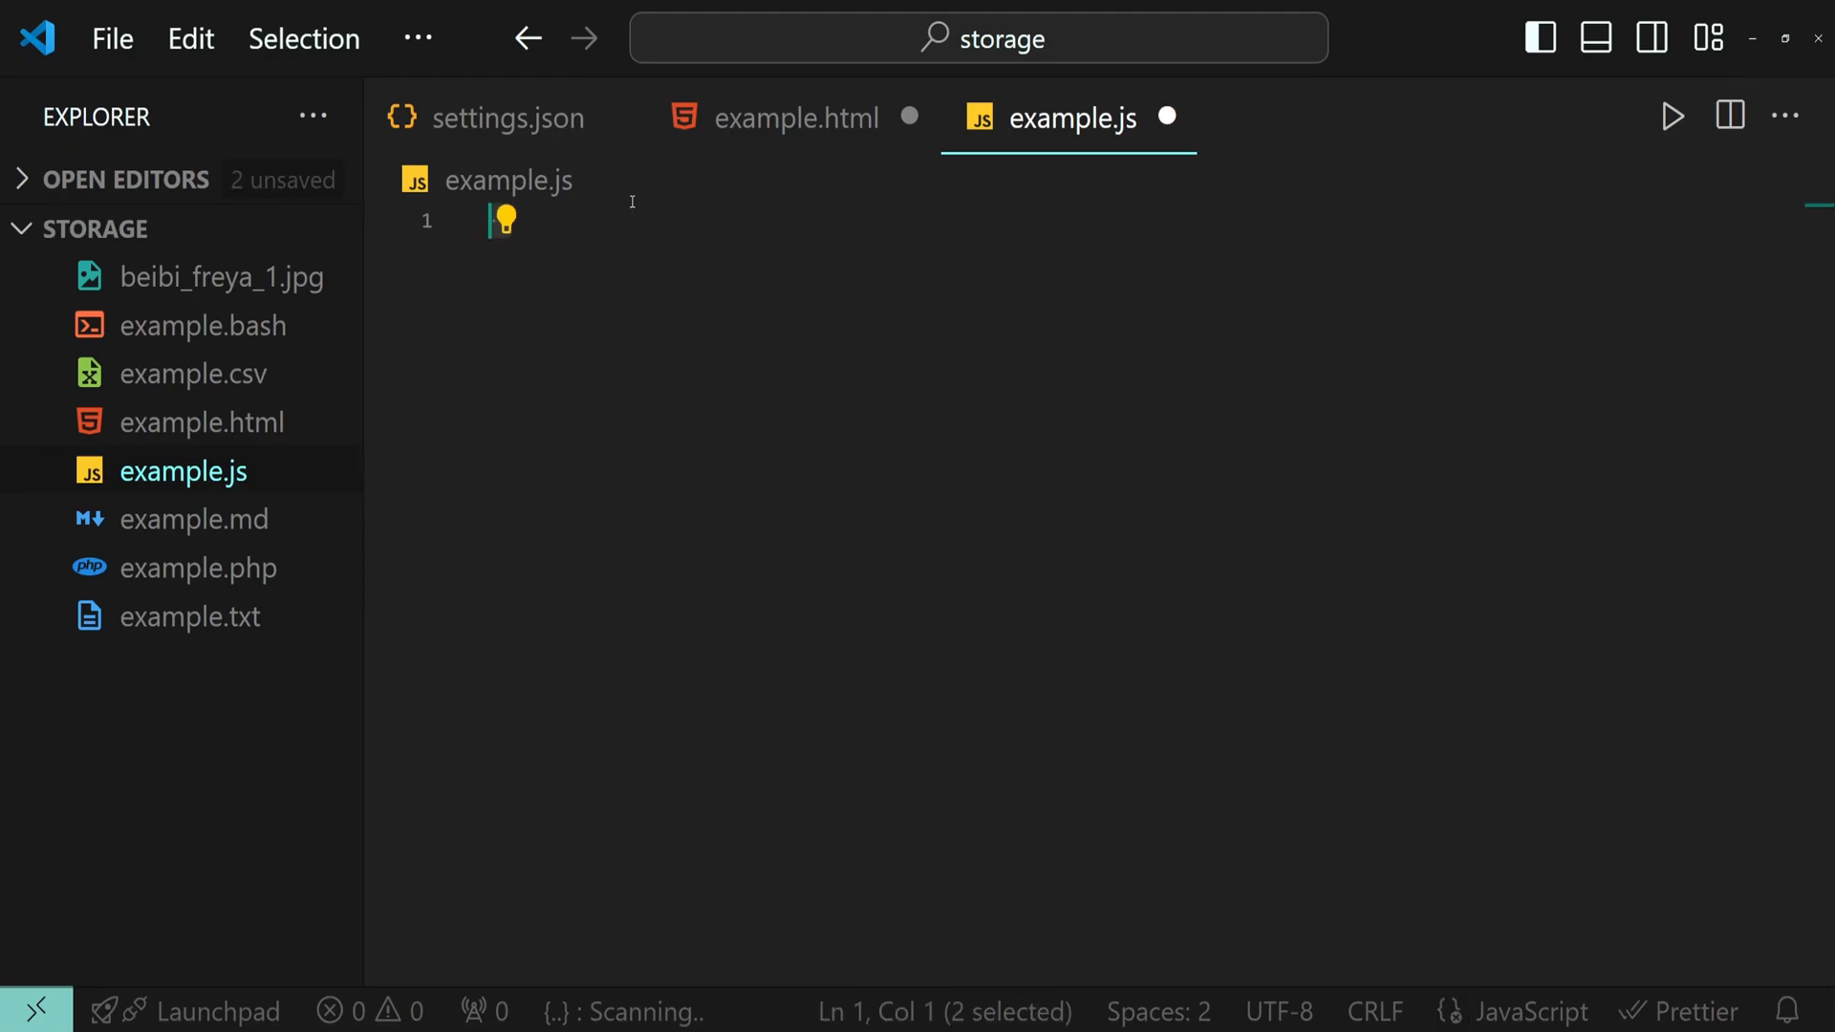
pyautogui.click(501, 116)
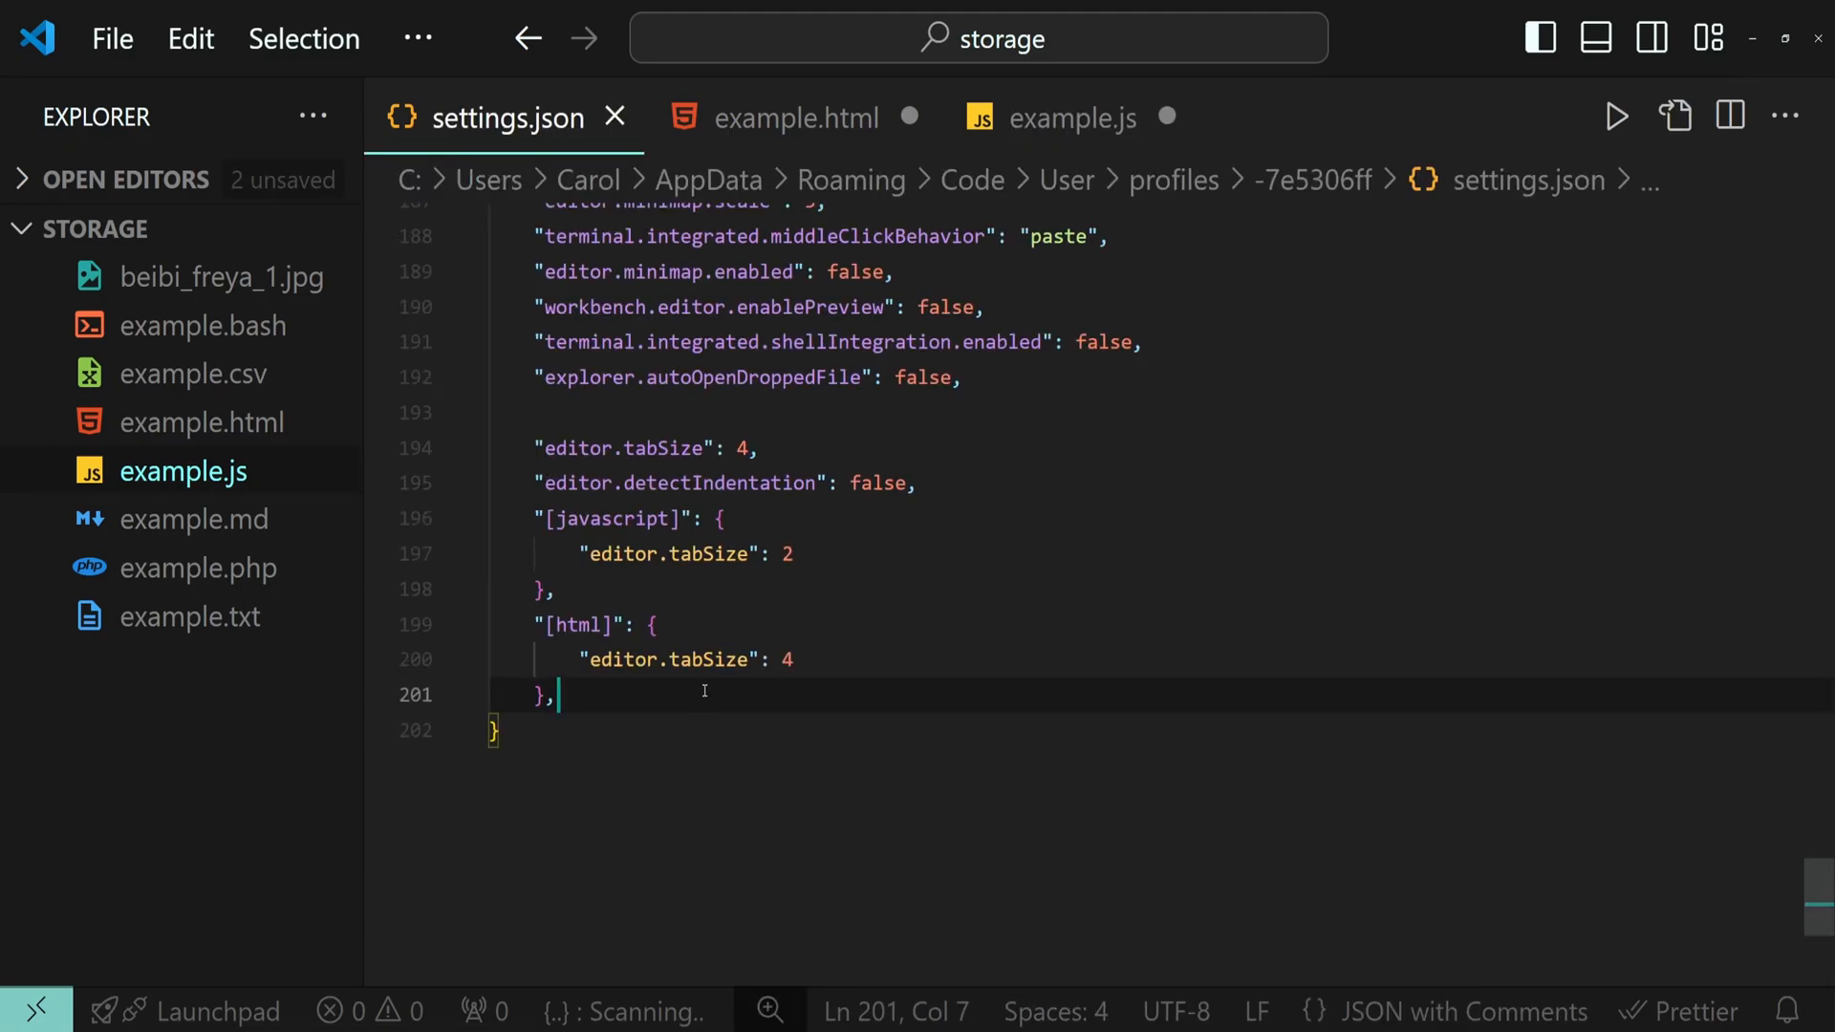
# Step: Add a "[markdown]" override block with editor.tabSize 2 after the html block and save
pyautogui.press('enter')
pyautogui.write('"[')
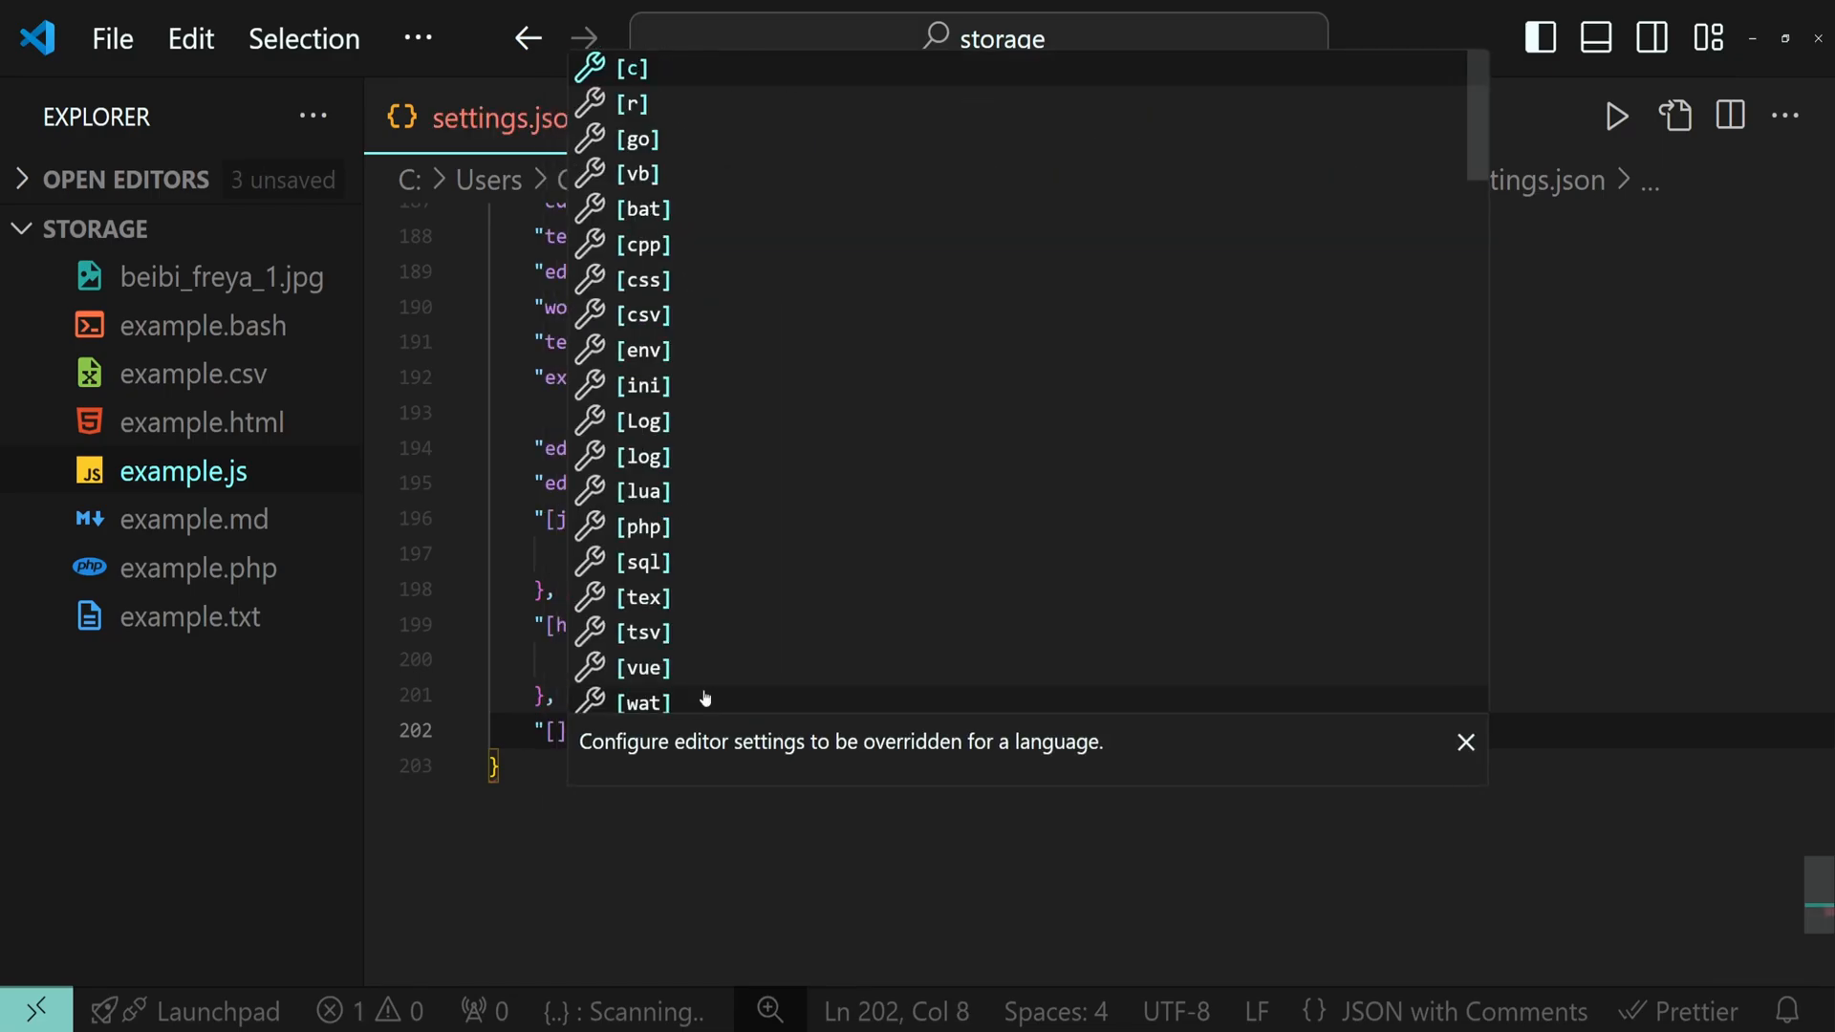
pyautogui.write('markdow')
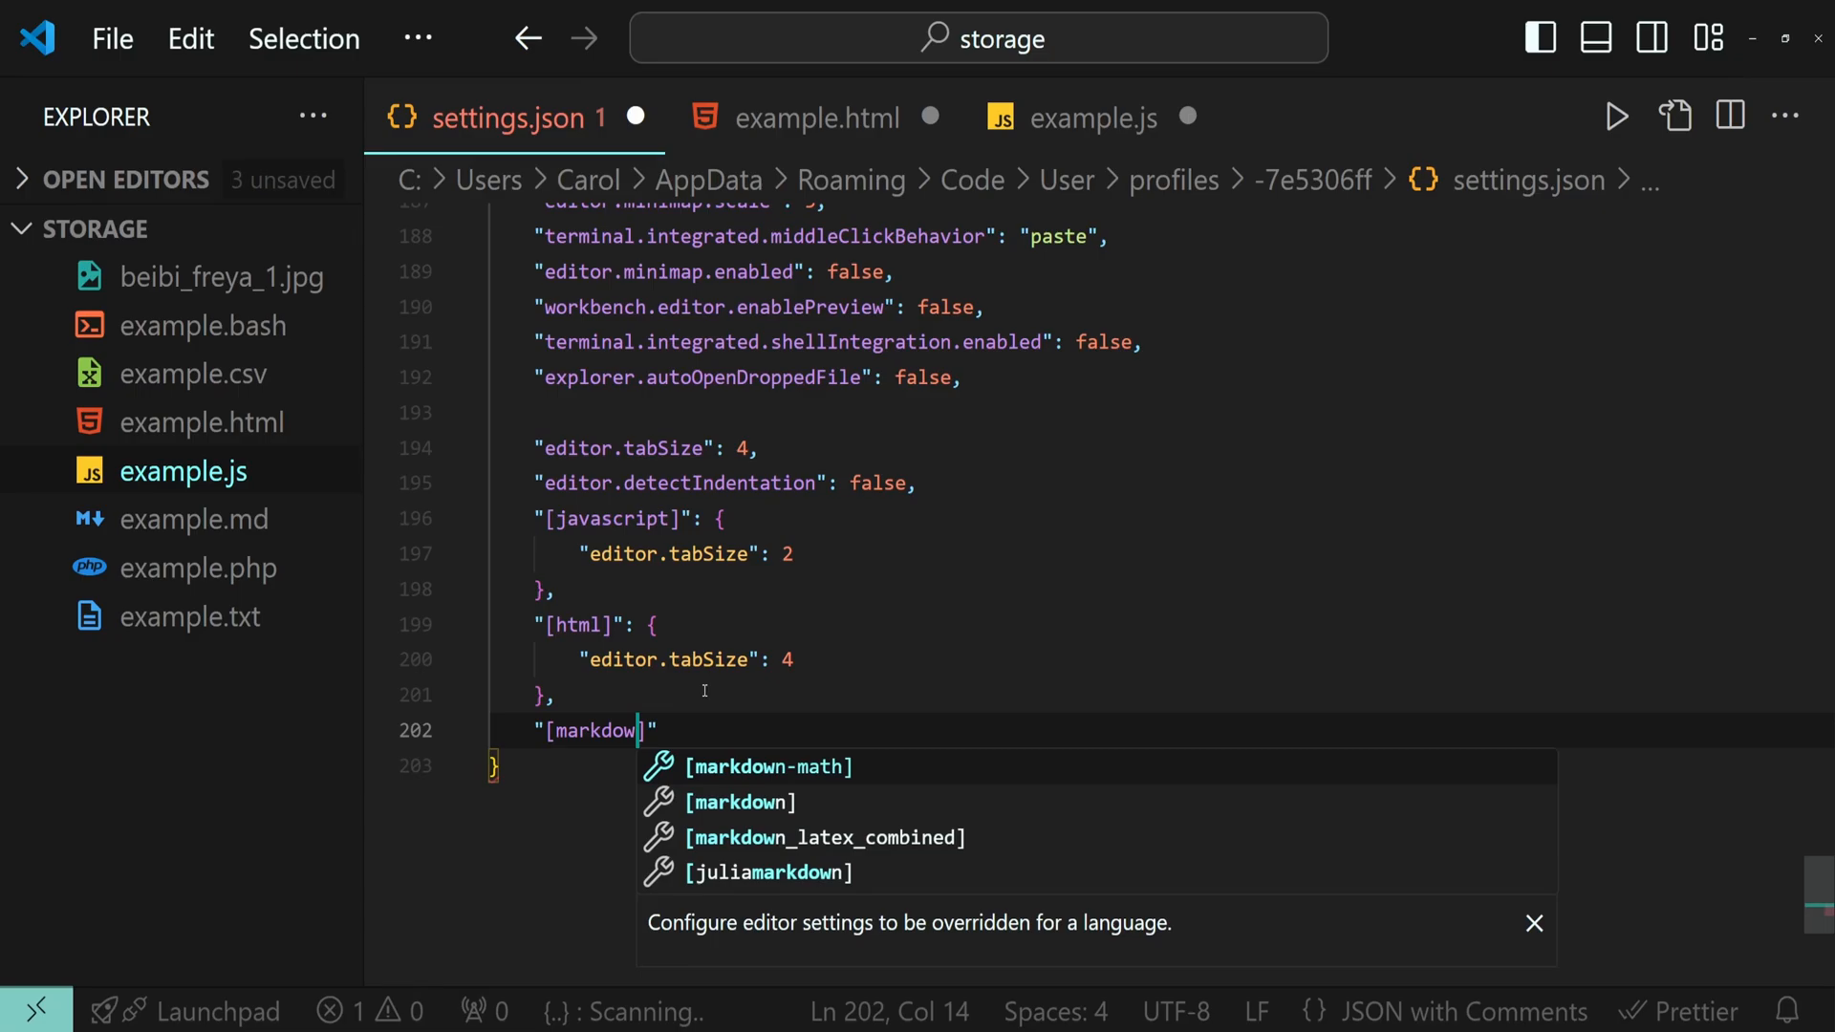
pyautogui.write('n"')
pyautogui.write('"editor.tabSize": 2')
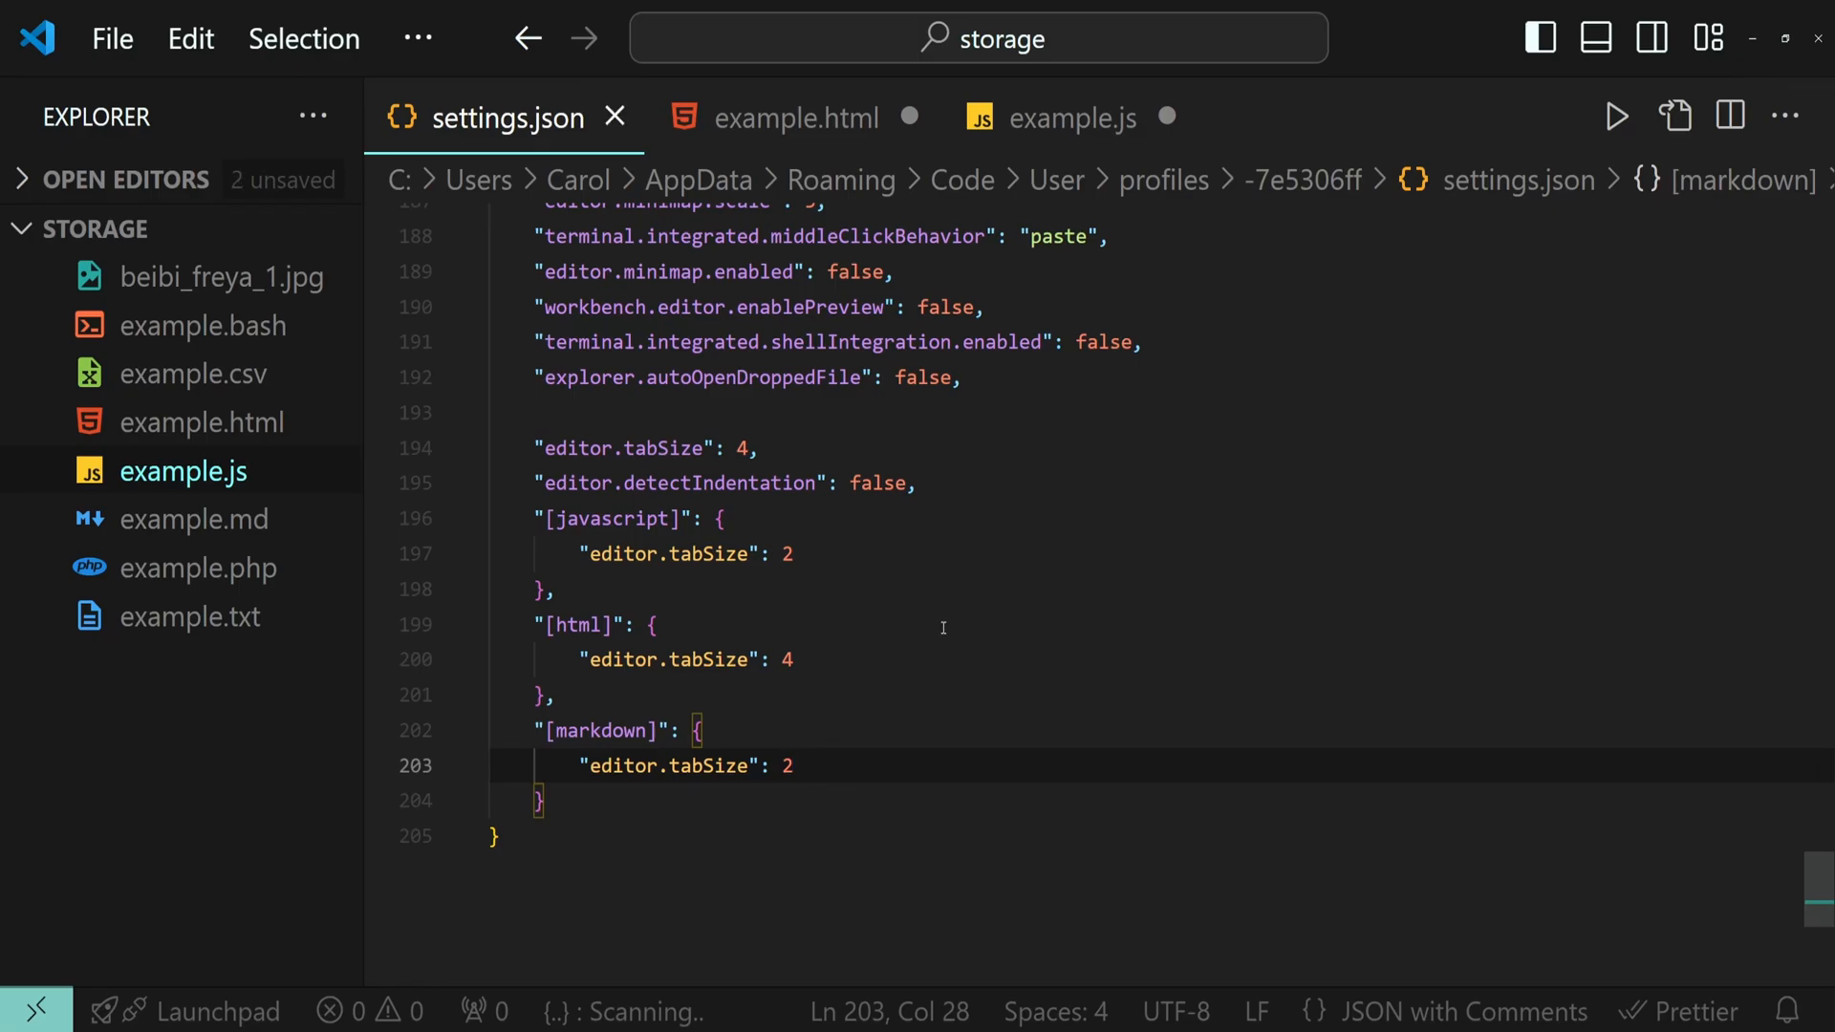
# Step: Check example.md's indentation, then return to settings.json
pyautogui.click(195, 518)
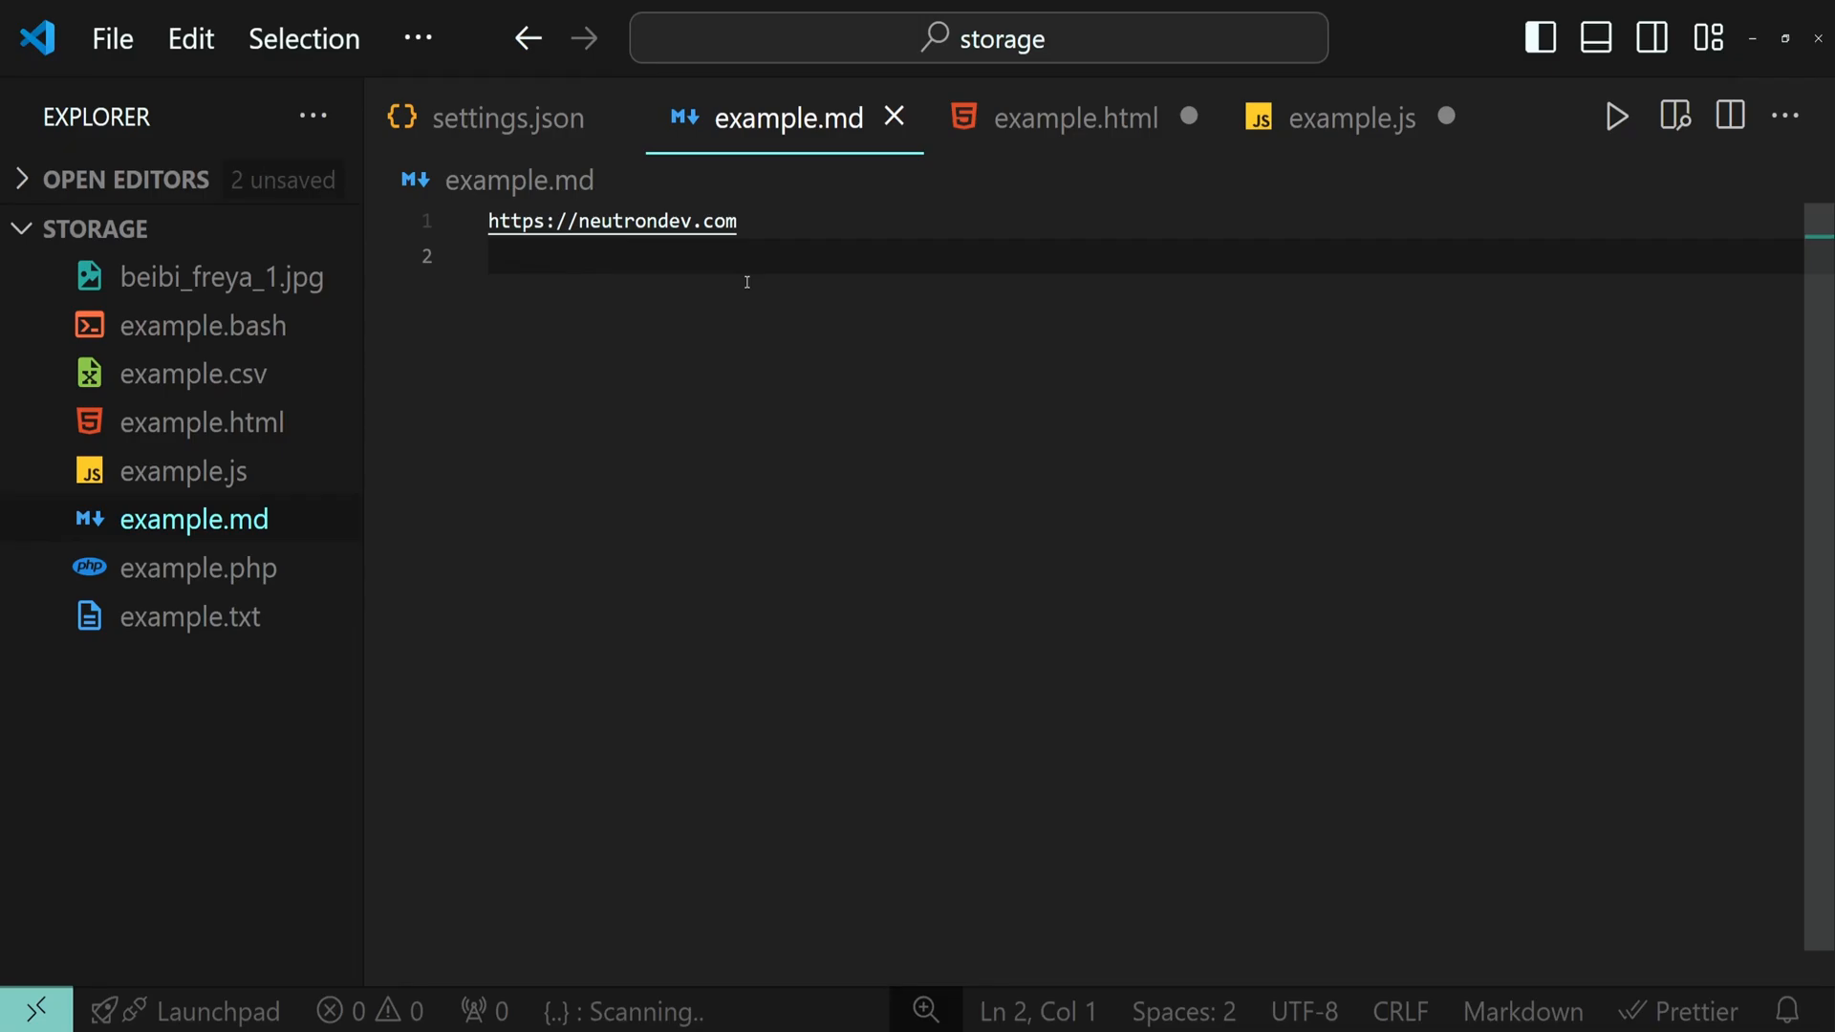
pyautogui.click(508, 117)
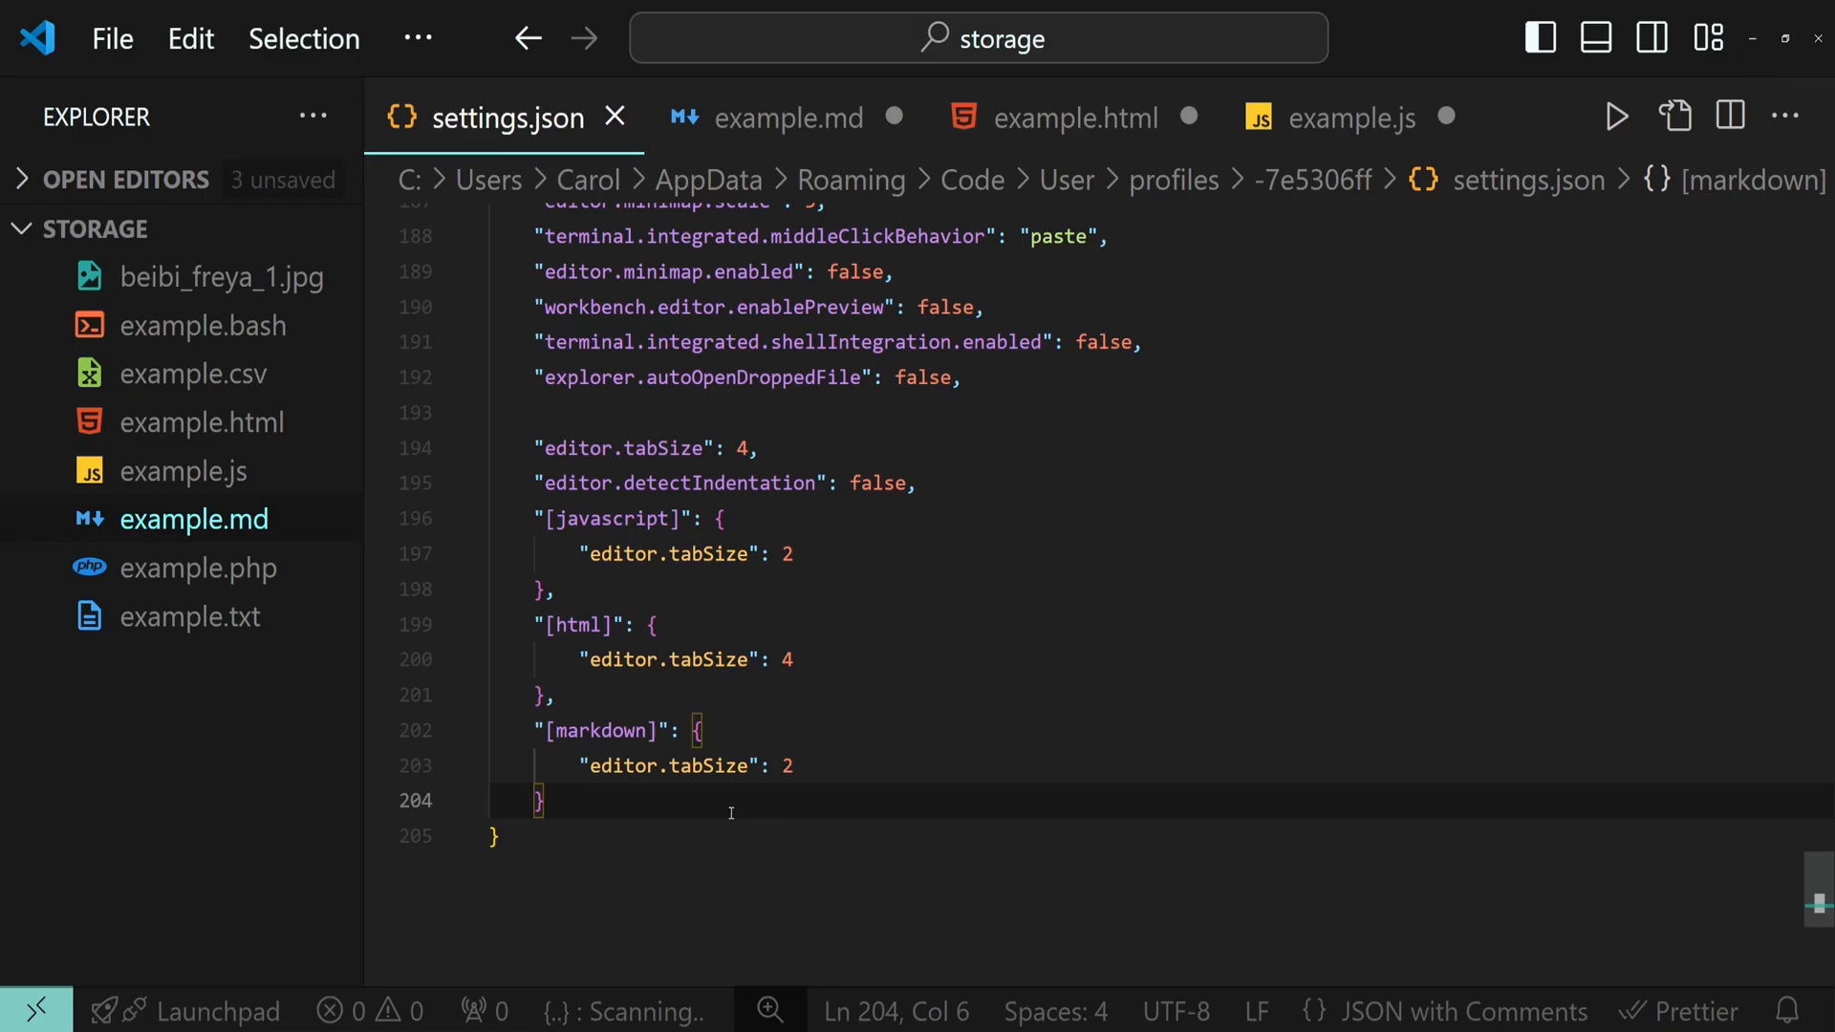
# Step: Combine into one "[javascript][markdown]" key with tabSize 2, removing the separate markdown block
pyautogui.doubleClick(608, 518)
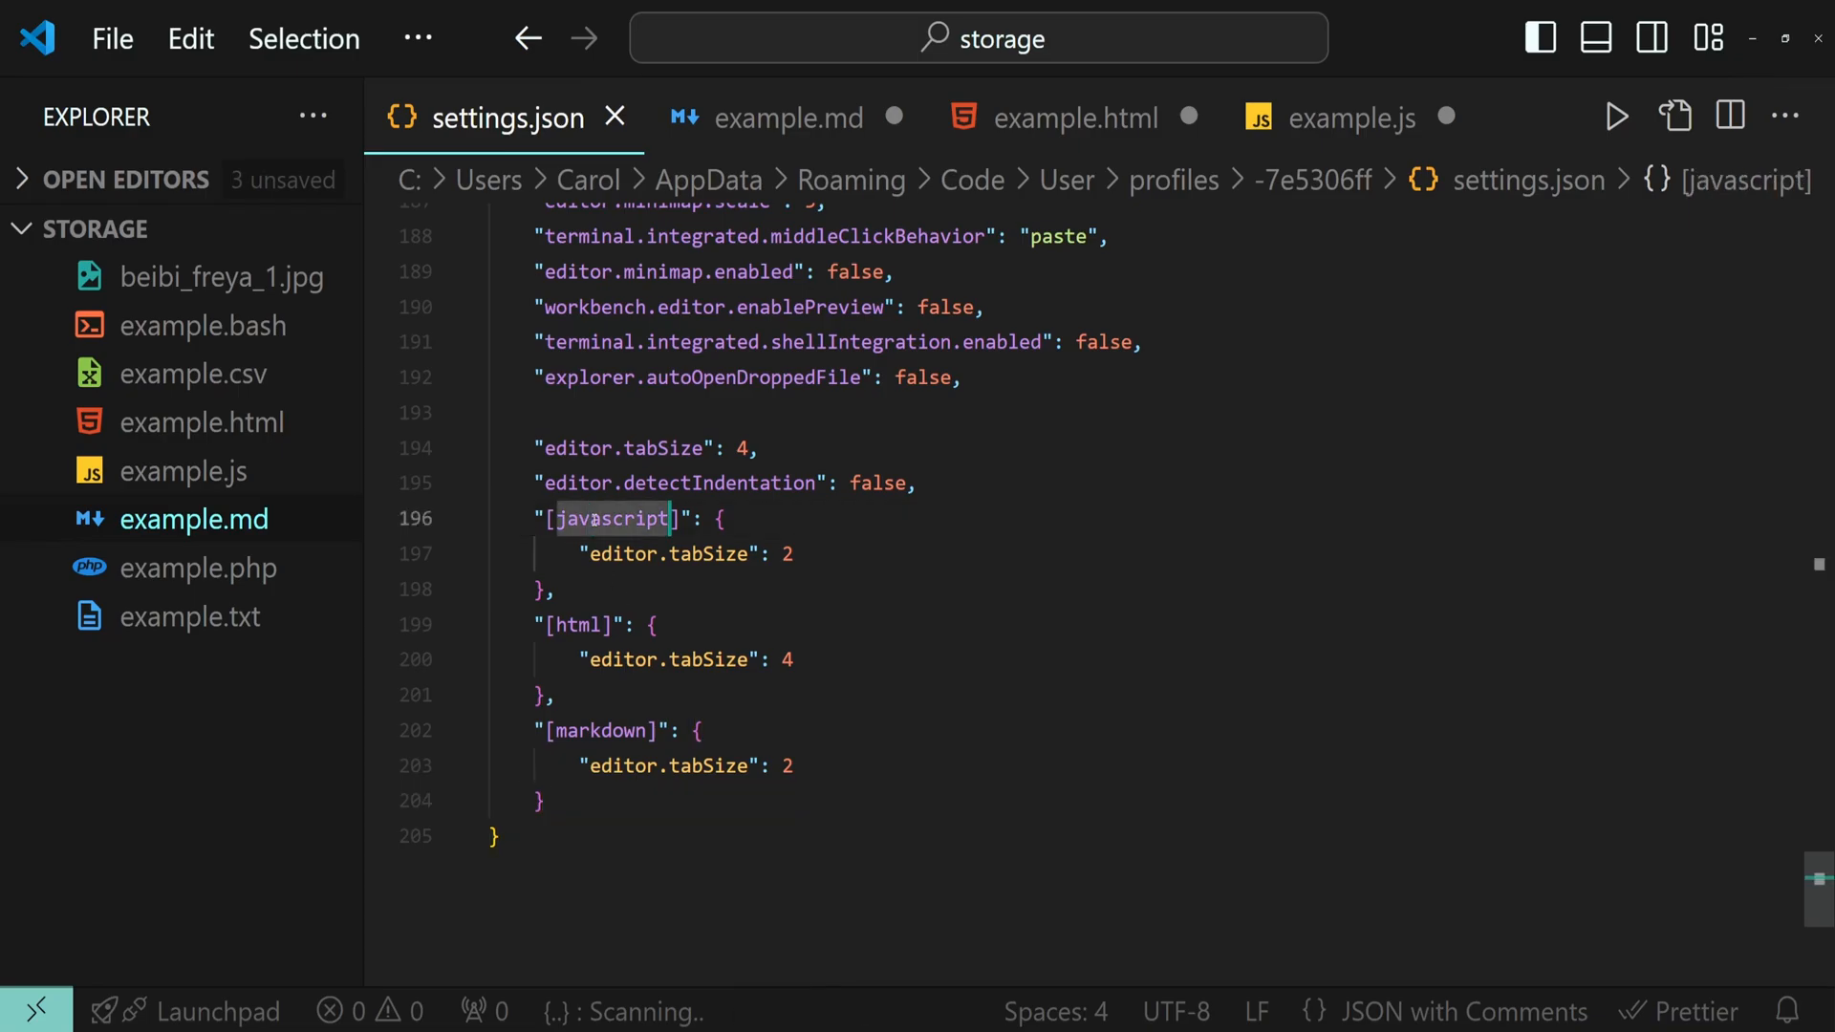
pyautogui.click(600, 730)
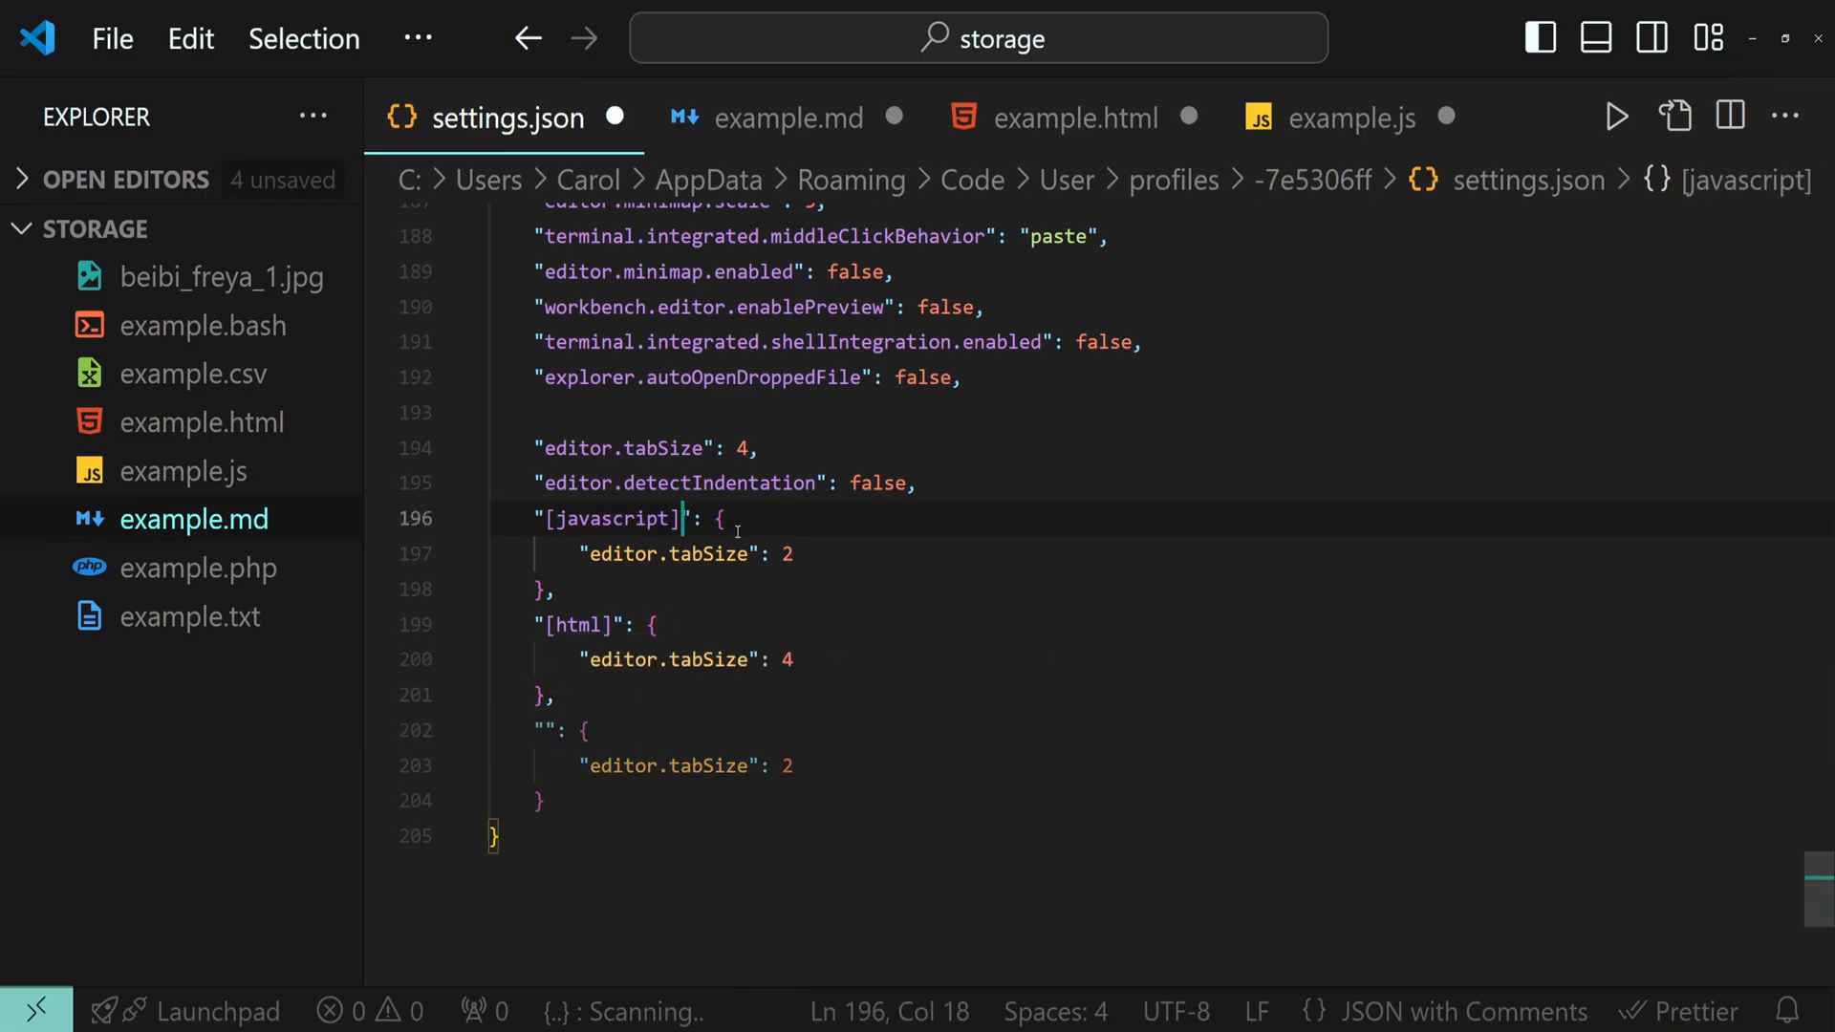
pyautogui.write('[markdown]')
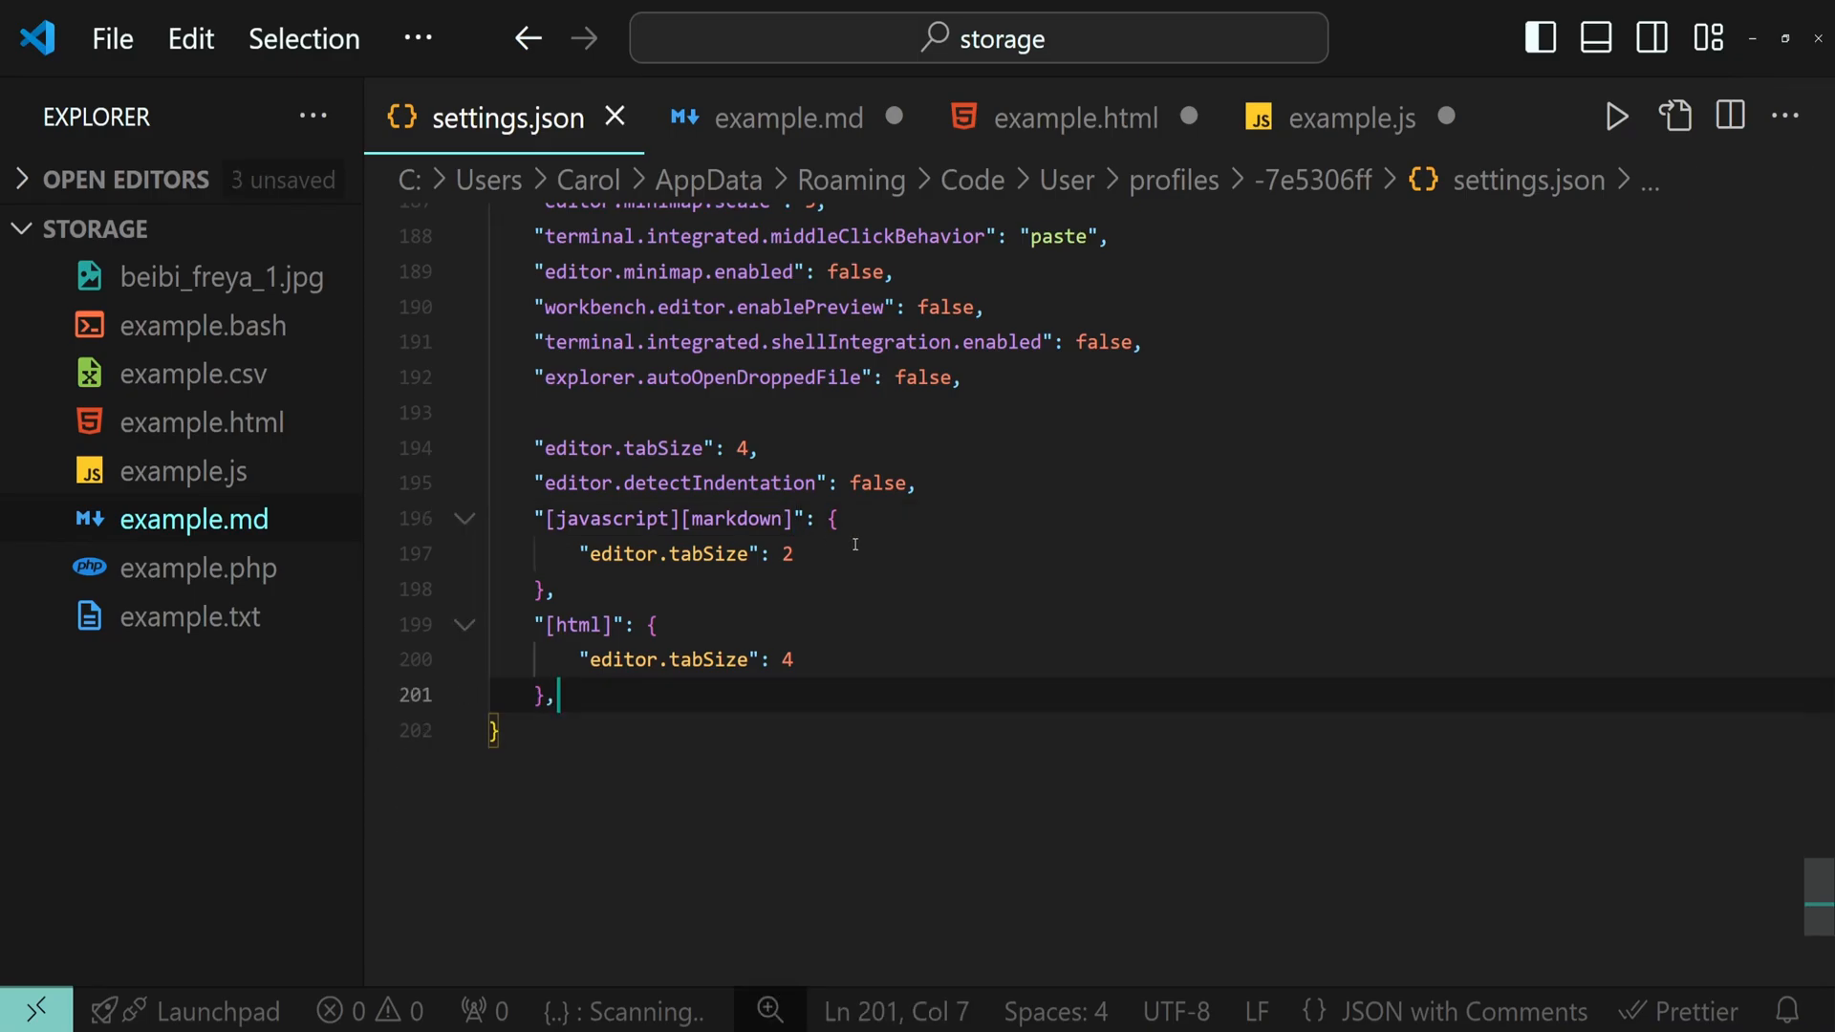
pyautogui.click(789, 116)
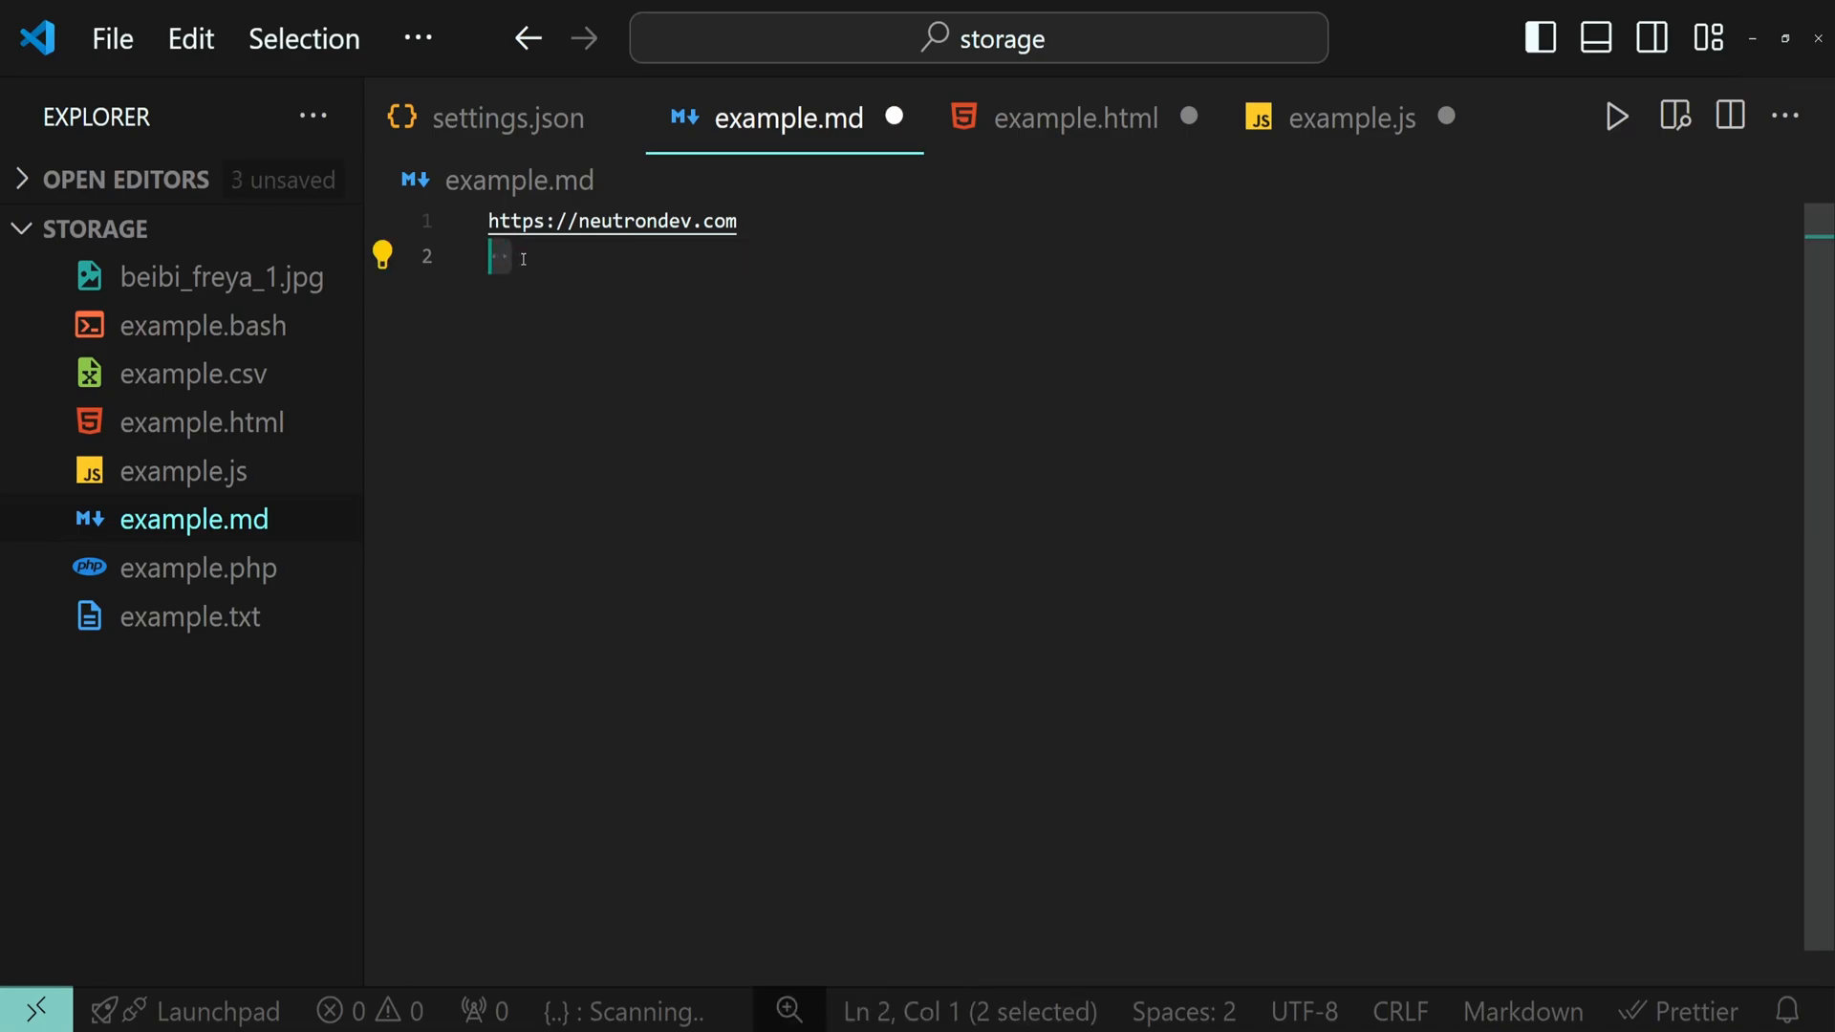
pyautogui.click(1352, 116)
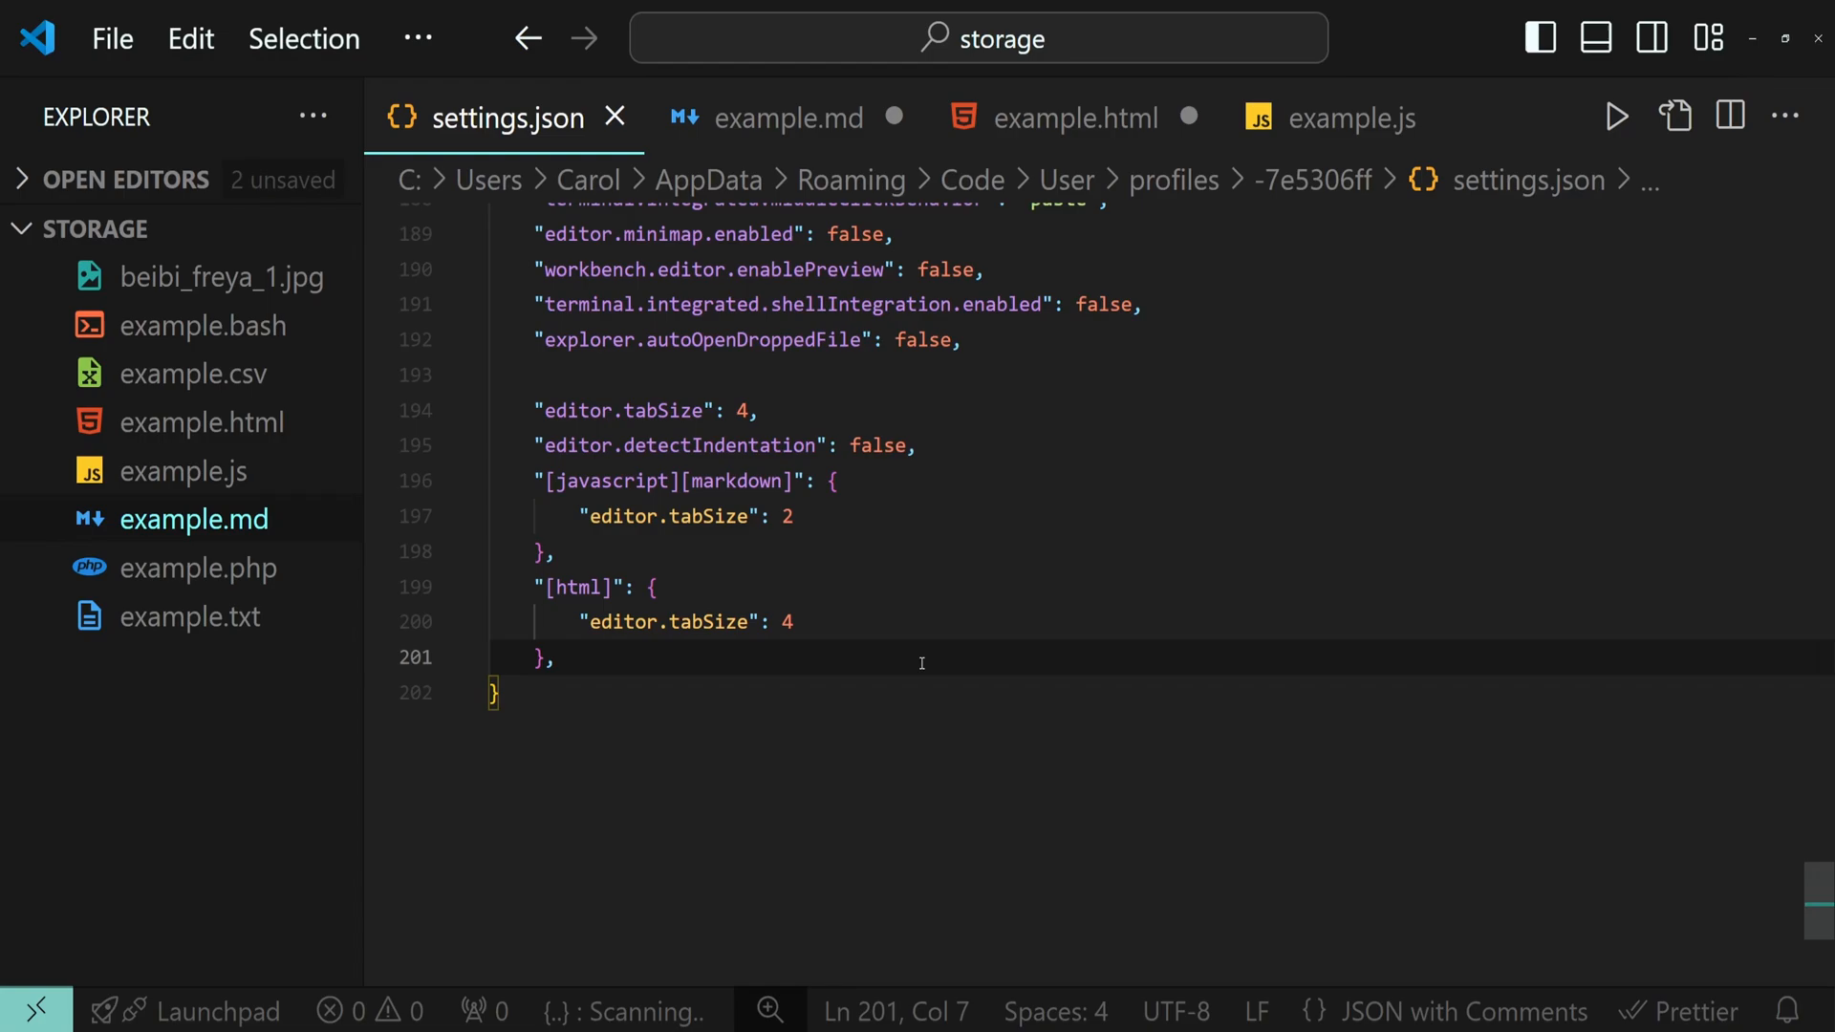
# Step: Add a "[txt]" override block with editor.tabSize 10, save, and open example.txt to test it
pyautogui.doubleClick(737, 482)
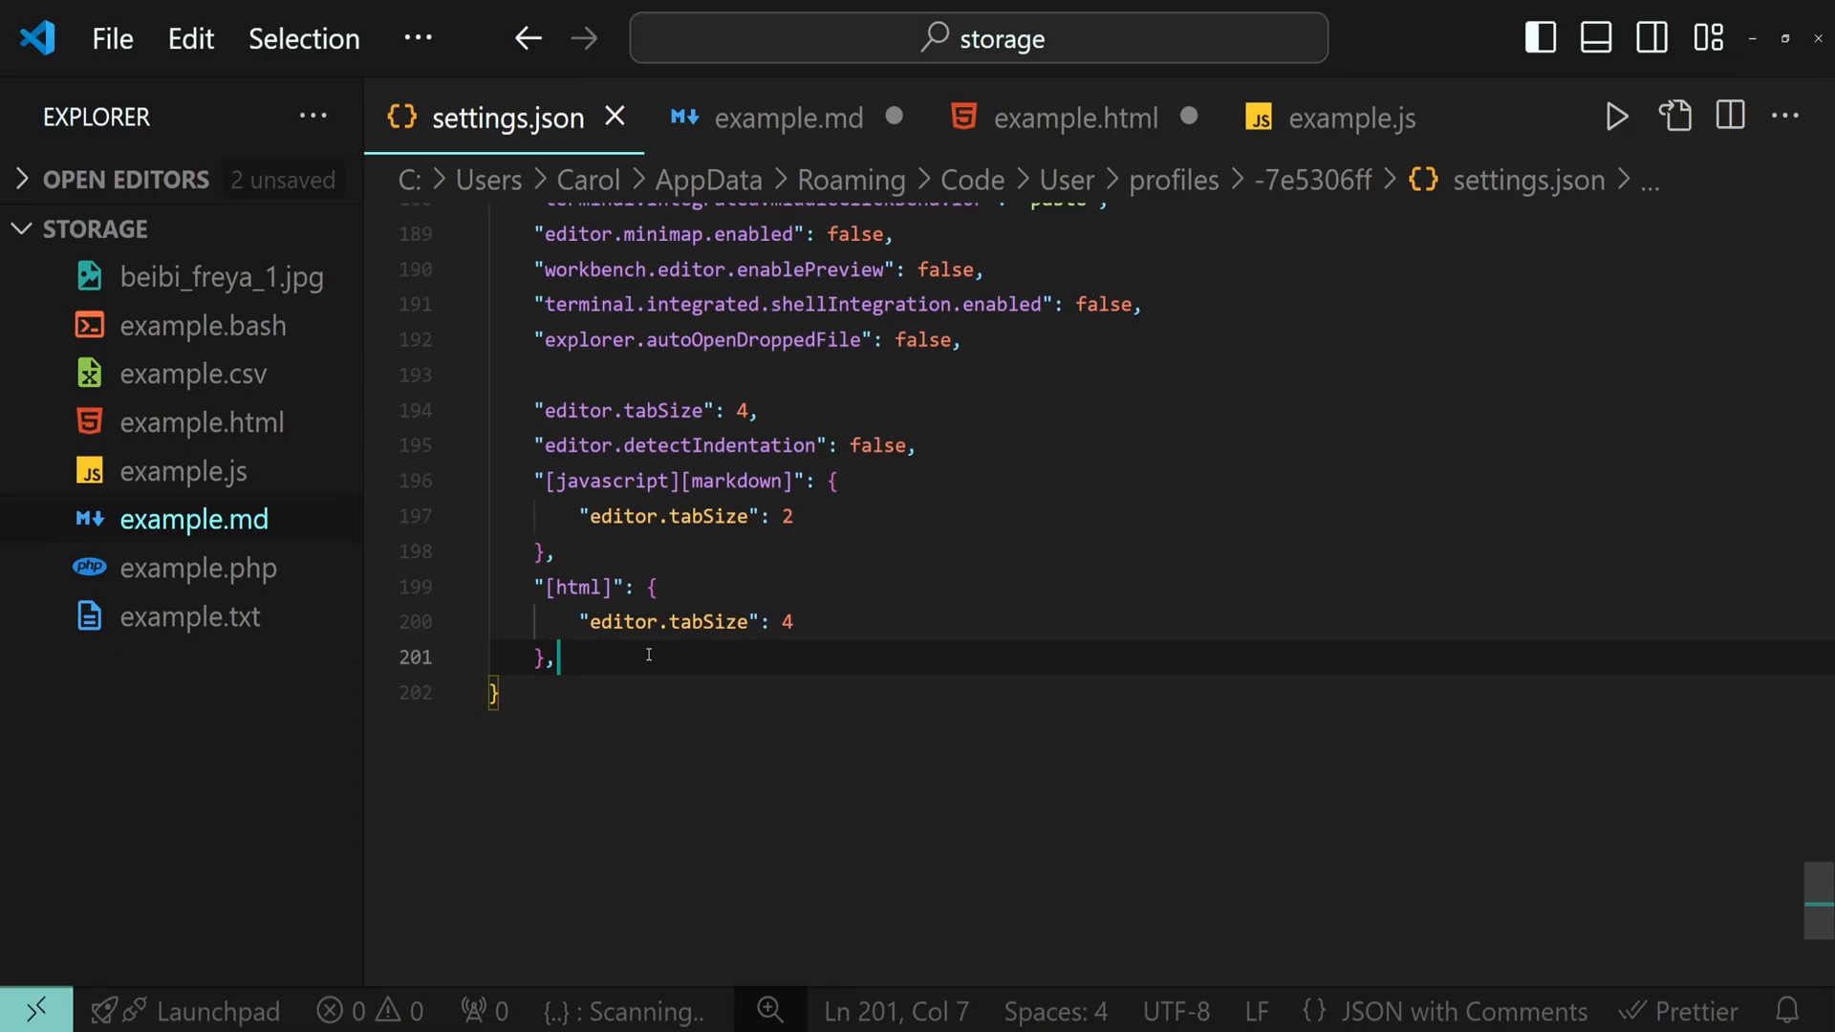
pyautogui.press('enter')
pyautogui.write('"[txt')
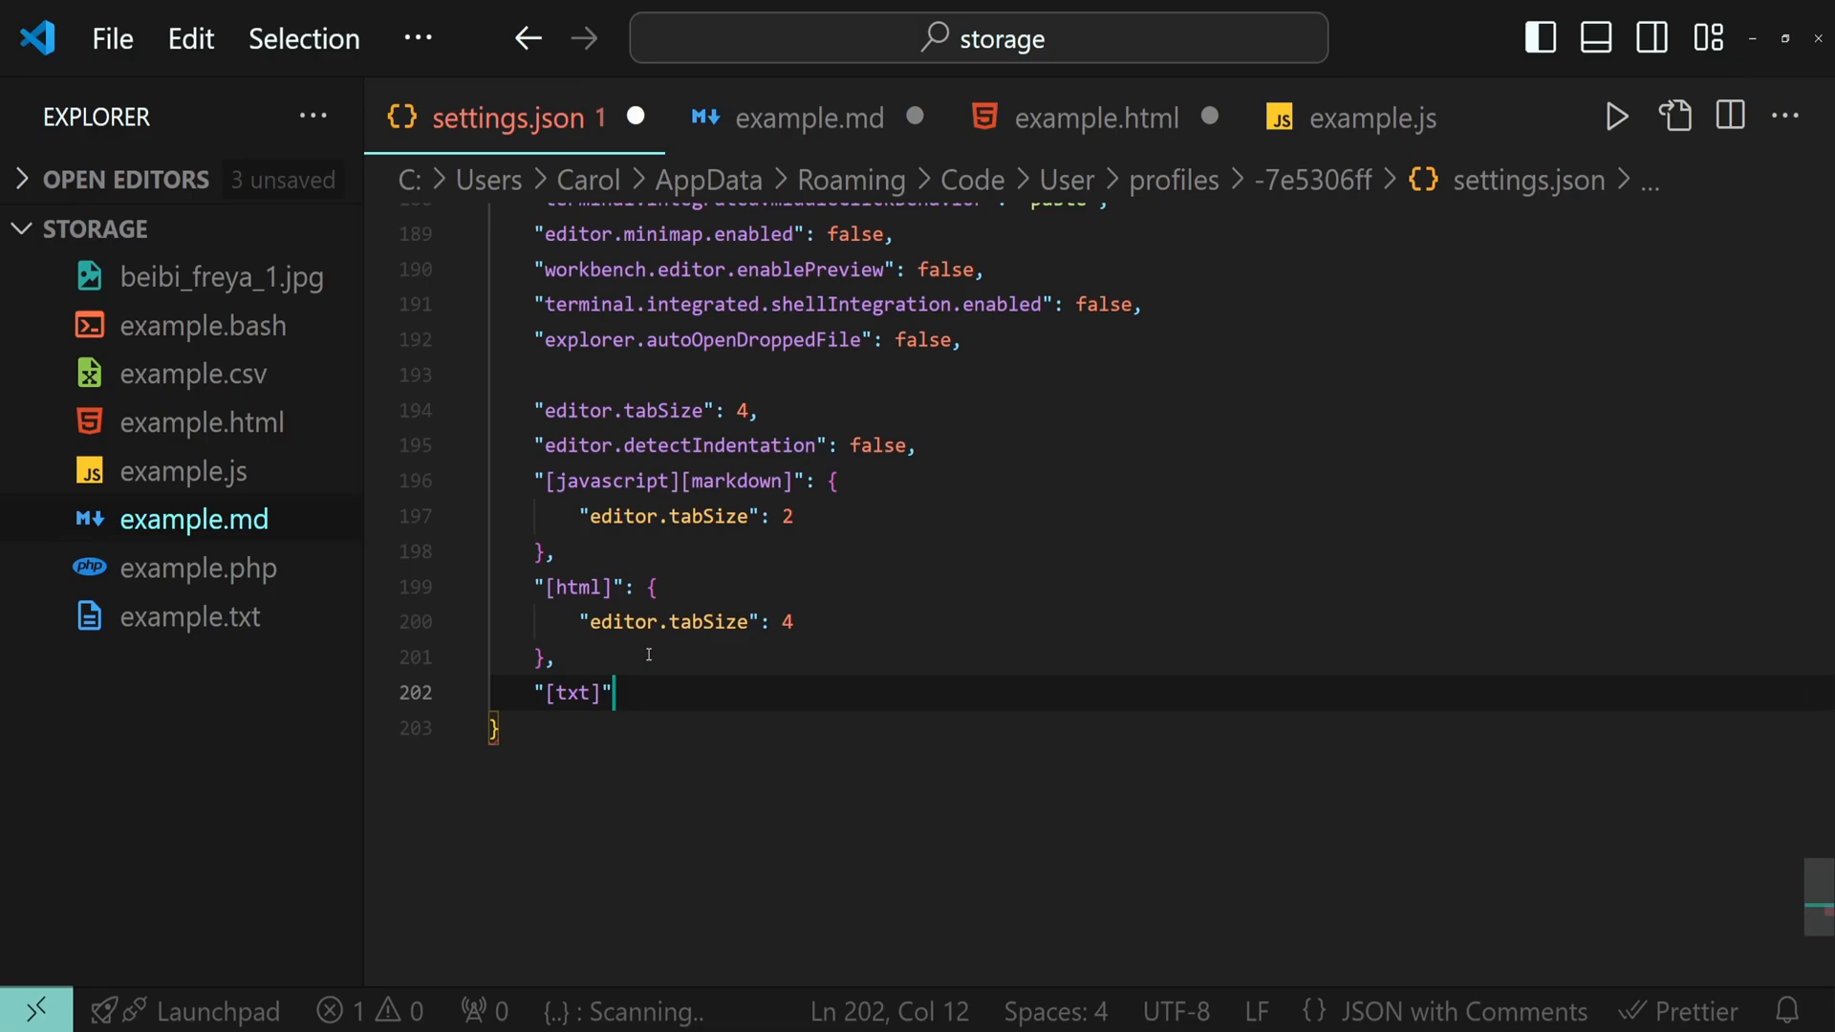
pyautogui.write(': {')
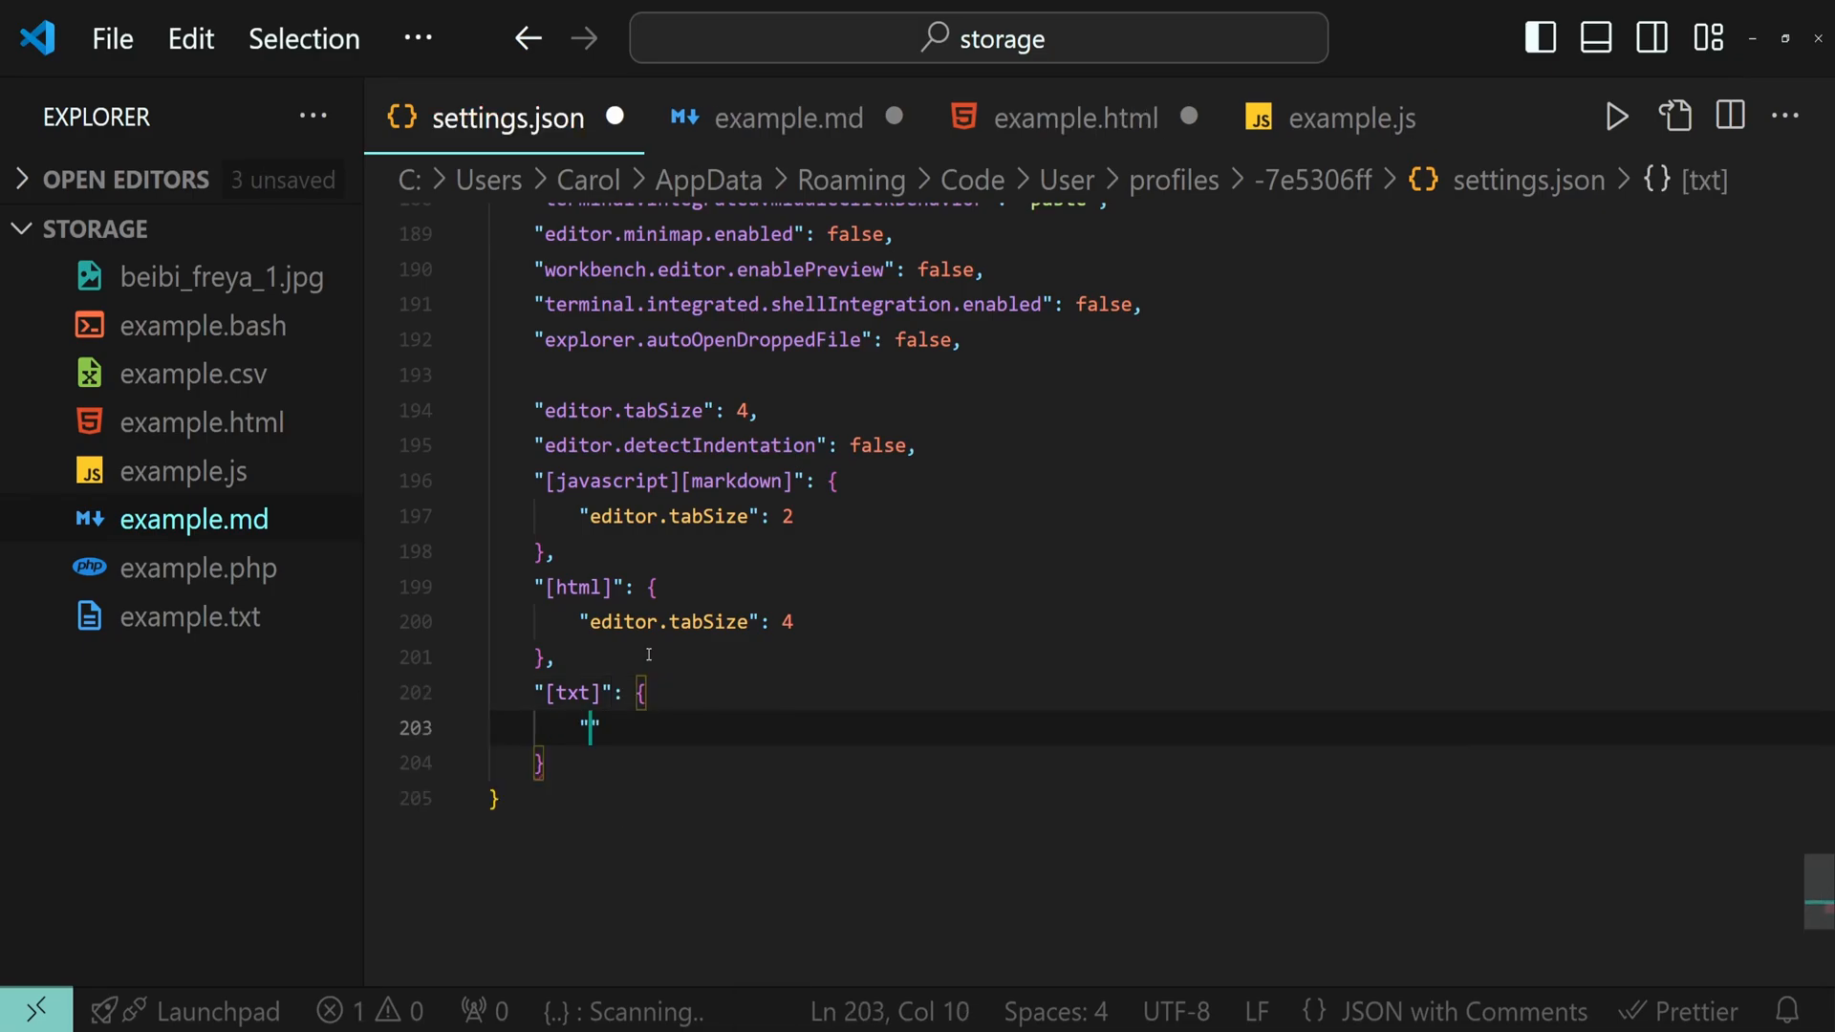
pyautogui.write('editor.tabSize')
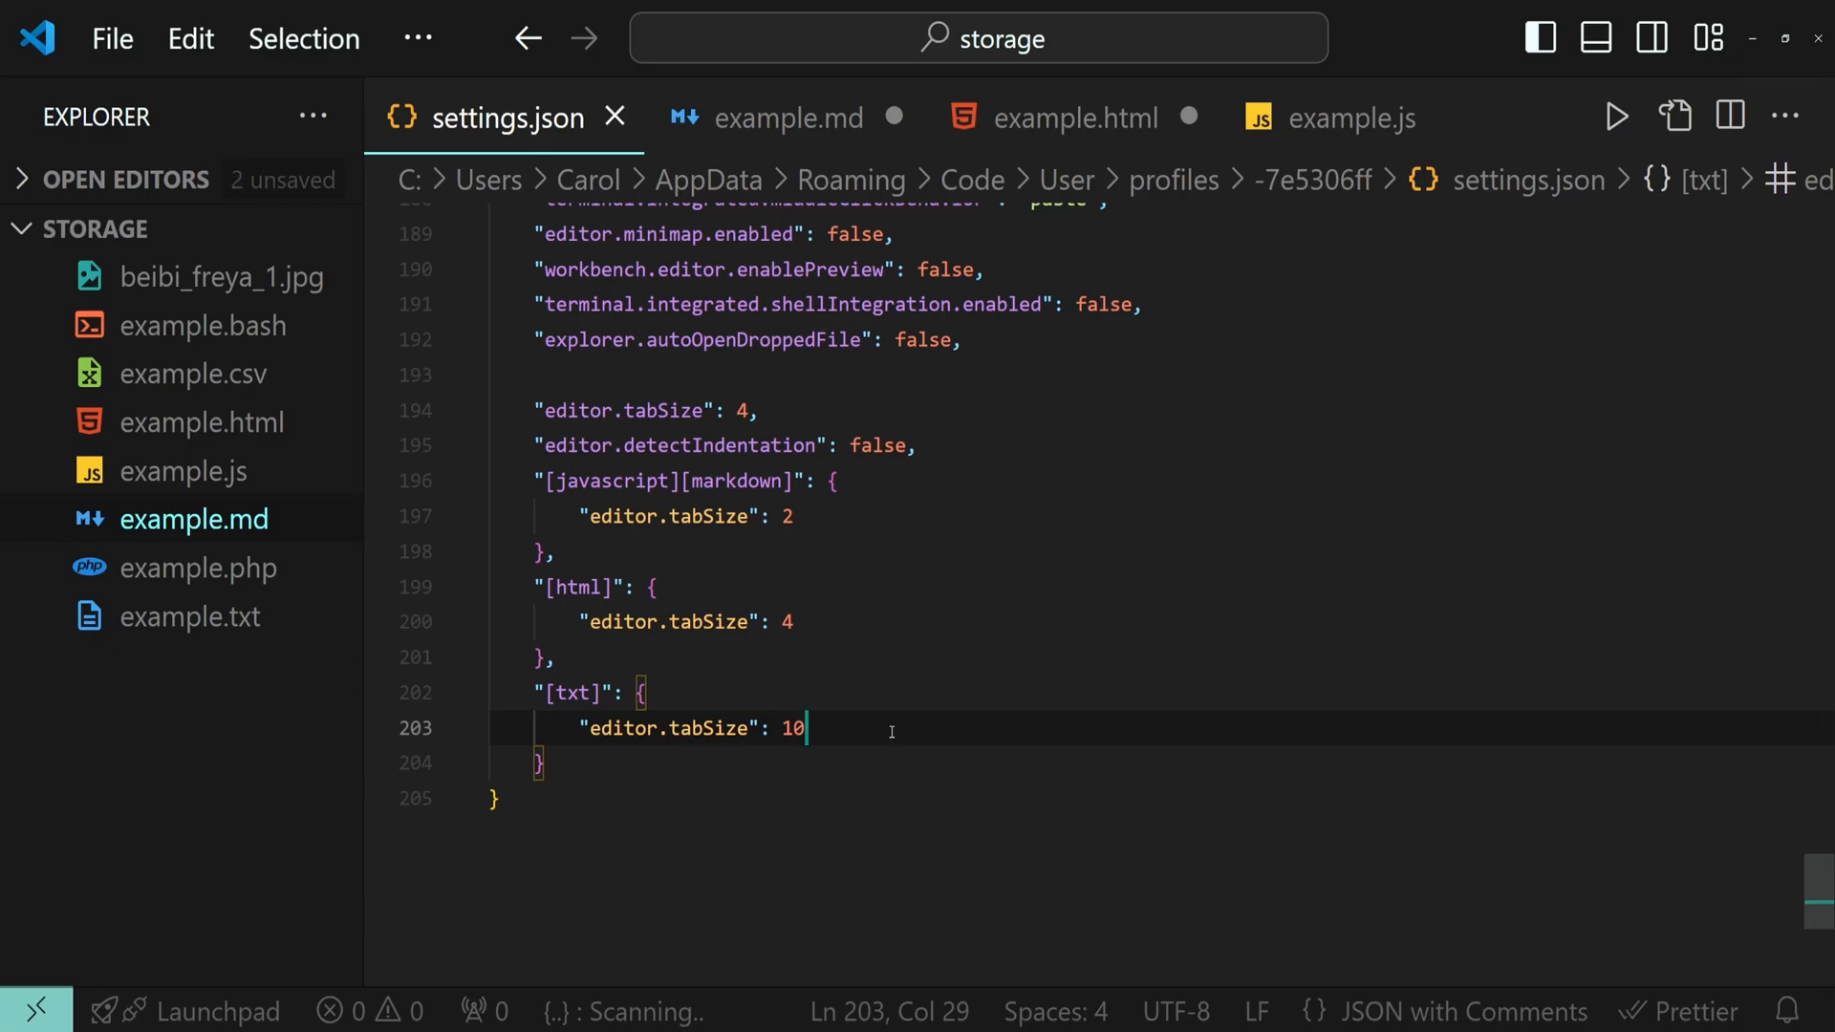
pyautogui.click(192, 618)
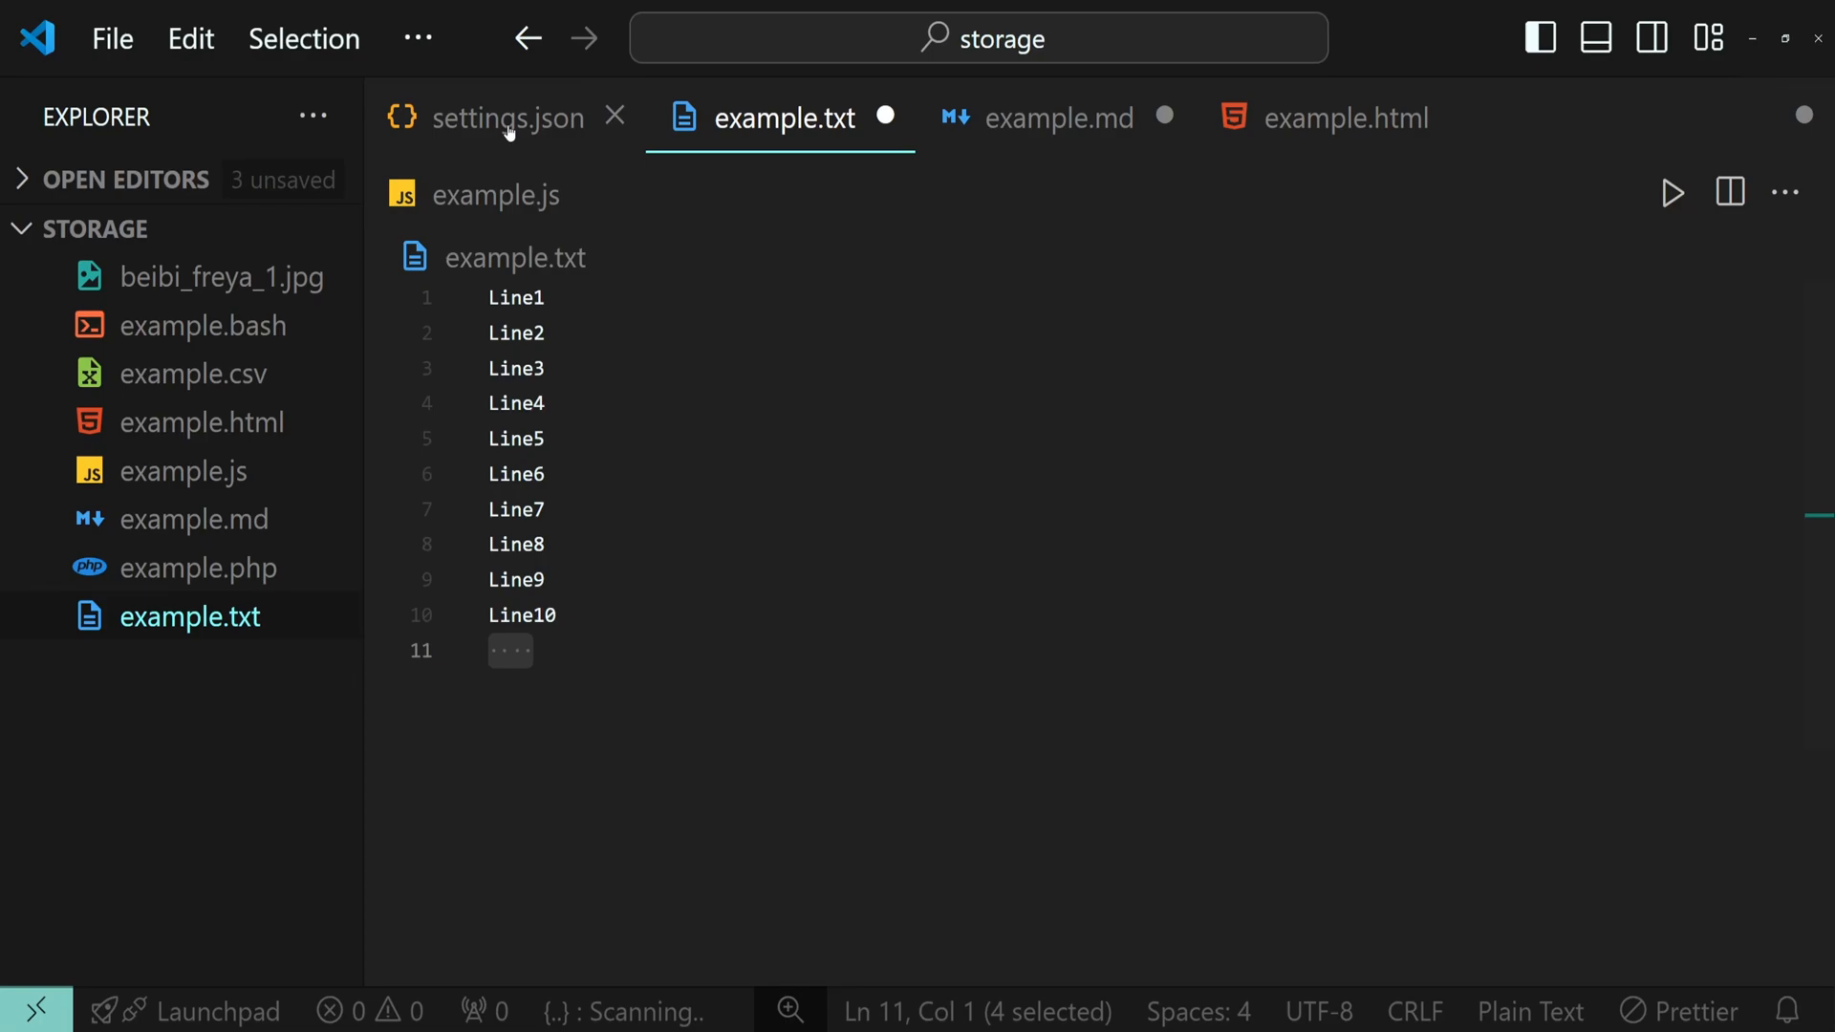
# Step: Return to settings.json and go to the [txt] key line
pyautogui.click(508, 117)
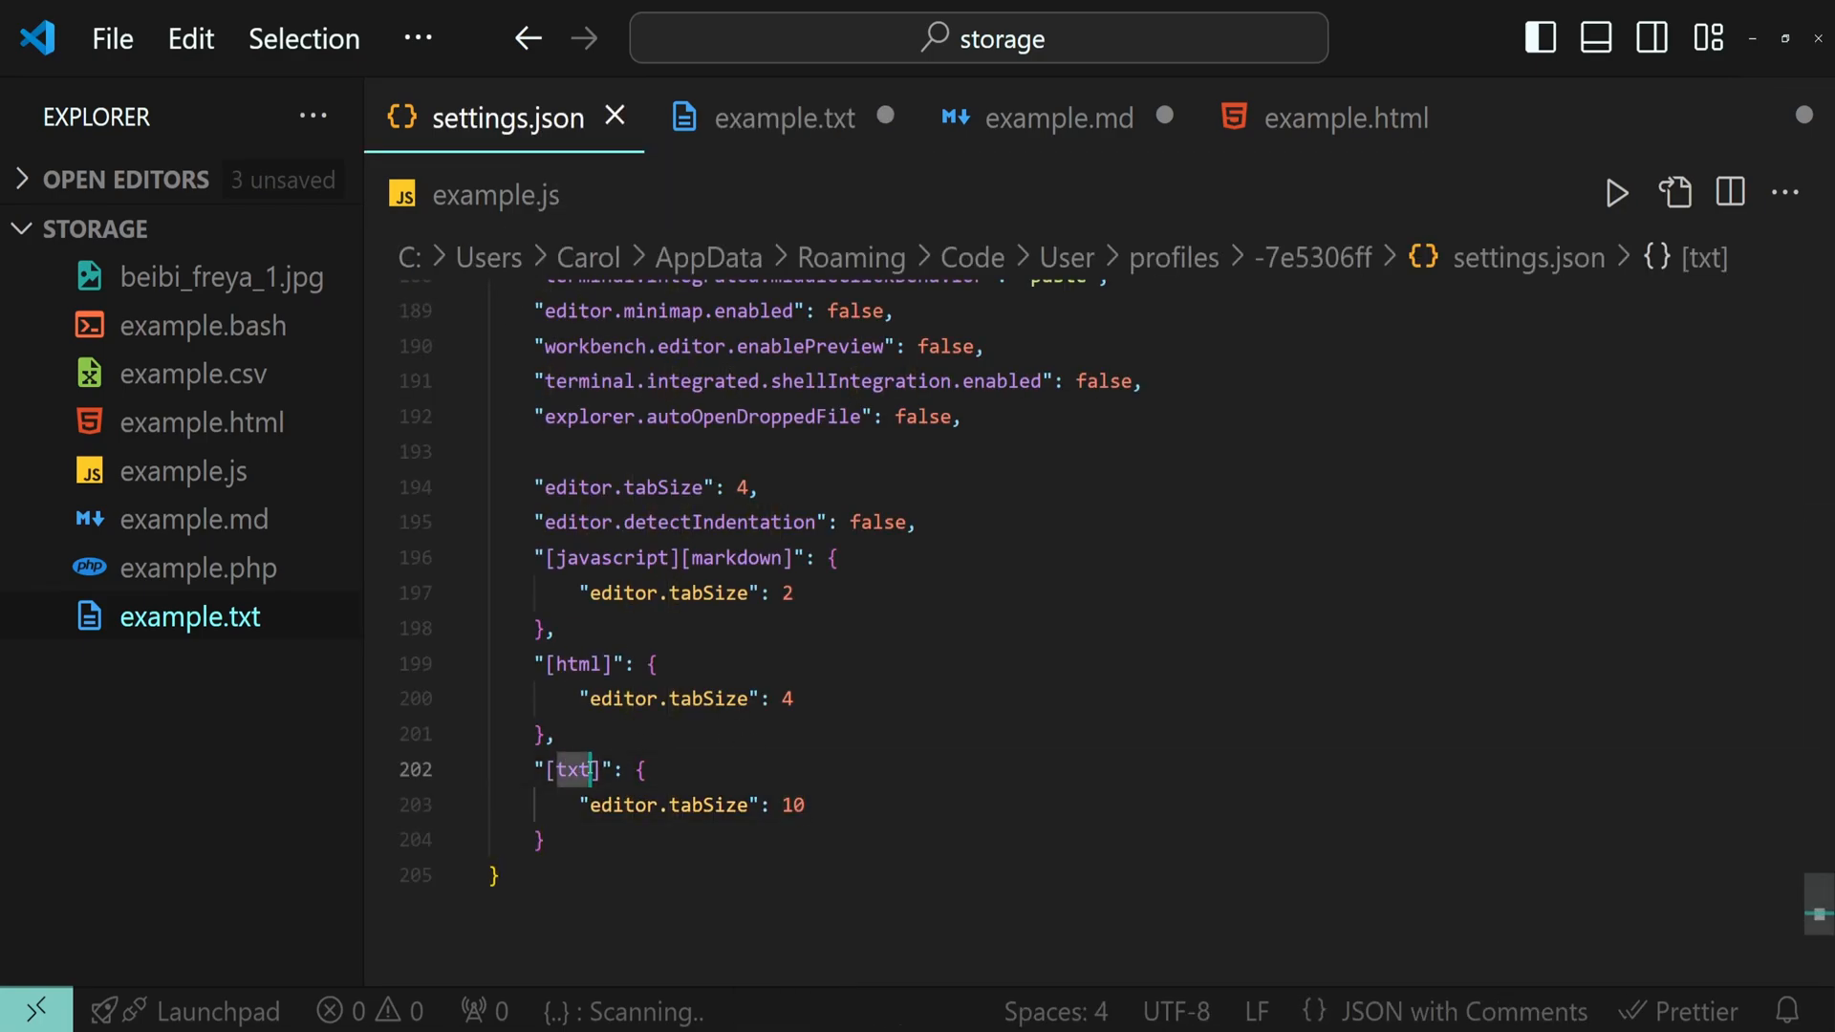
pyautogui.click(642, 769)
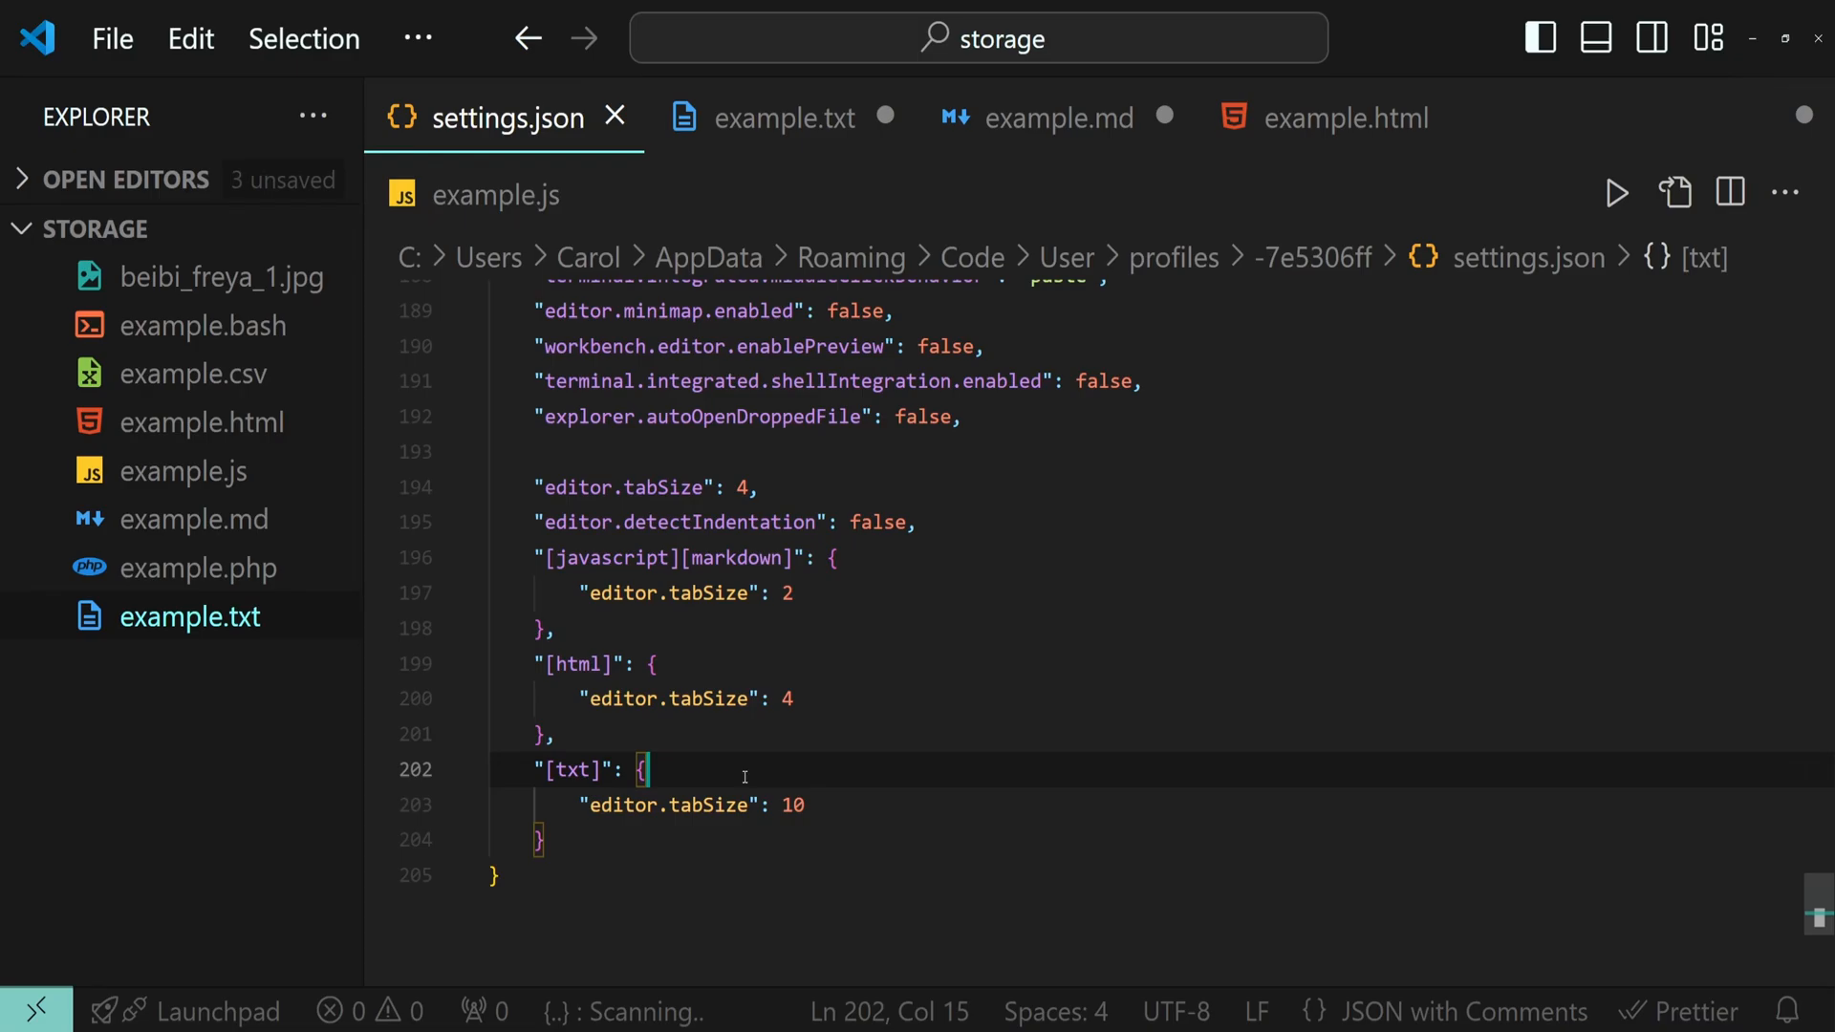
# Step: Use Configure Language Specific Settings to find the plaintext language id
pyautogui.press('ctrl+shift+p')
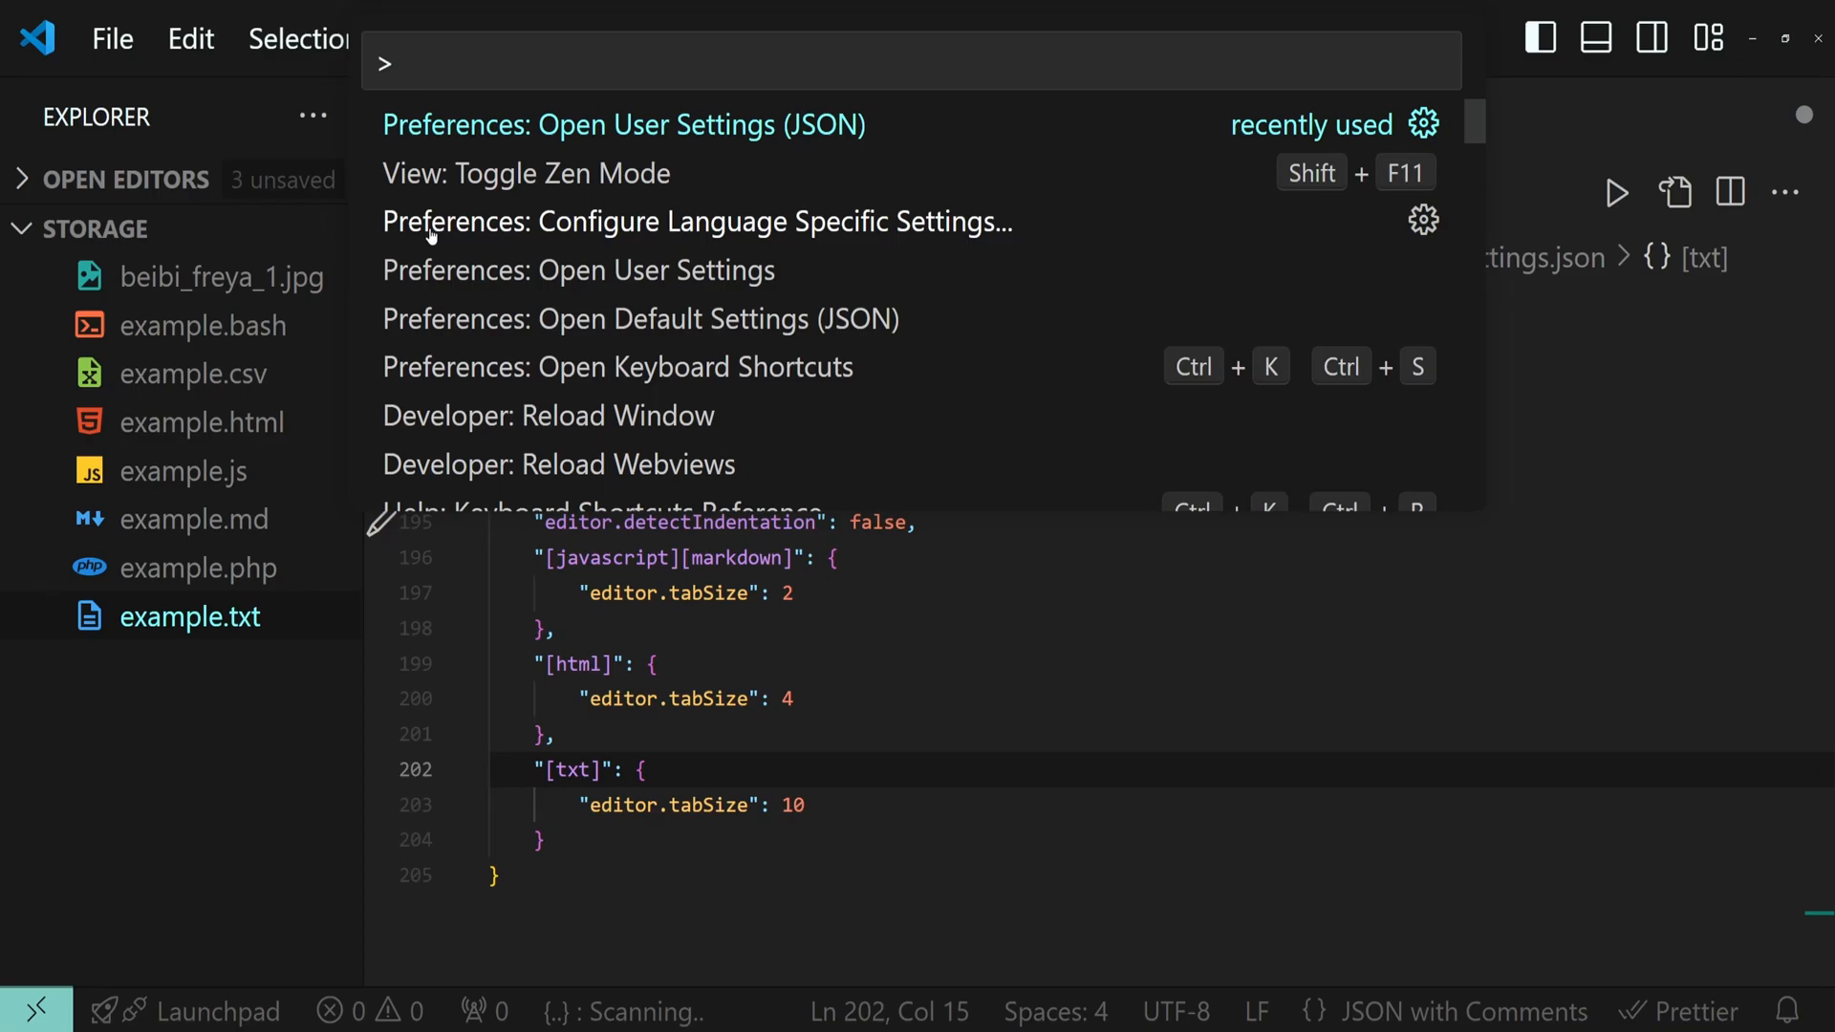
pyautogui.moveTo(772, 231)
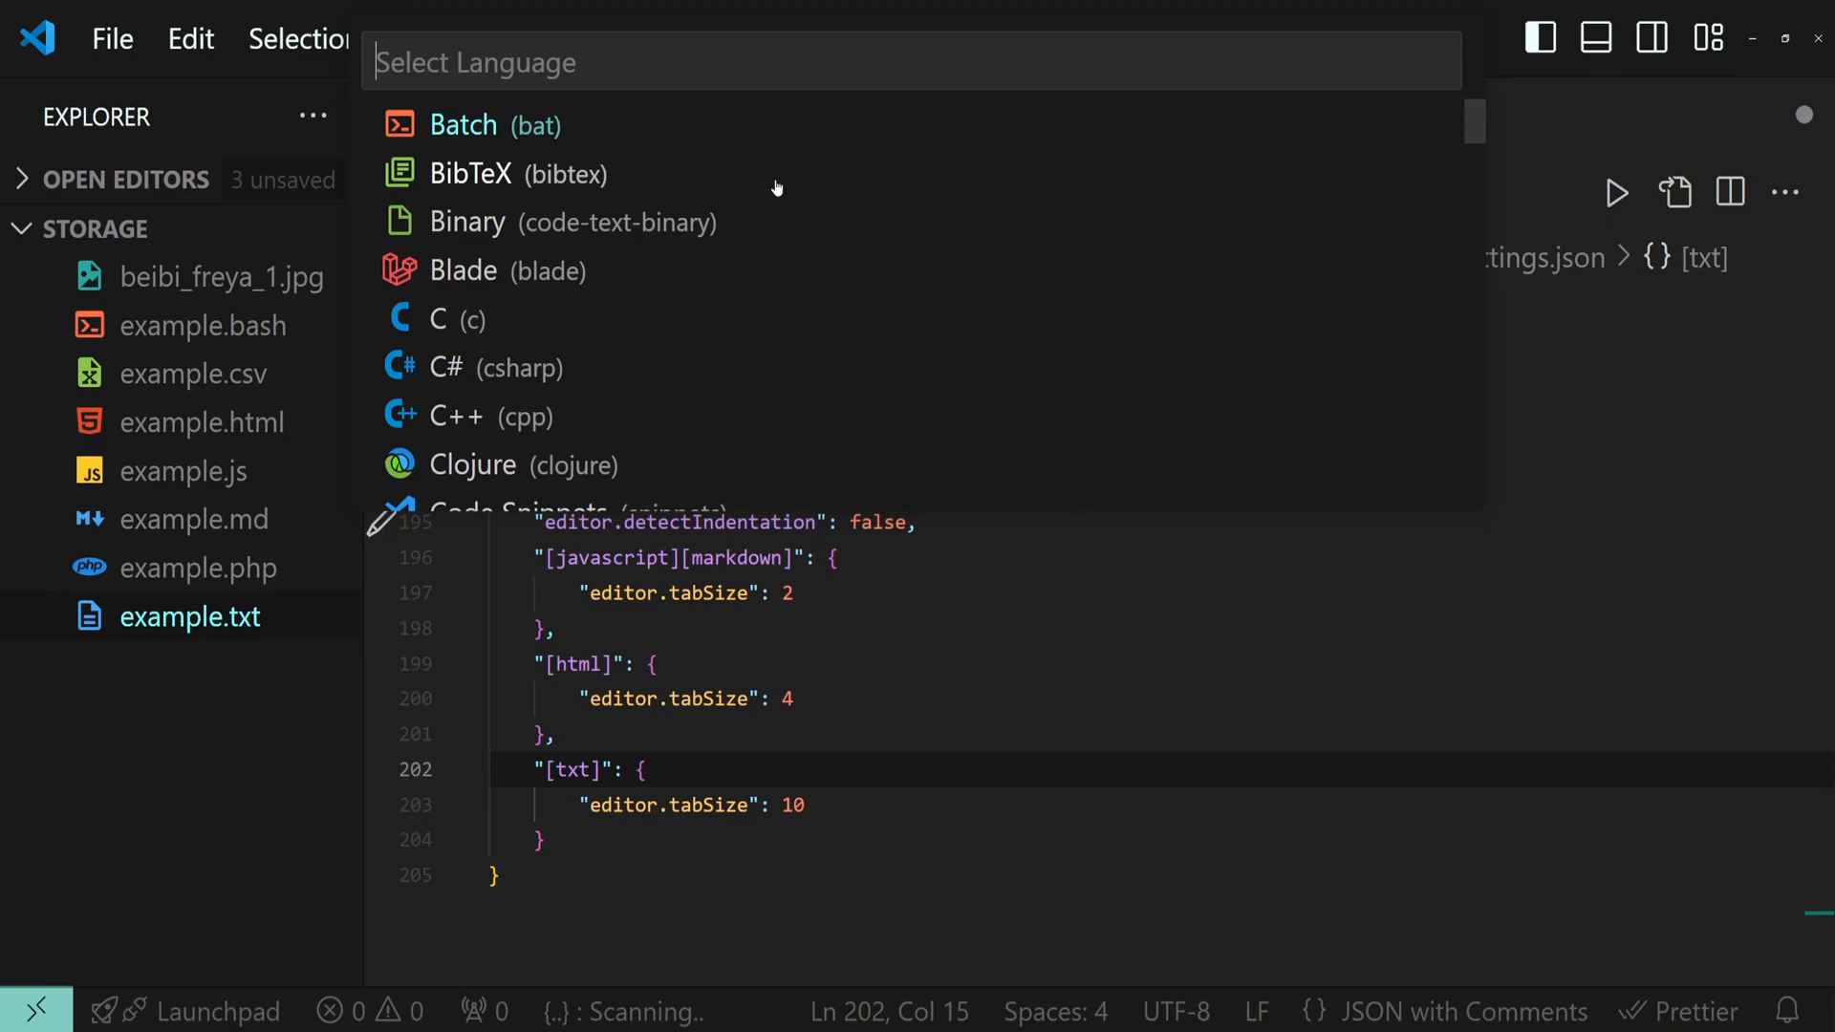
pyautogui.moveTo(785, 189)
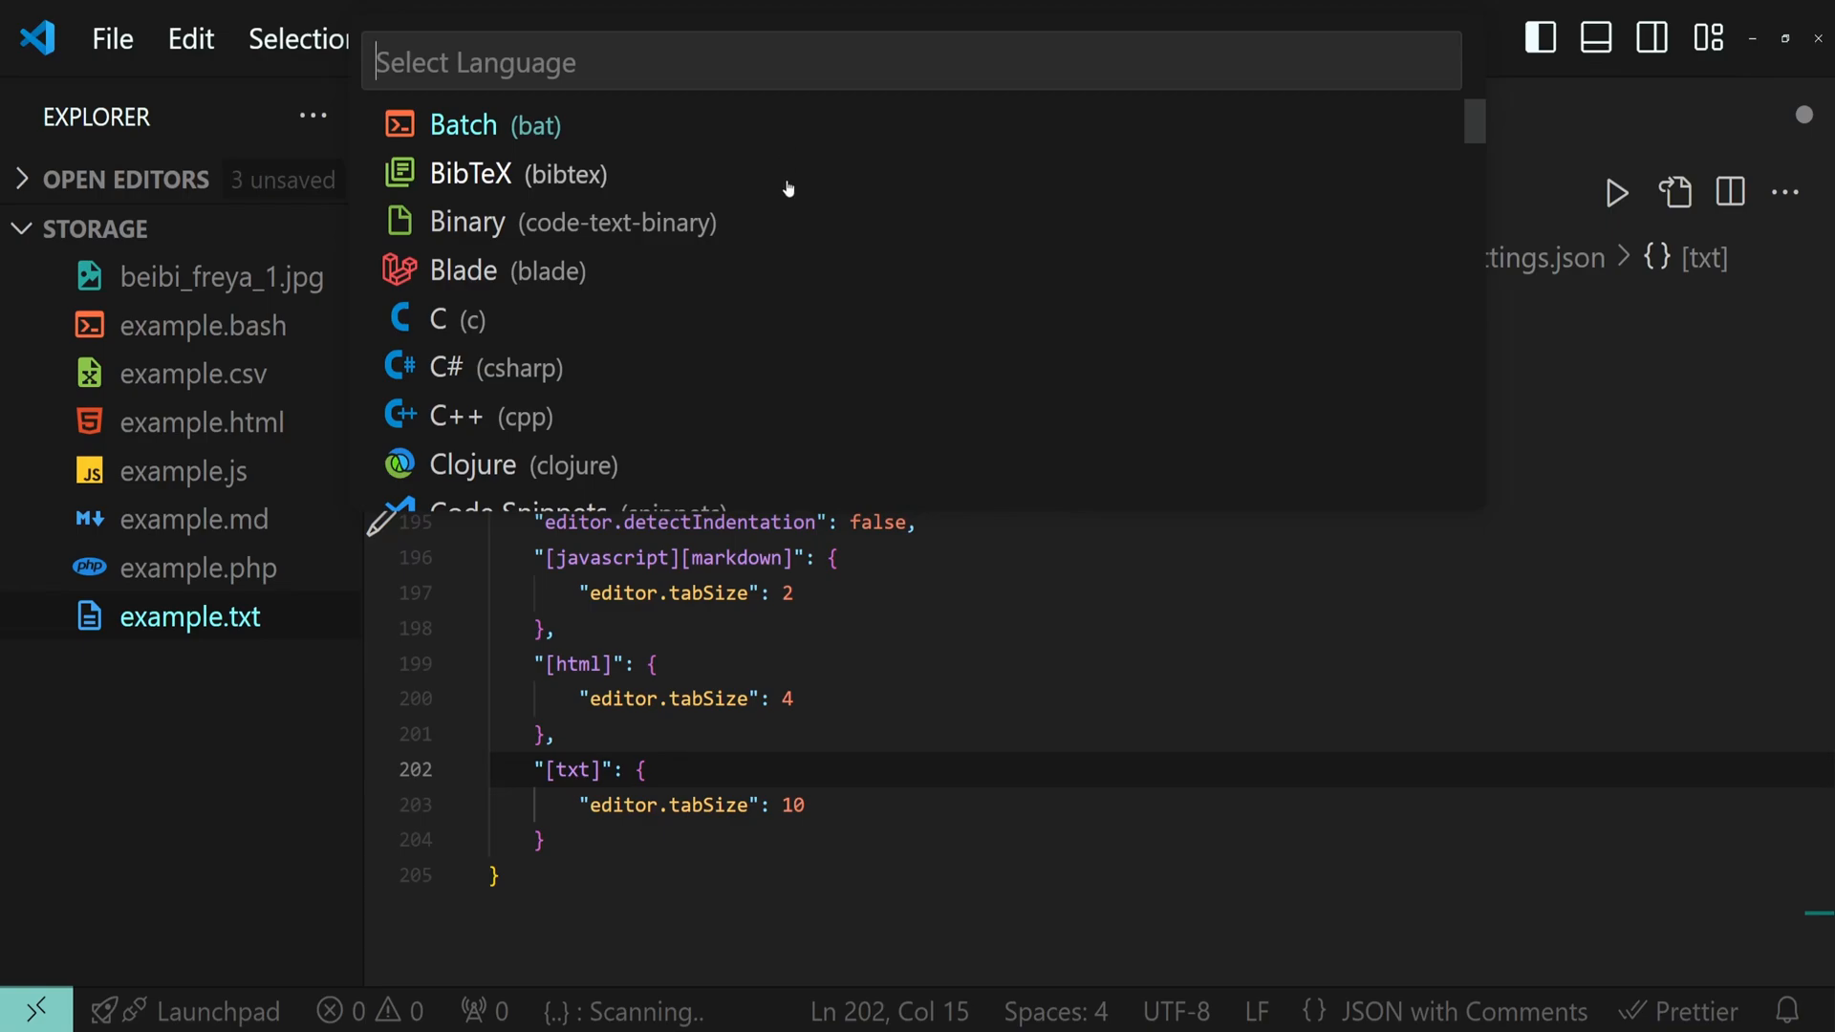
pyautogui.scroll(-3)
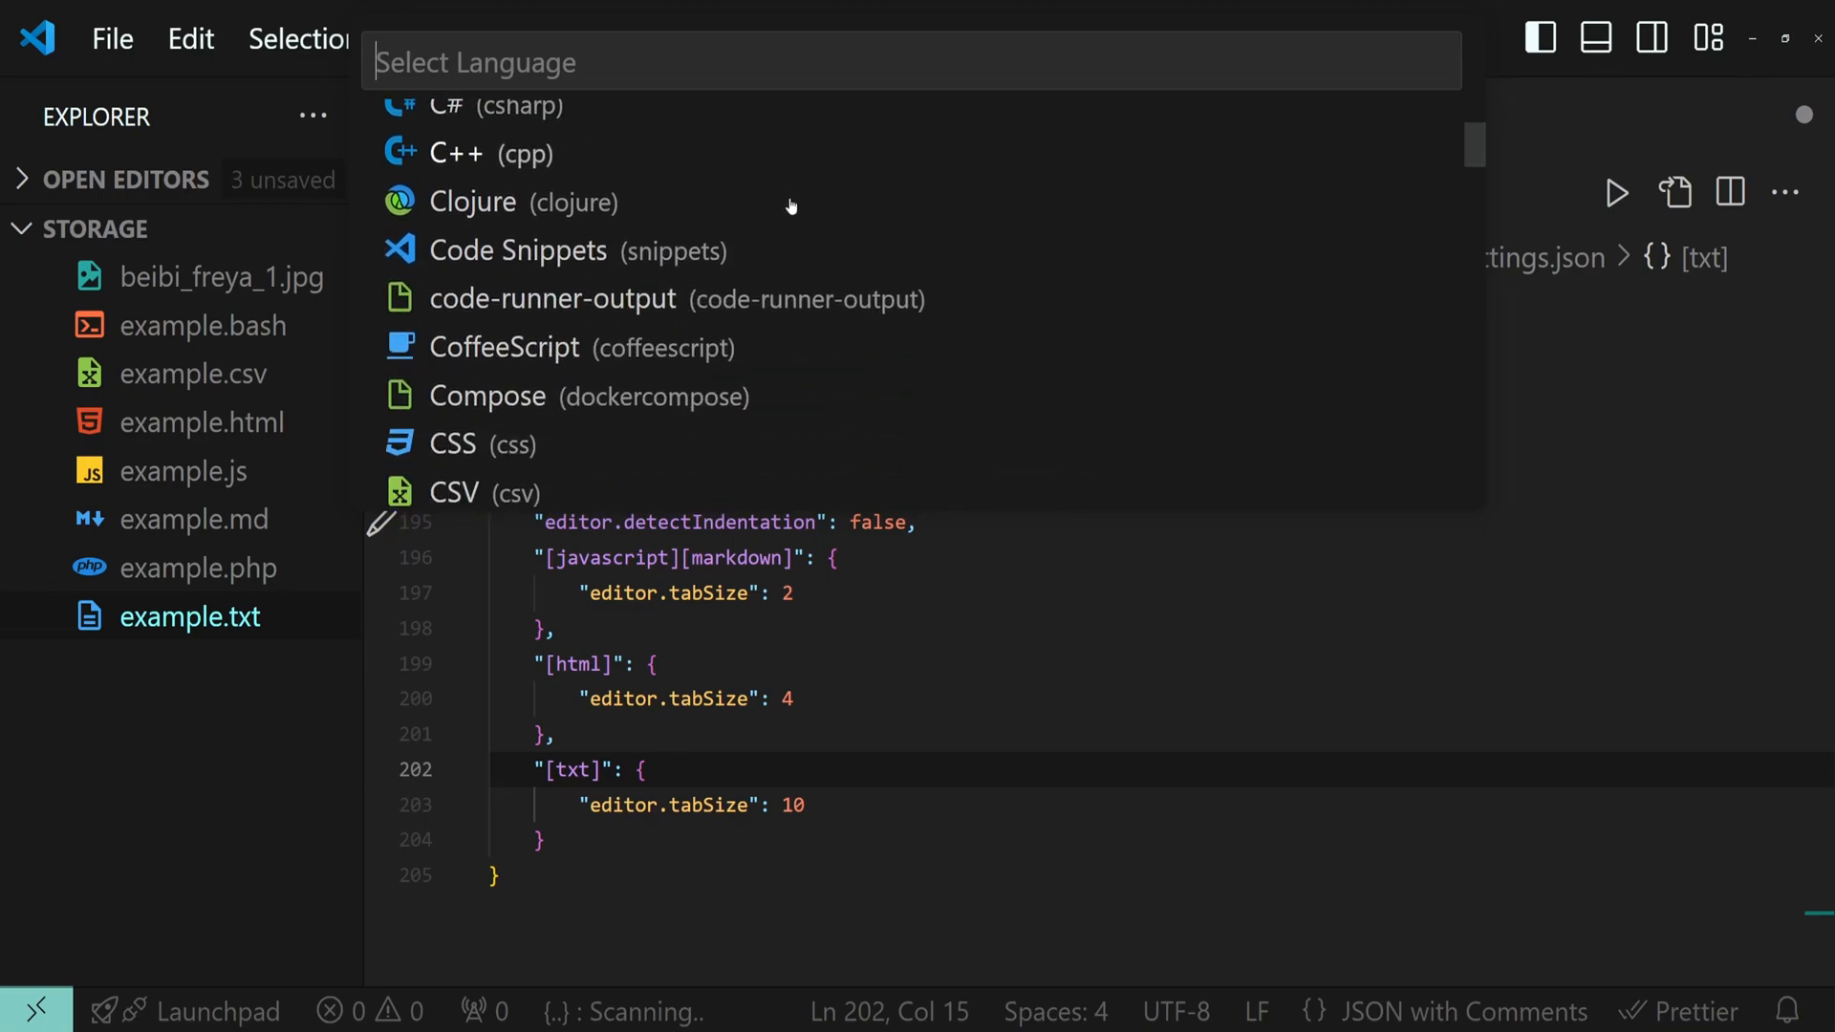
pyautogui.scroll(-3)
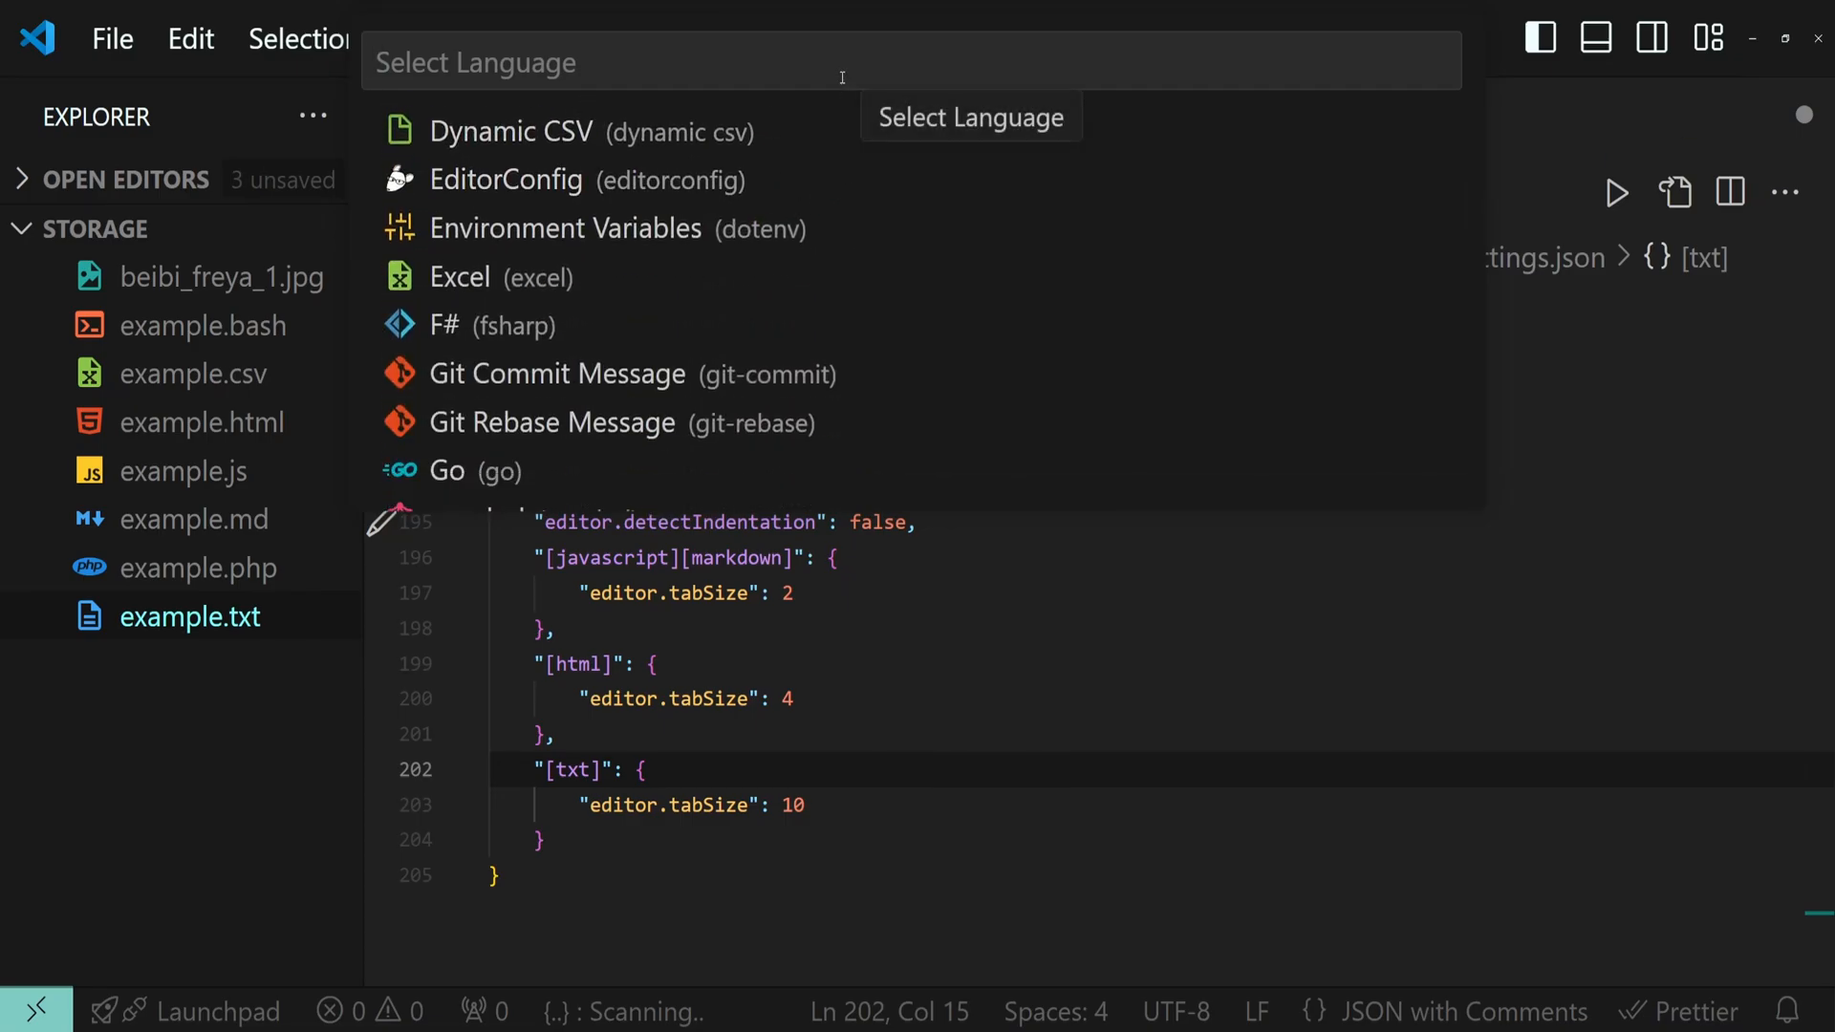
pyautogui.write('text')
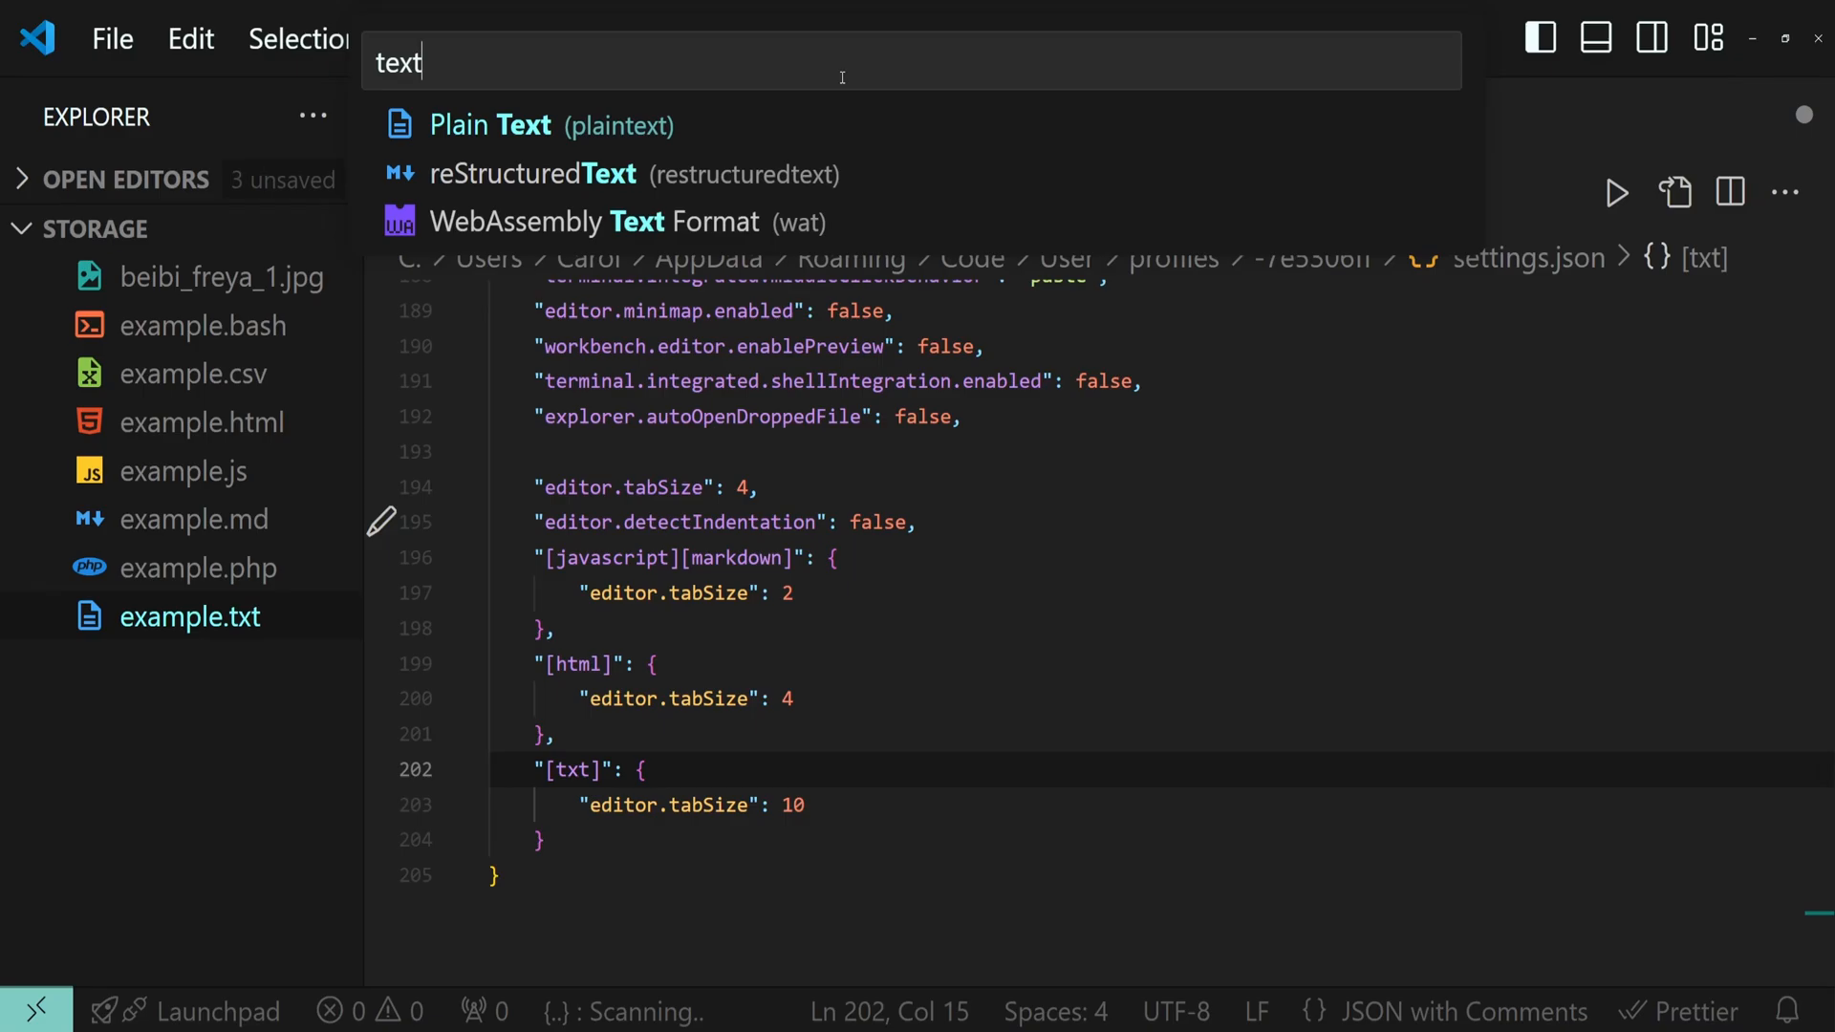
pyautogui.moveTo(728, 138)
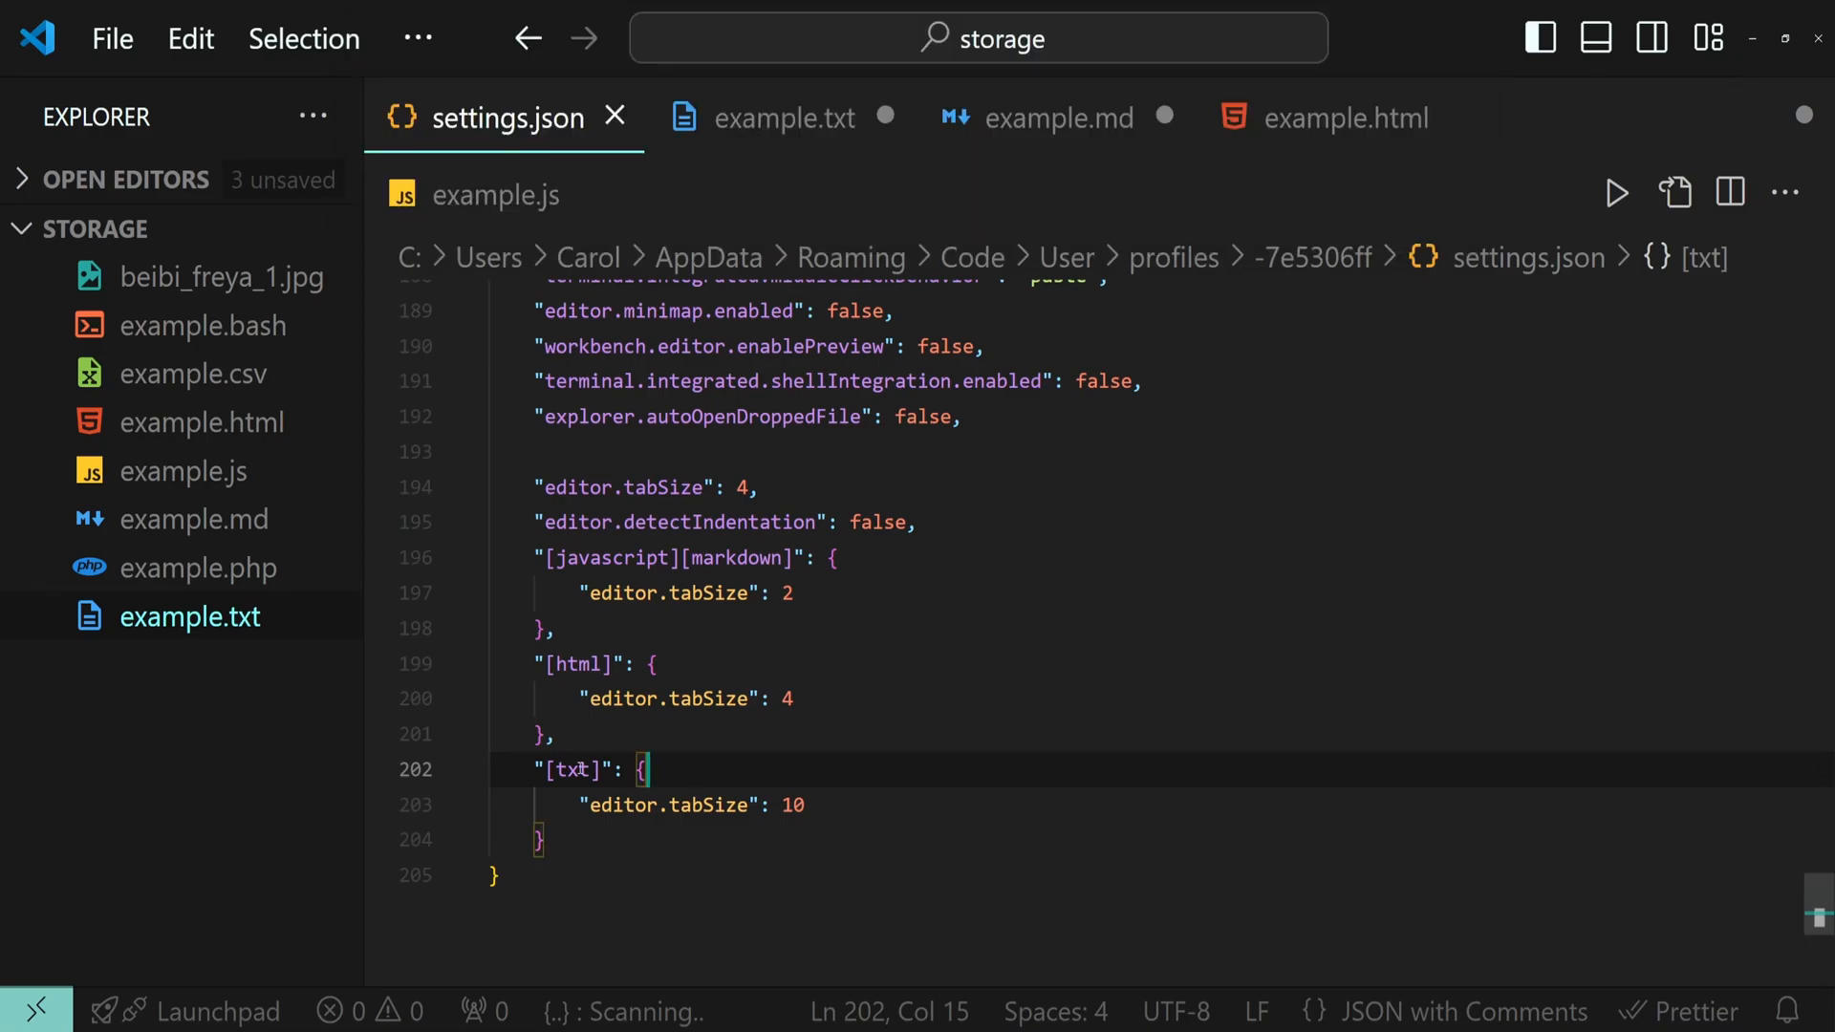
# Step: Rename the [txt] key to [plaintext], save, and check example.txt's 10-space indentation
pyautogui.write('plainte')
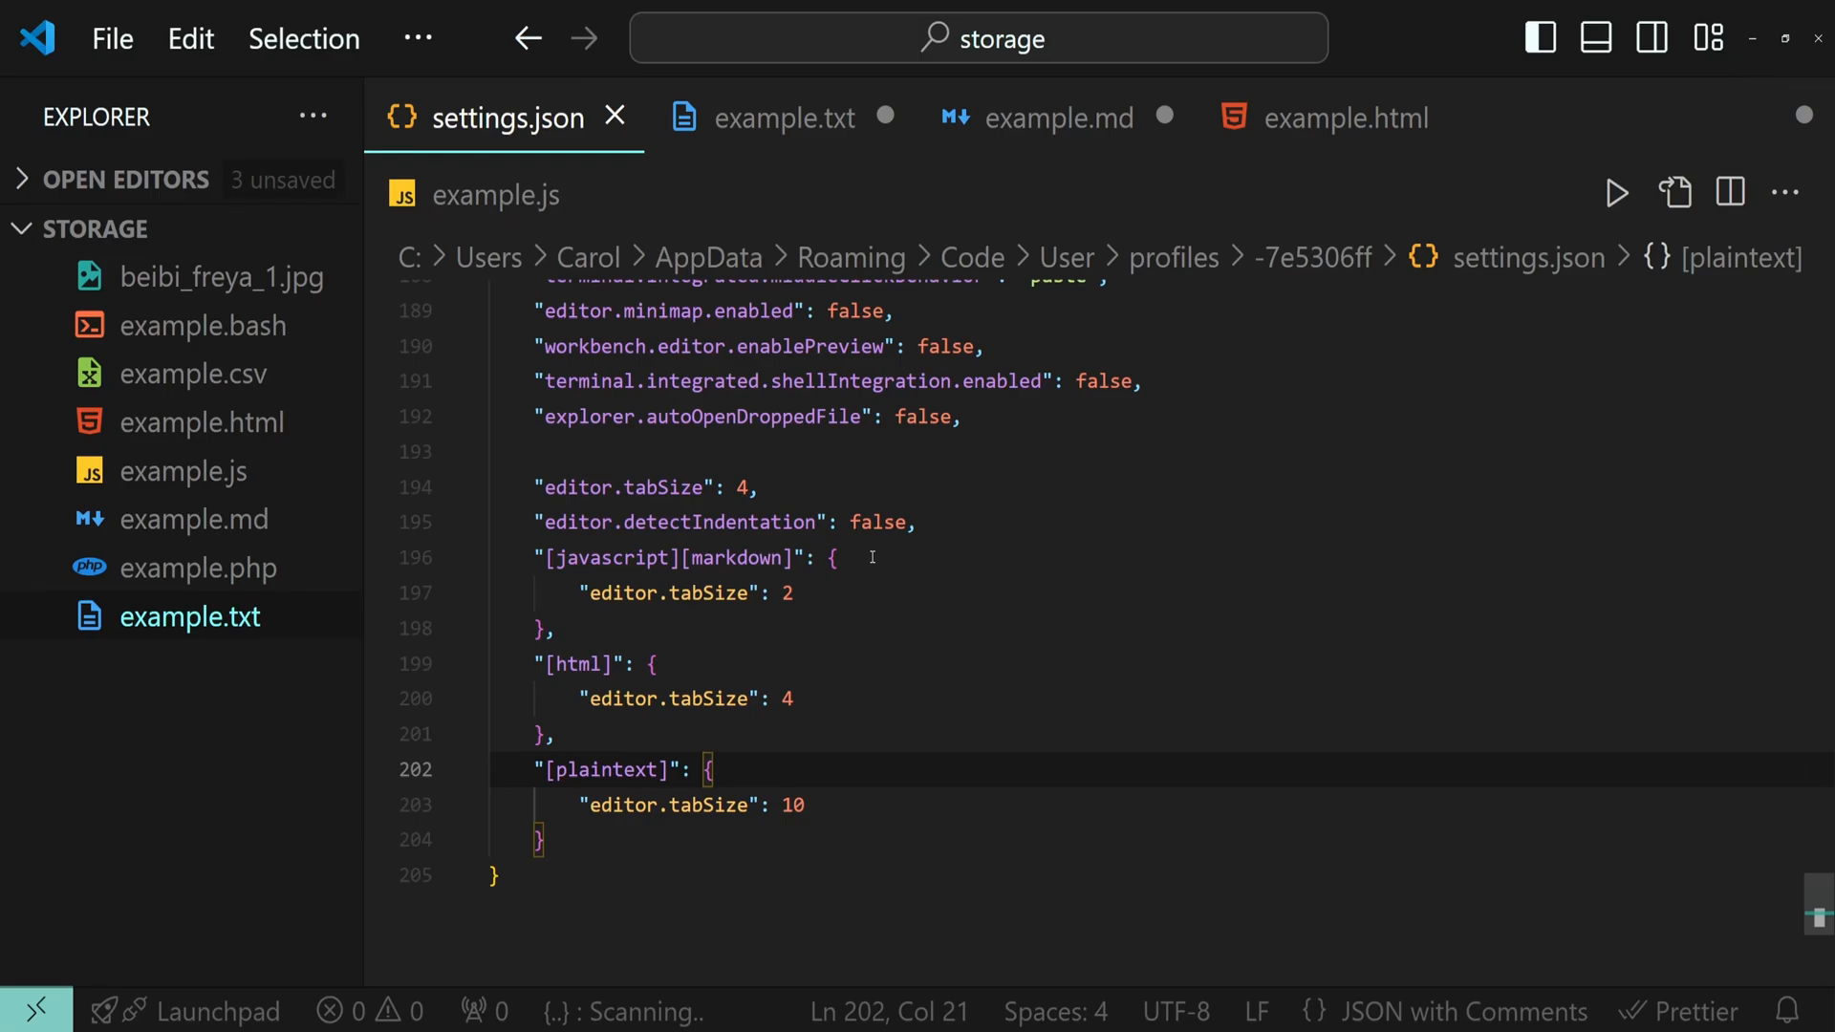
pyautogui.click(786, 117)
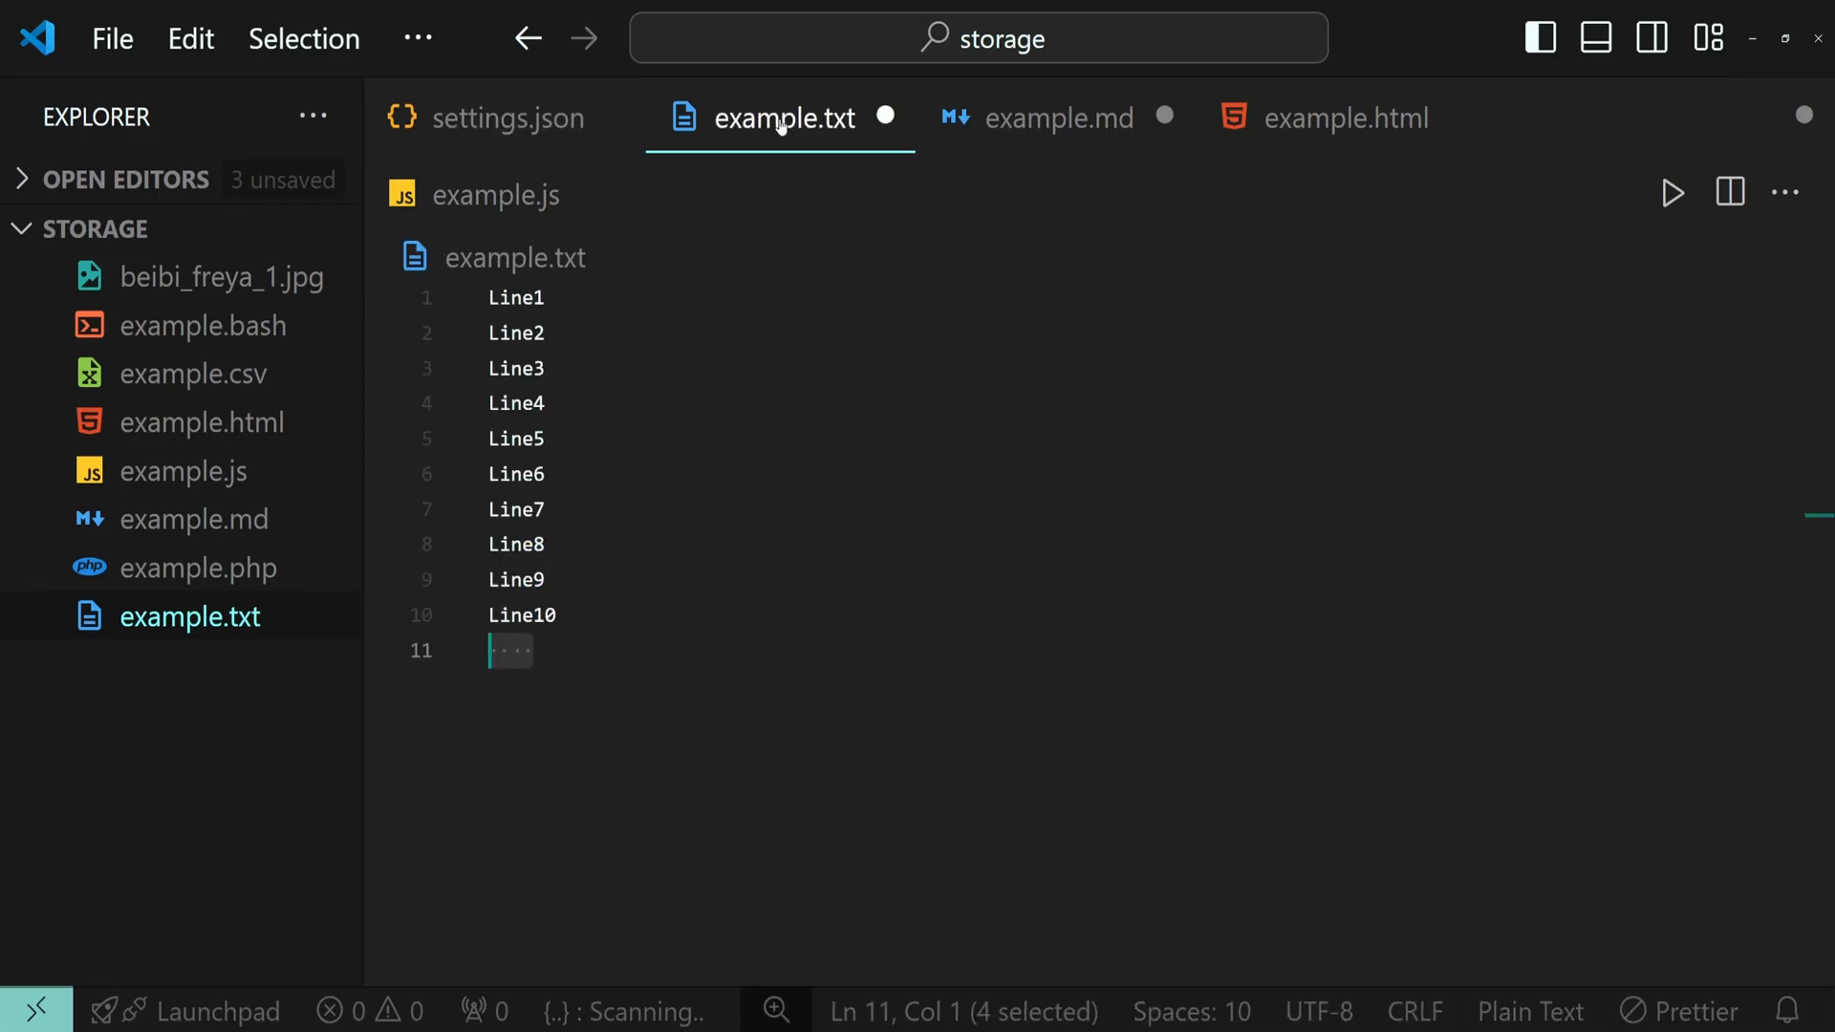